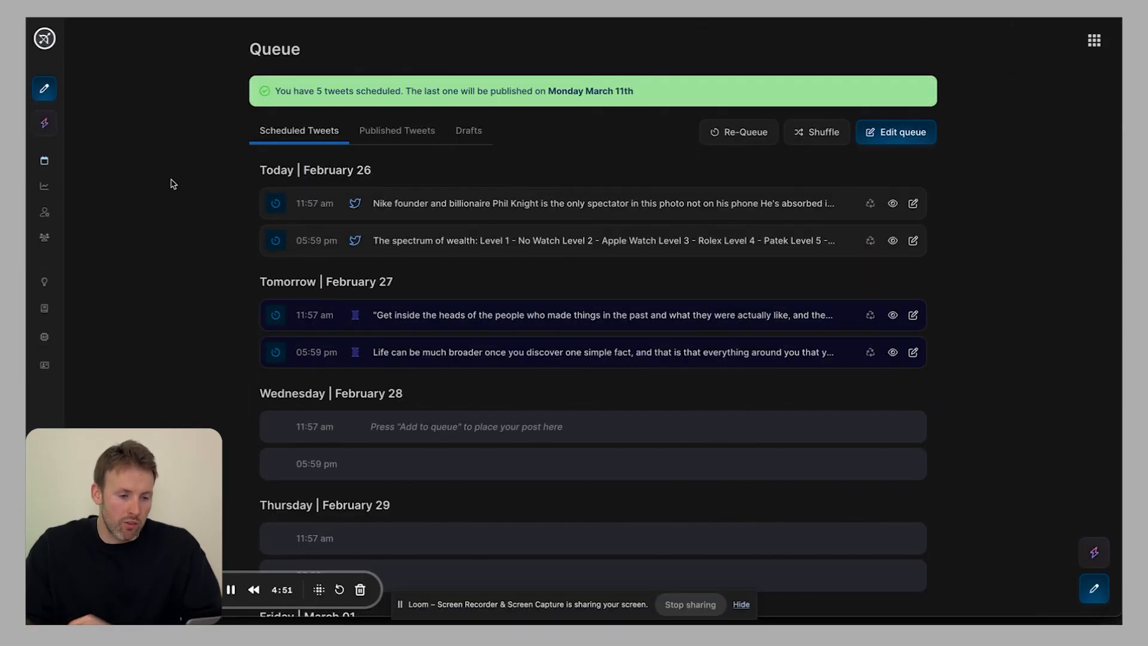
pyautogui.moveTo(99, 40)
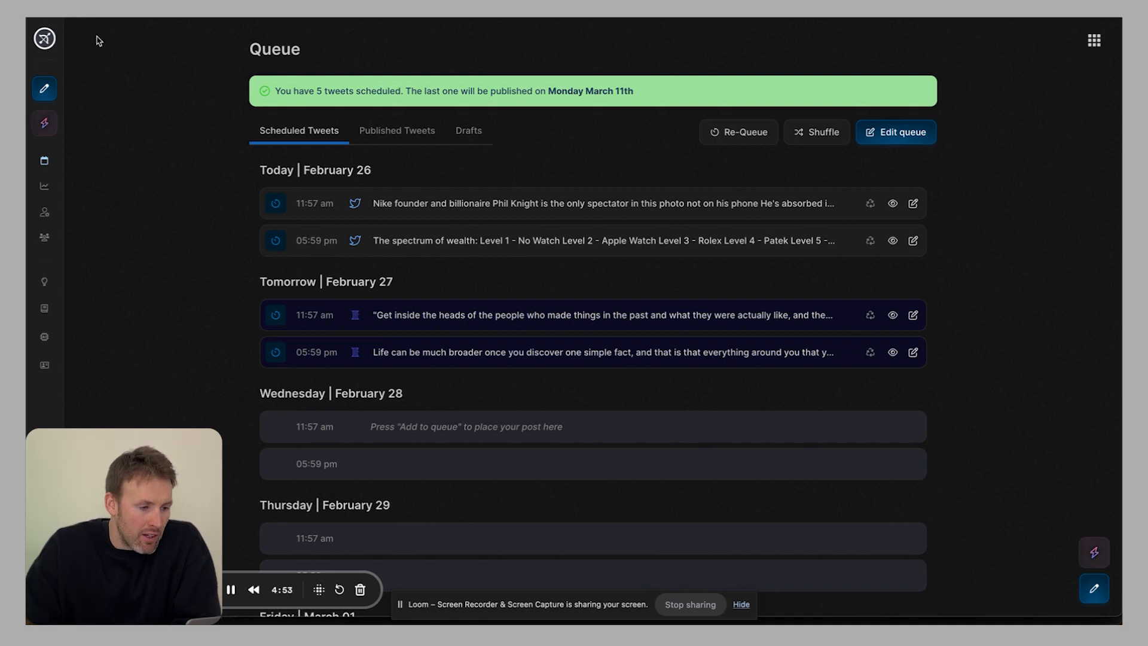
pyautogui.moveTo(1058, 180)
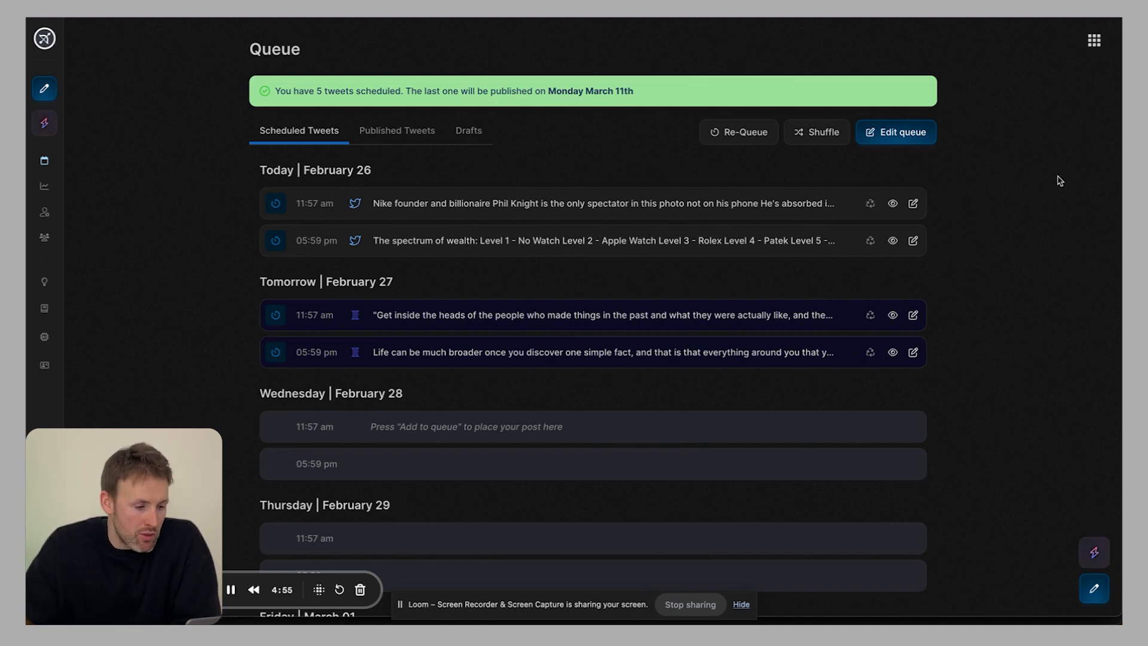
pyautogui.moveTo(1044, 271)
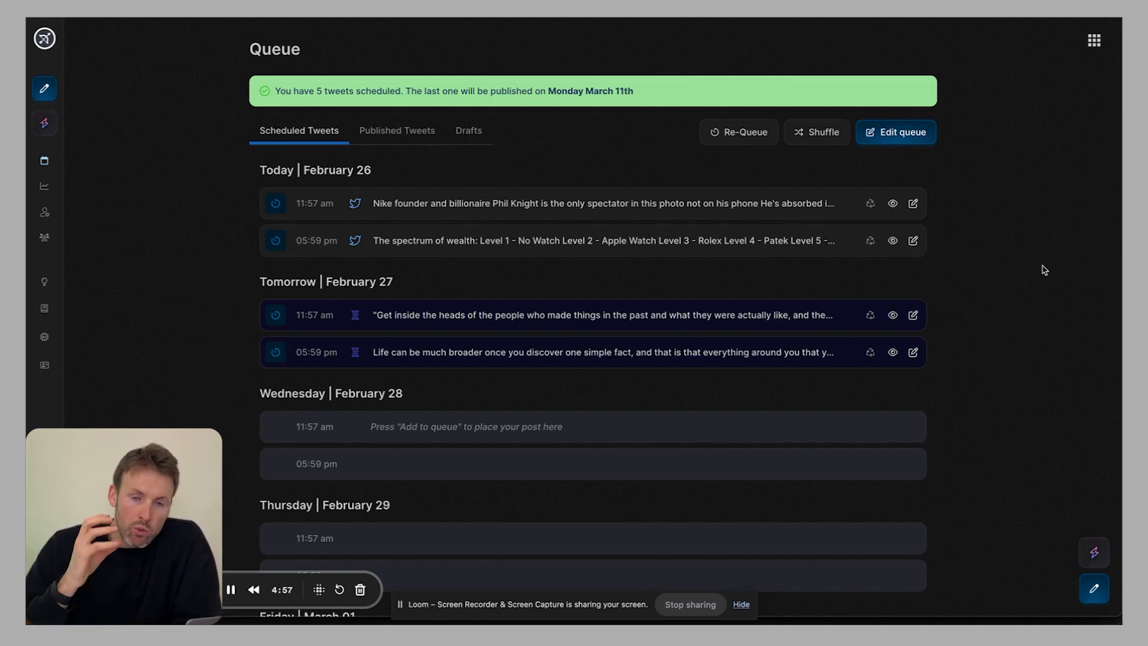
pyautogui.moveTo(1011, 269)
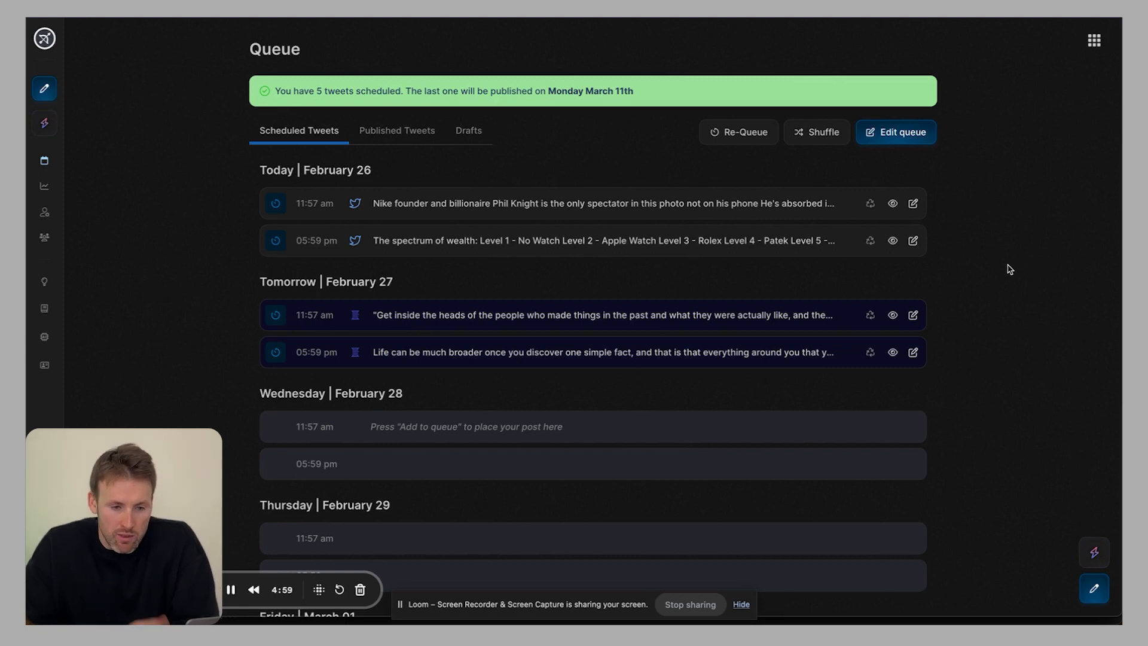
# Step: Start a new tweet in the composer and reveal its advanced options (auto retweet 8 hours, 1 time)
pyautogui.click(1095, 589)
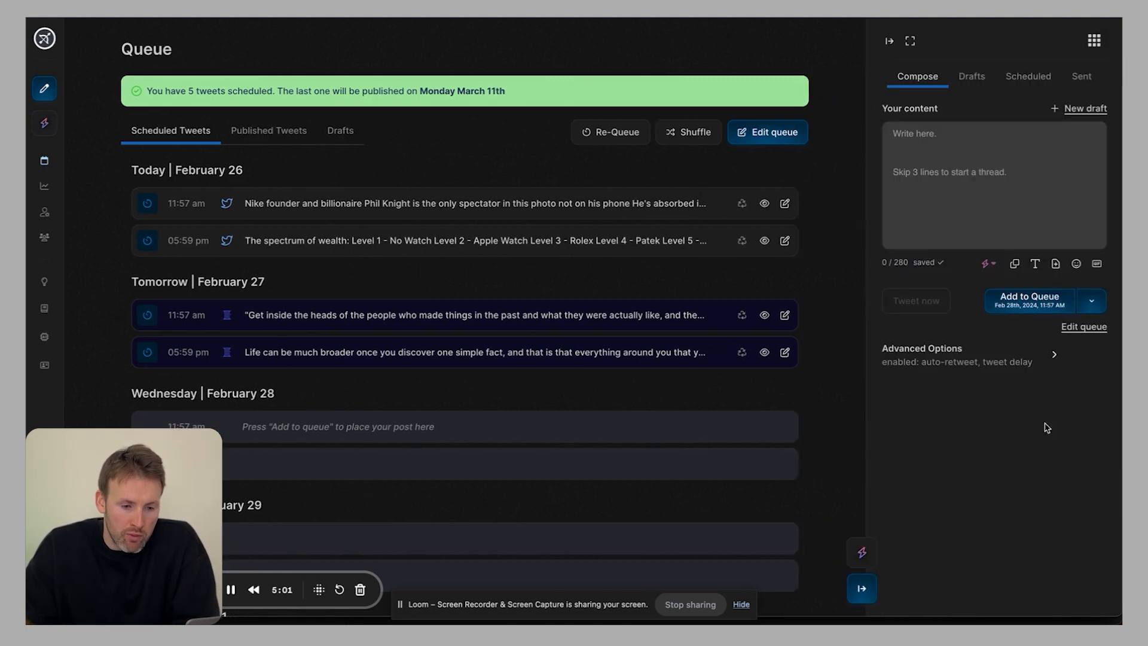
pyautogui.moveTo(952, 56)
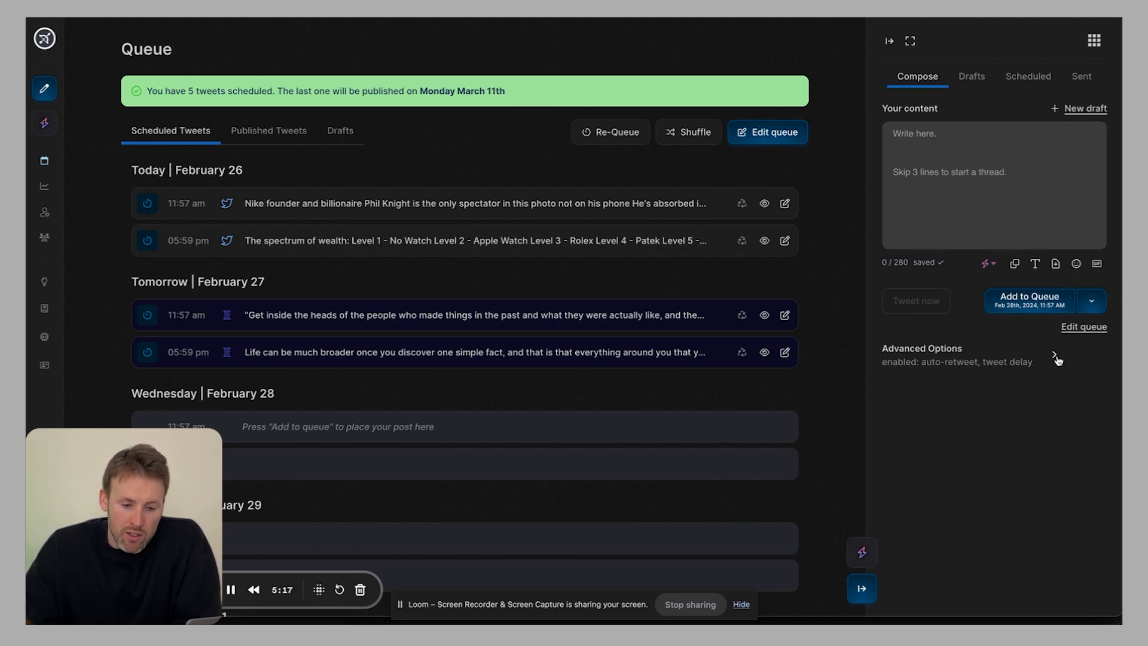
pyautogui.click(1056, 358)
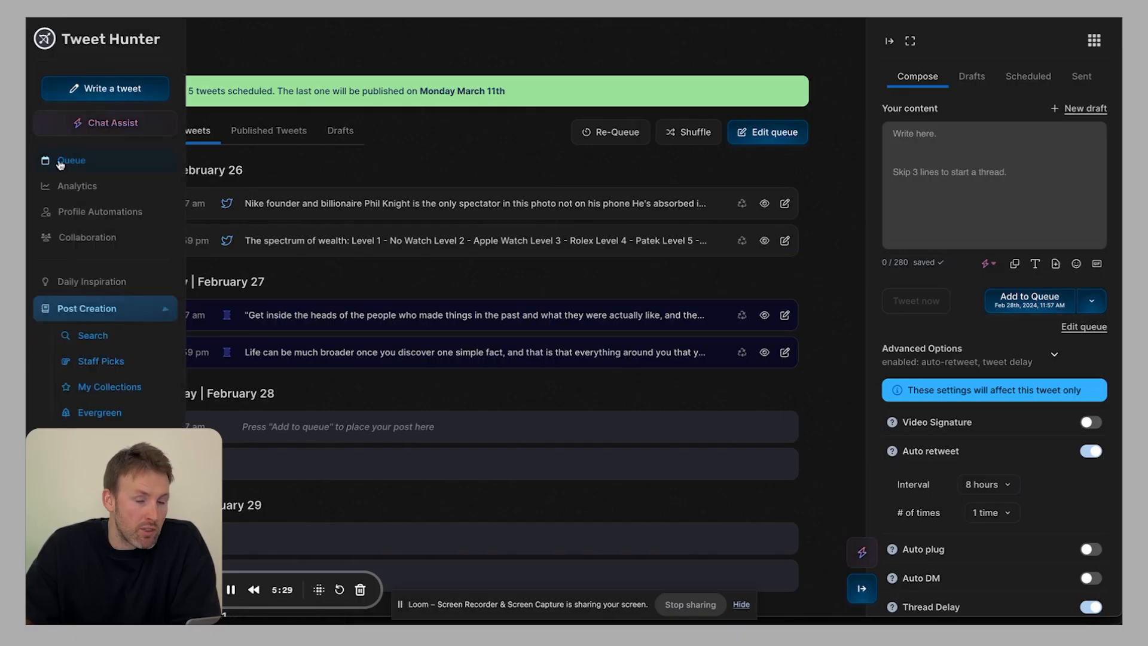
pyautogui.moveTo(76, 187)
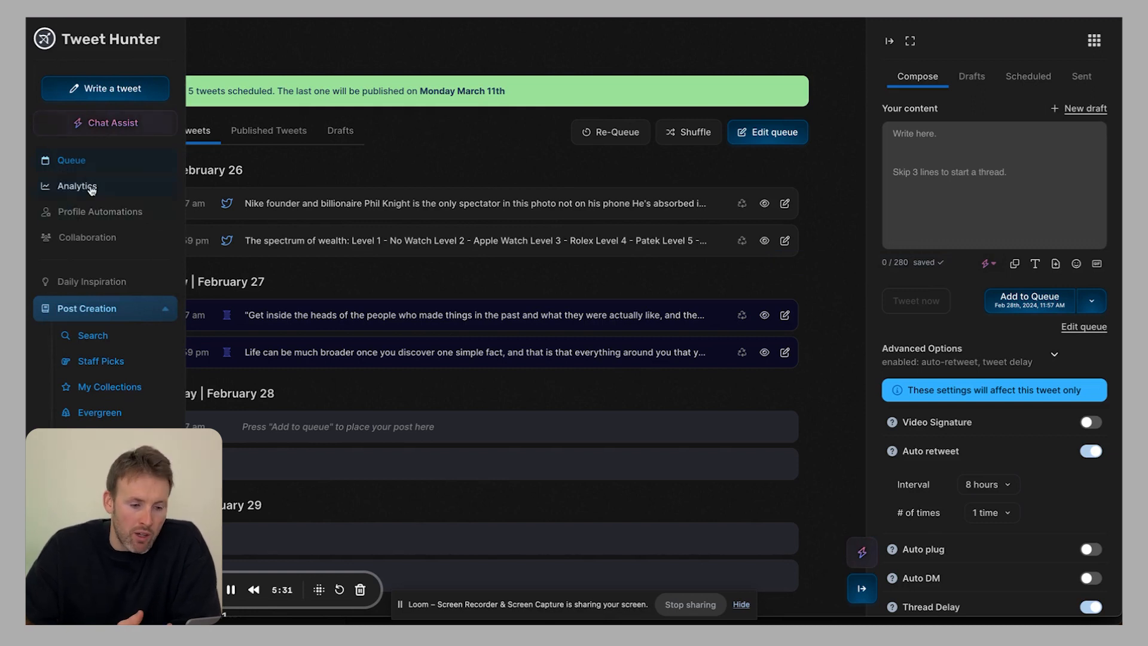
# Step: Go to Analytics and then Profile Automations, where Repost Auto-Delete is enabled
pyautogui.click(77, 186)
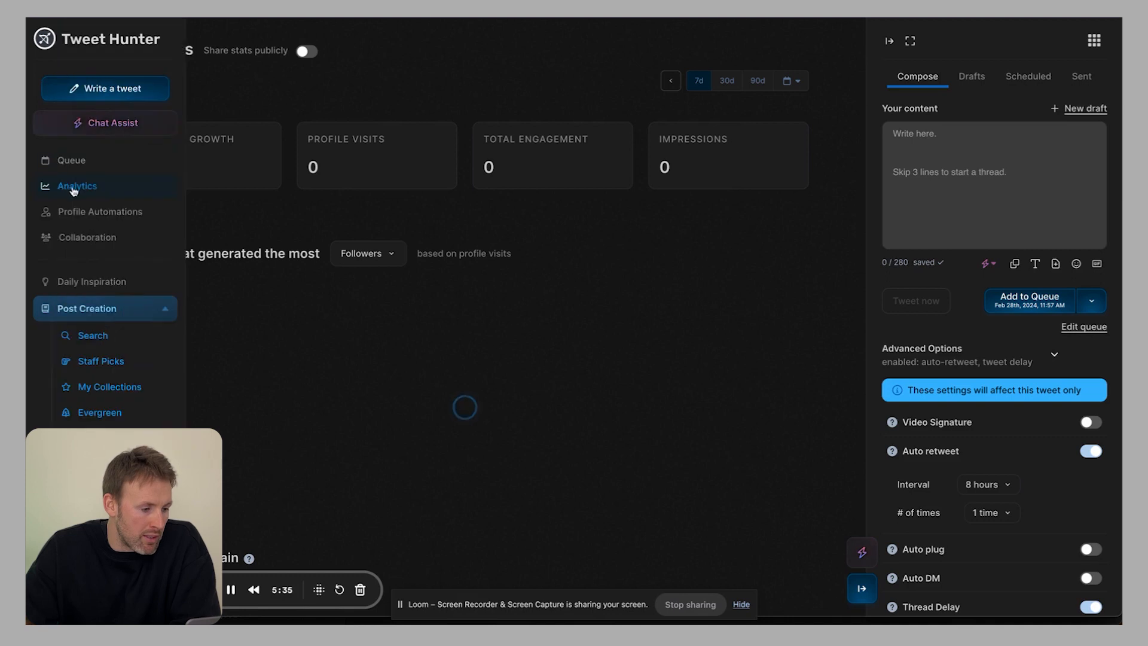
pyautogui.click(99, 212)
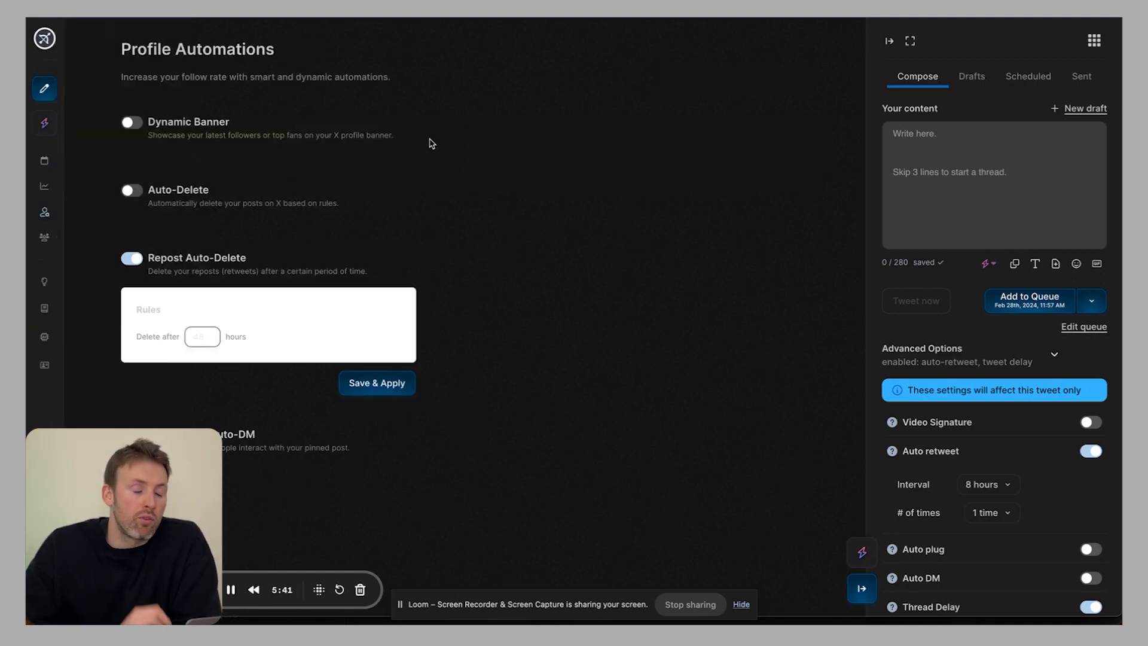
pyautogui.moveTo(482, 209)
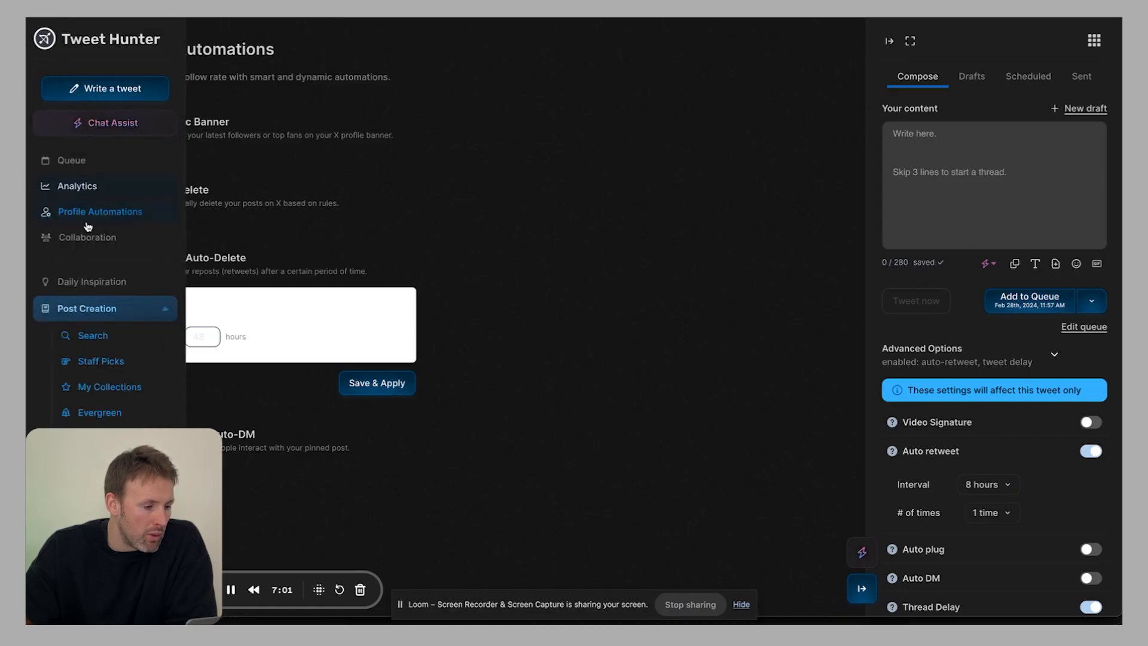
pyautogui.moveTo(87, 244)
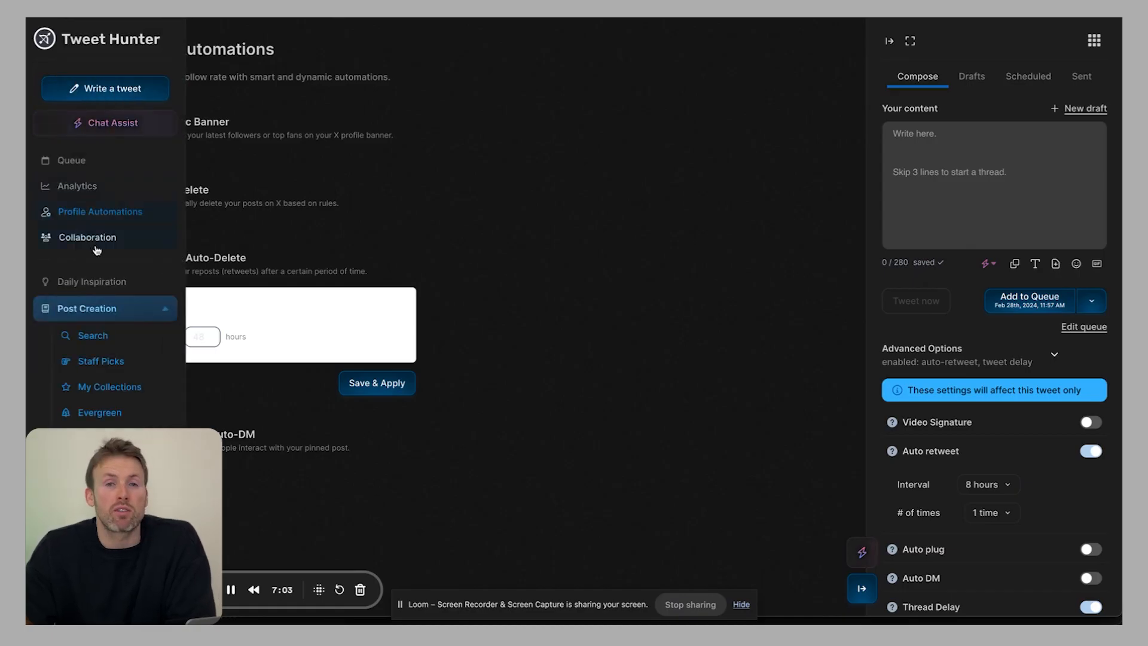
# Step: View the Collaboration page in writer mode, then back in client mode with no ghostwriter tweets
pyautogui.click(87, 237)
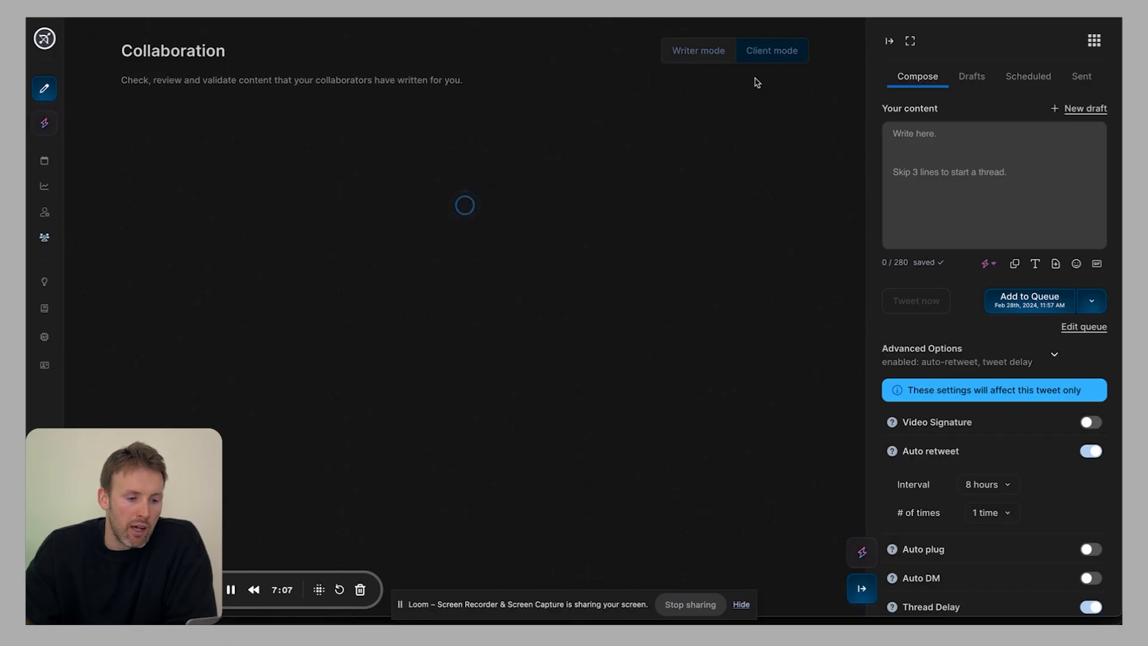
pyautogui.click(698, 50)
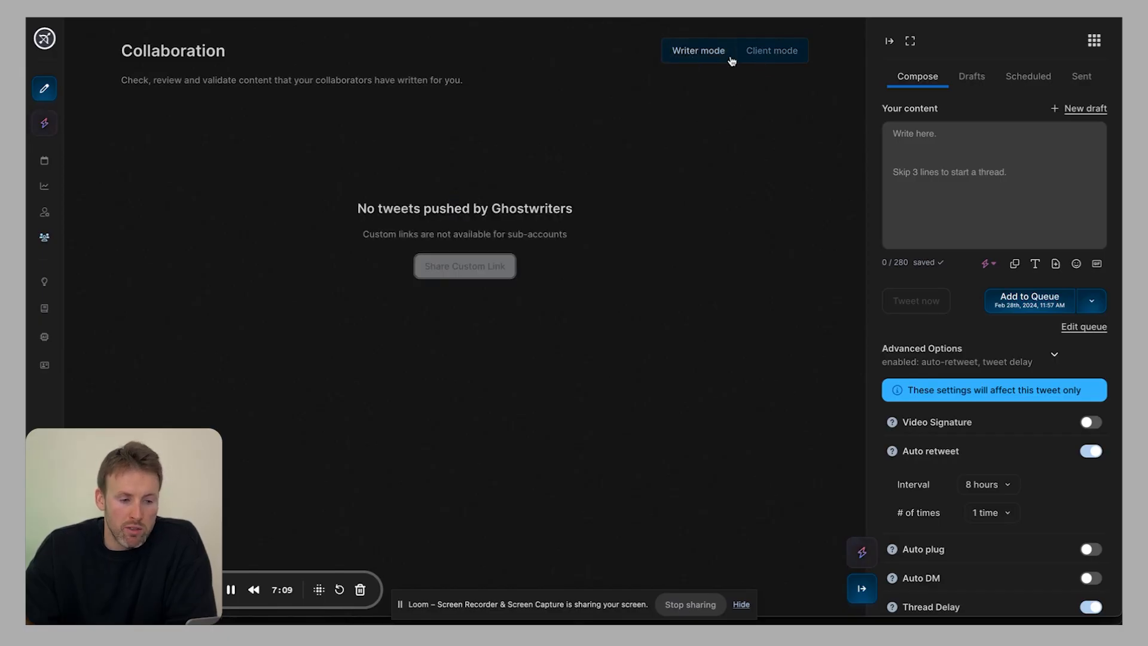
pyautogui.click(771, 50)
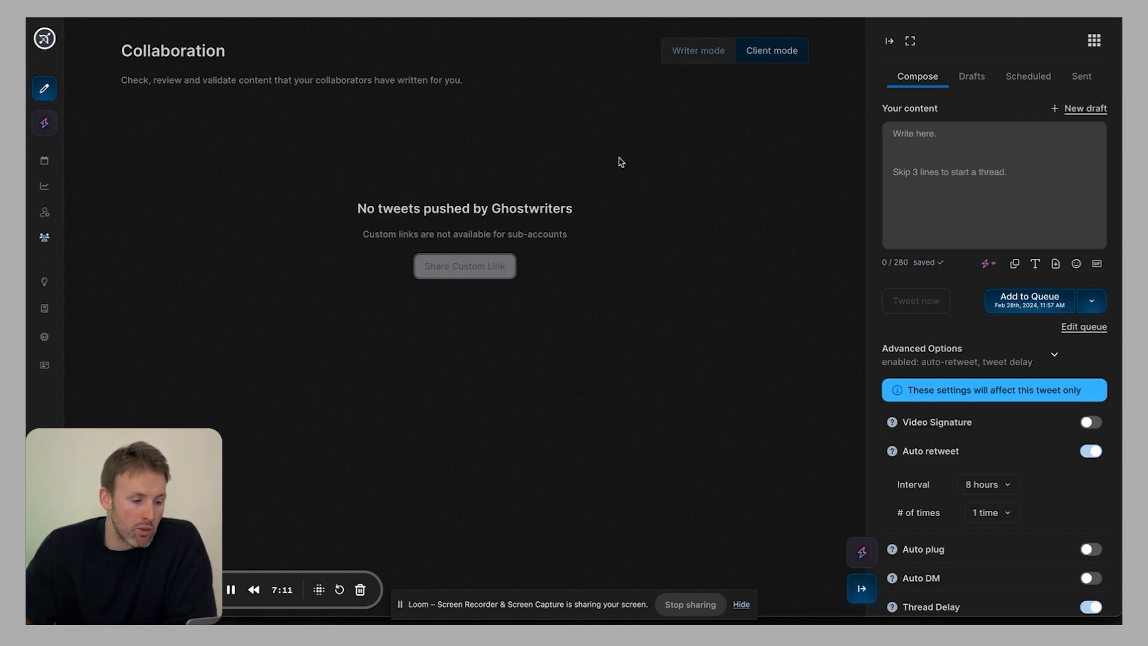
pyautogui.moveTo(490, 200)
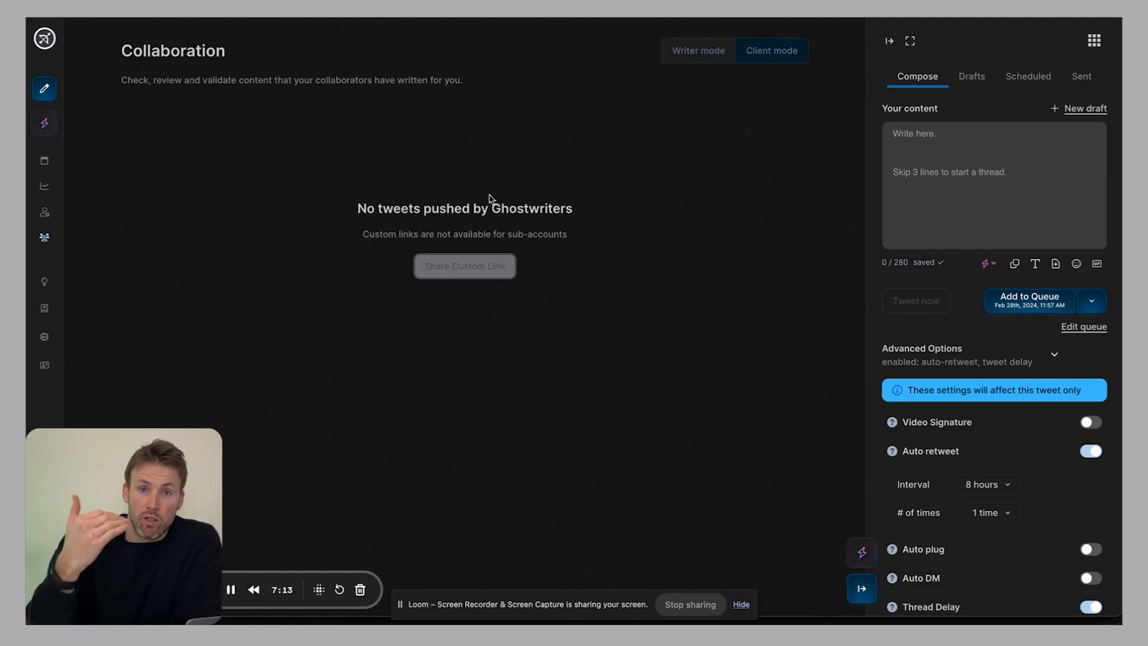
pyautogui.moveTo(289, 248)
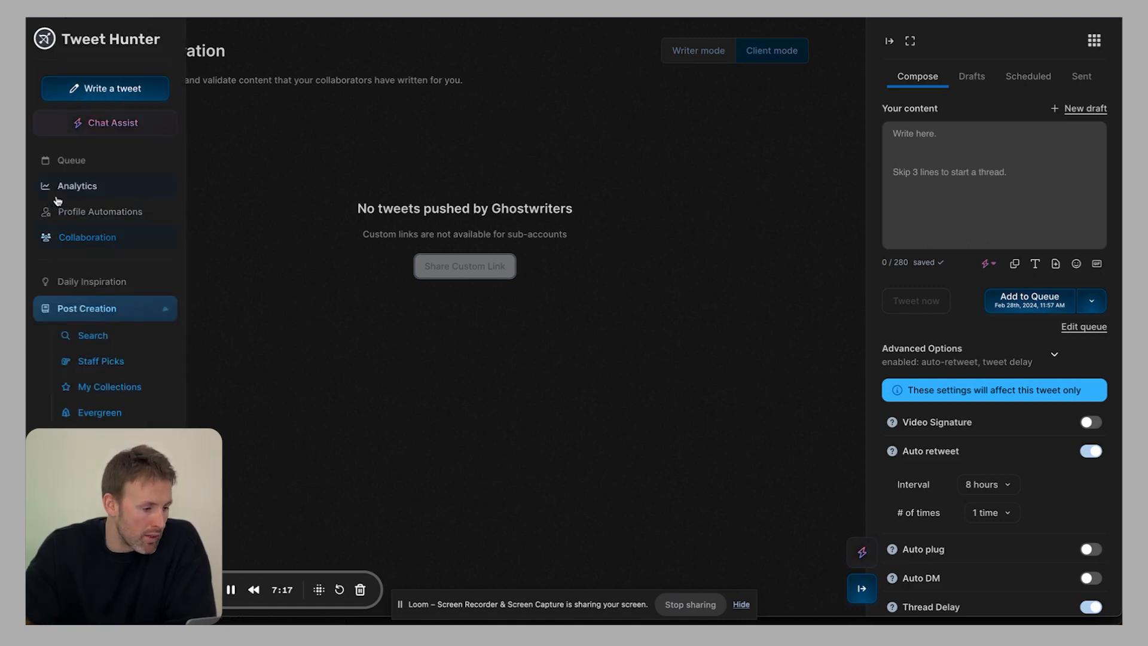
pyautogui.scroll(-3)
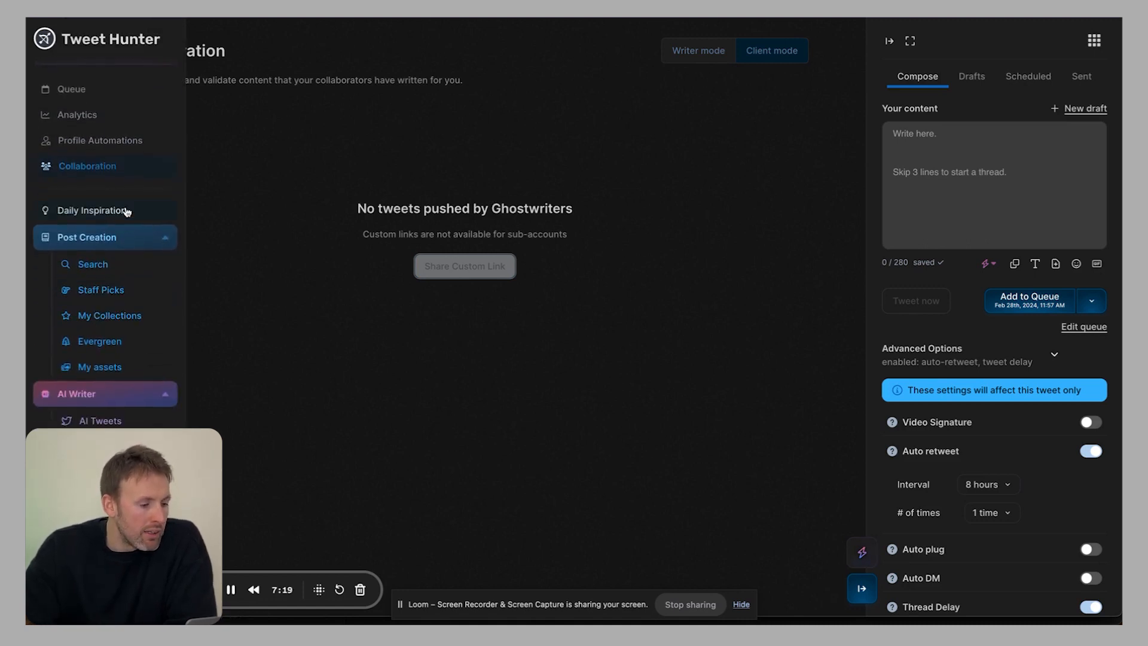
# Step: Browse the Daily Inspiration feed down to posts like 'Marketing is an emotional game'
pyautogui.click(94, 210)
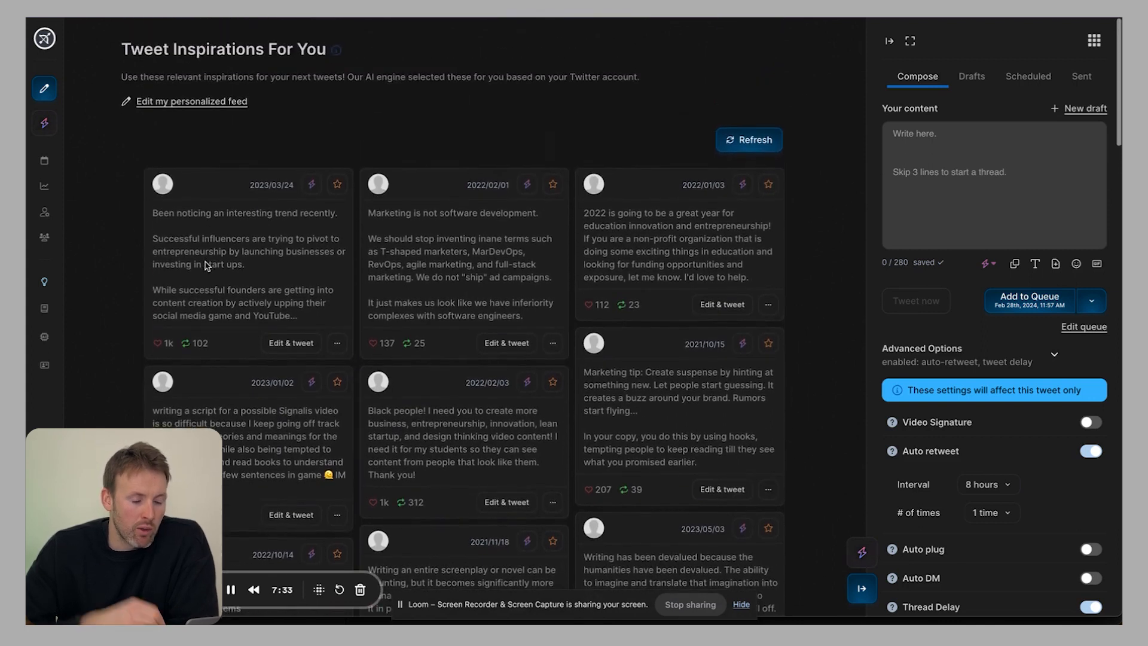
pyautogui.scroll(-3)
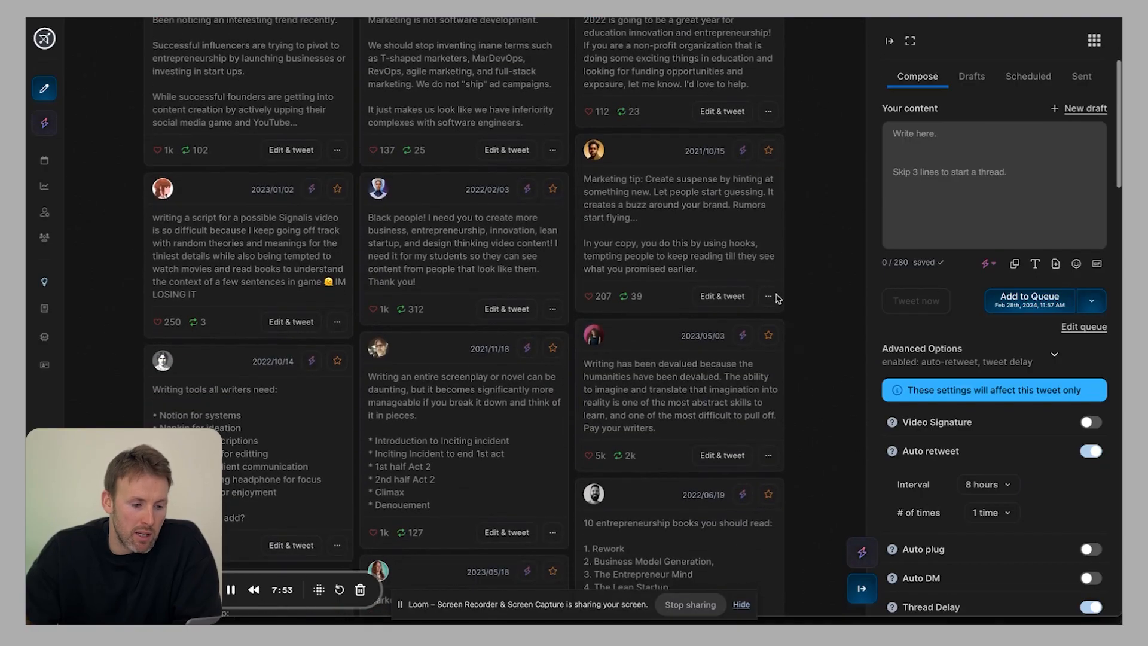
pyautogui.scroll(-3)
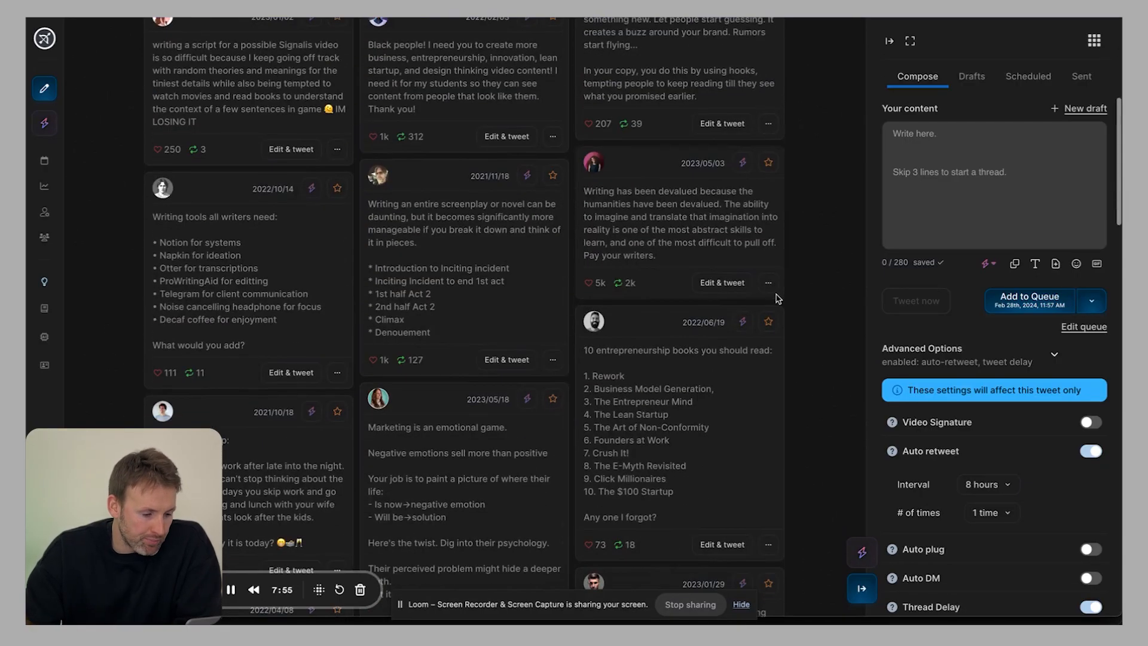
pyautogui.scroll(-3)
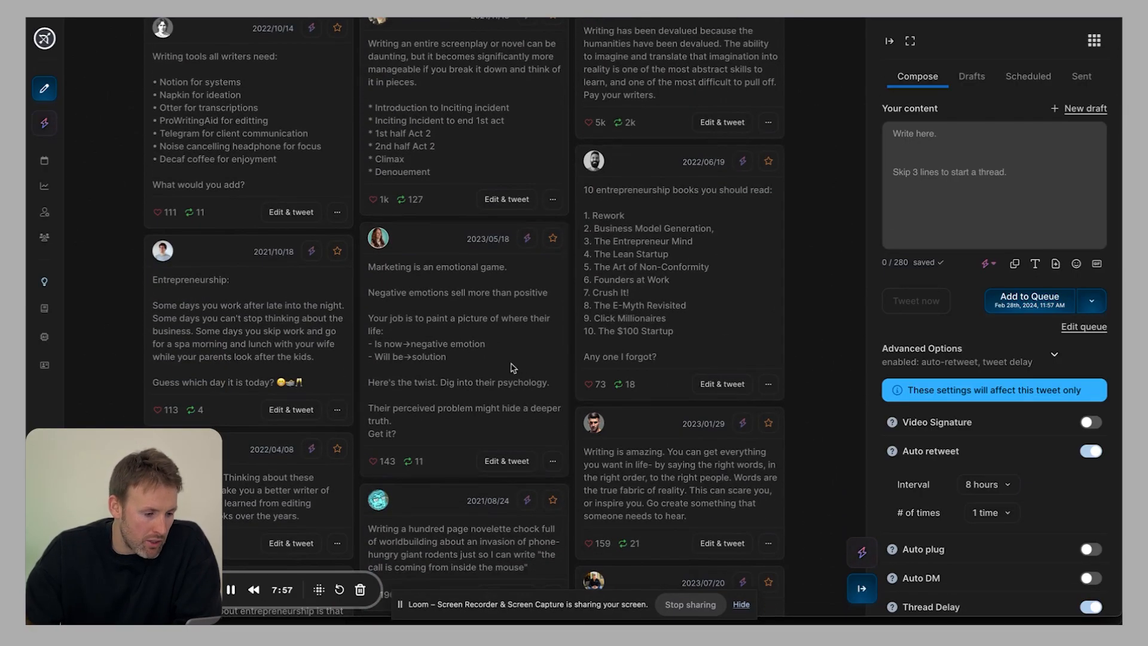
pyautogui.scroll(-3)
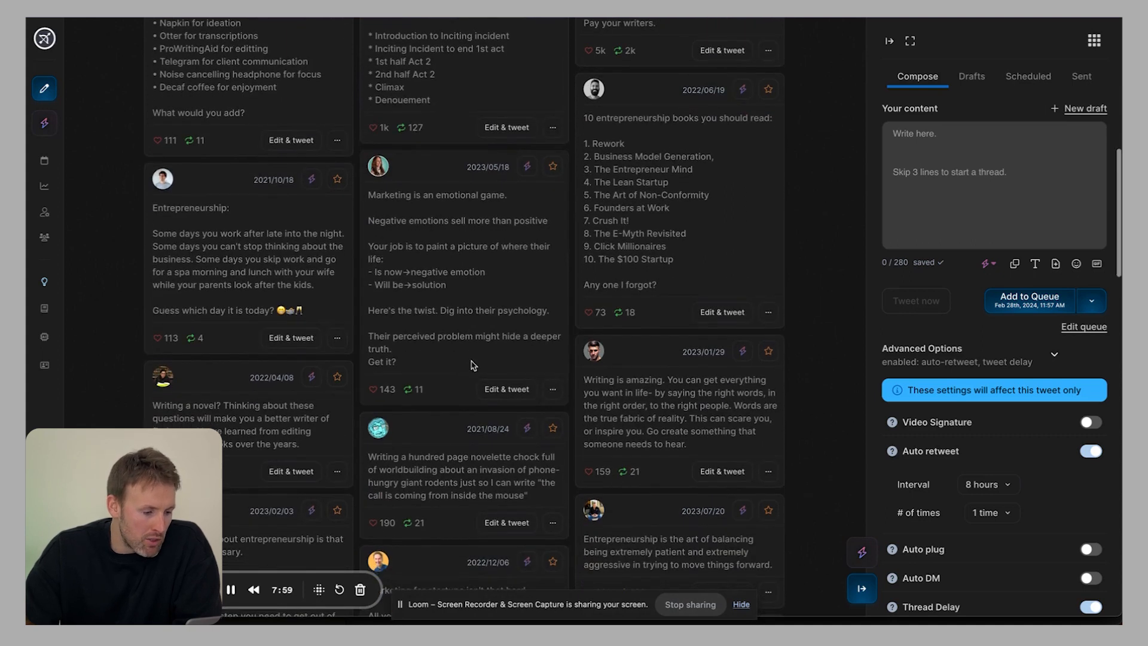
pyautogui.scroll(3)
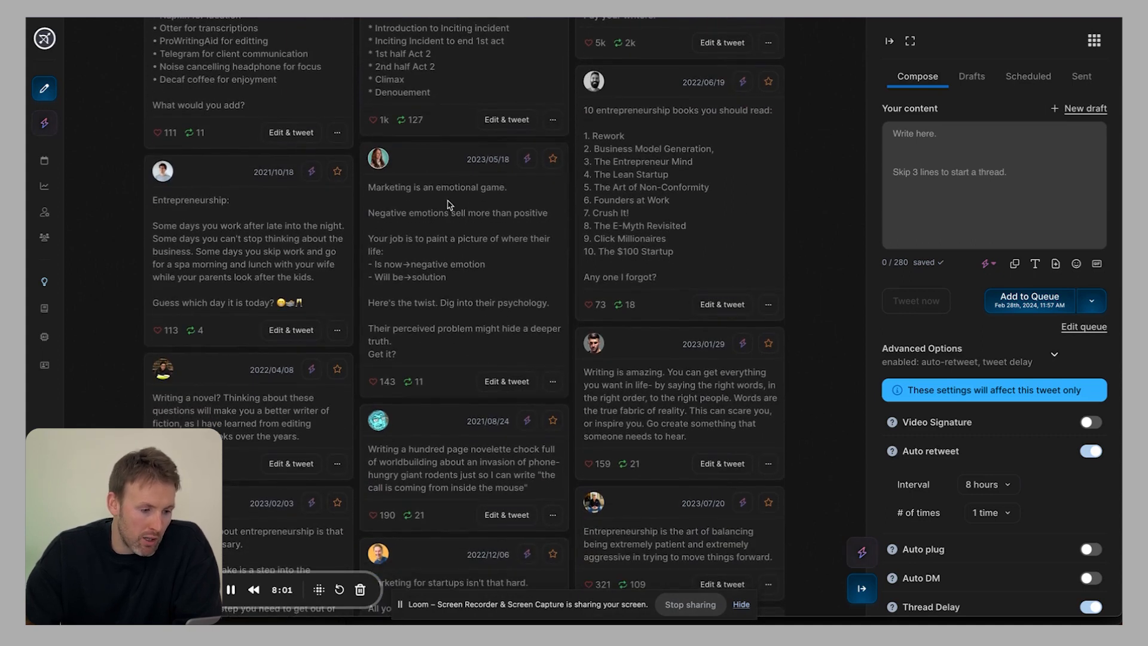
# Step: Load the 'Marketing is an emotional game' post into the composer and add 'pain point (negative emotion)'
pyautogui.click(506, 382)
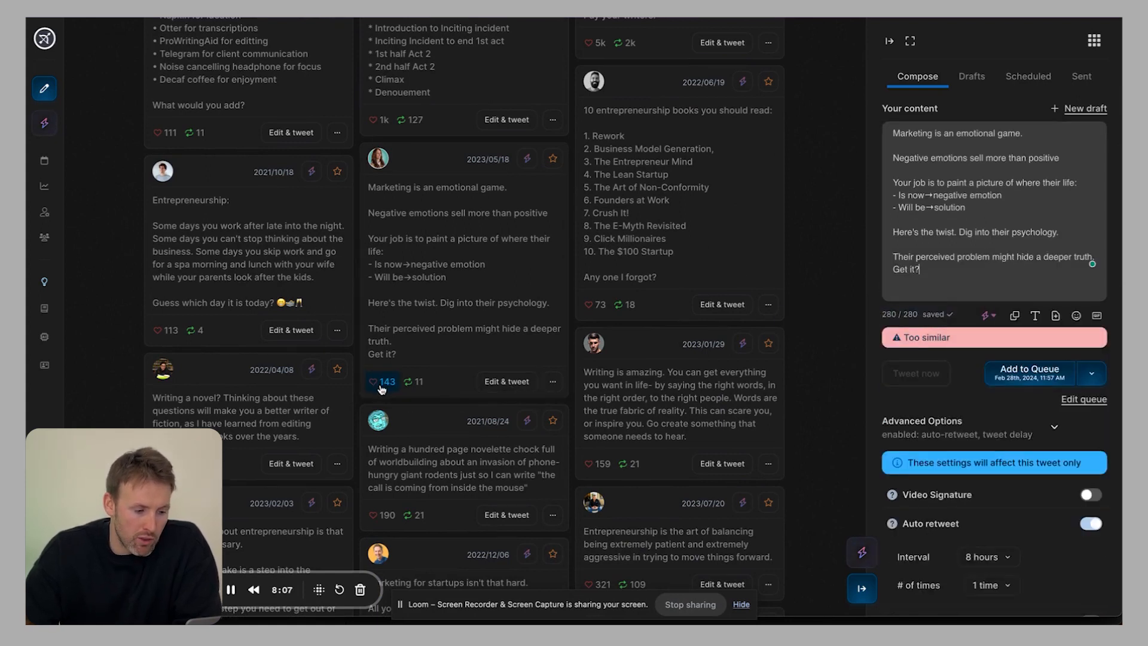
pyautogui.moveTo(488, 254)
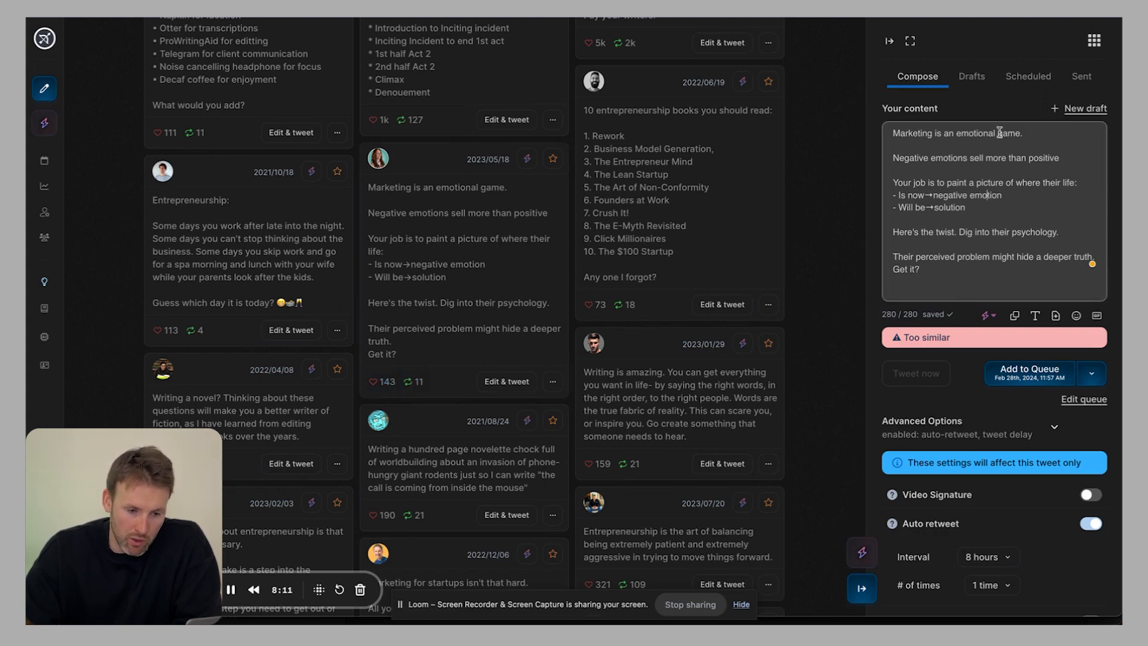
pyautogui.moveTo(915, 373)
pyautogui.write('Start with the')
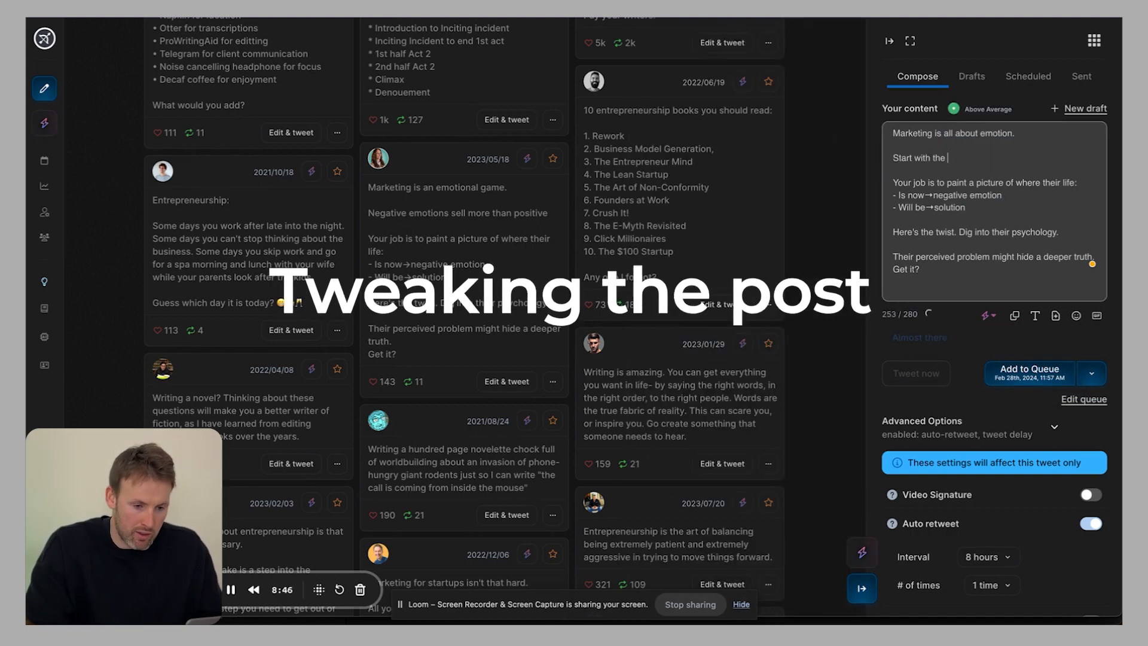
pyautogui.write('pain point (negative emotion)')
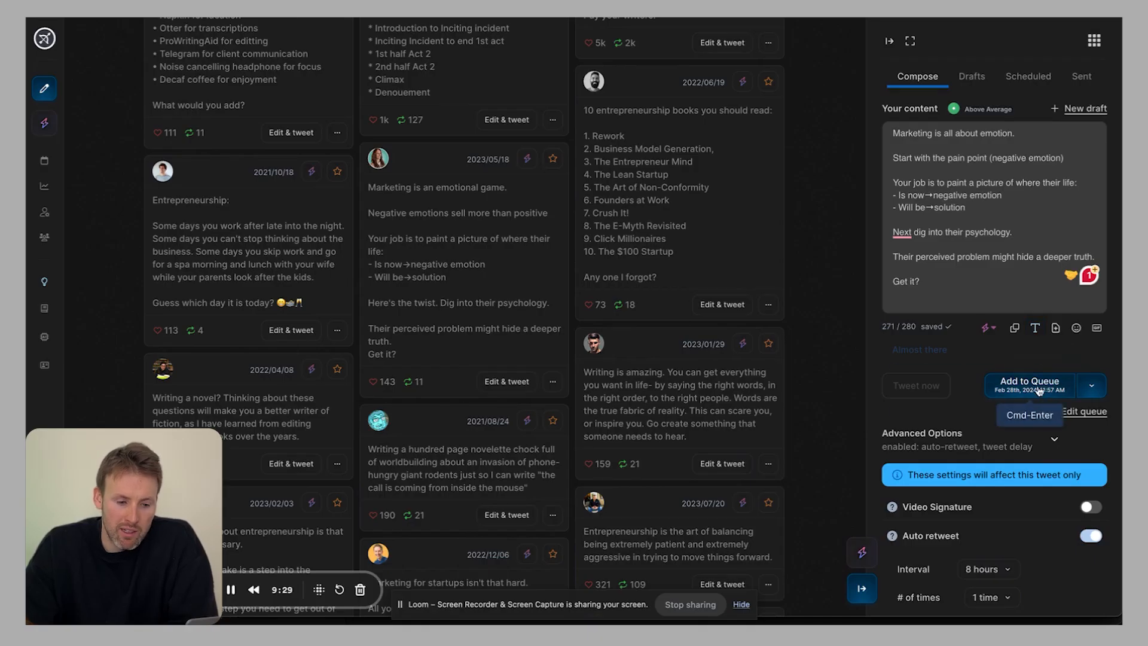
# Step: End the draft with 'Then present your solution' and add it to the queue
pyautogui.click(1029, 386)
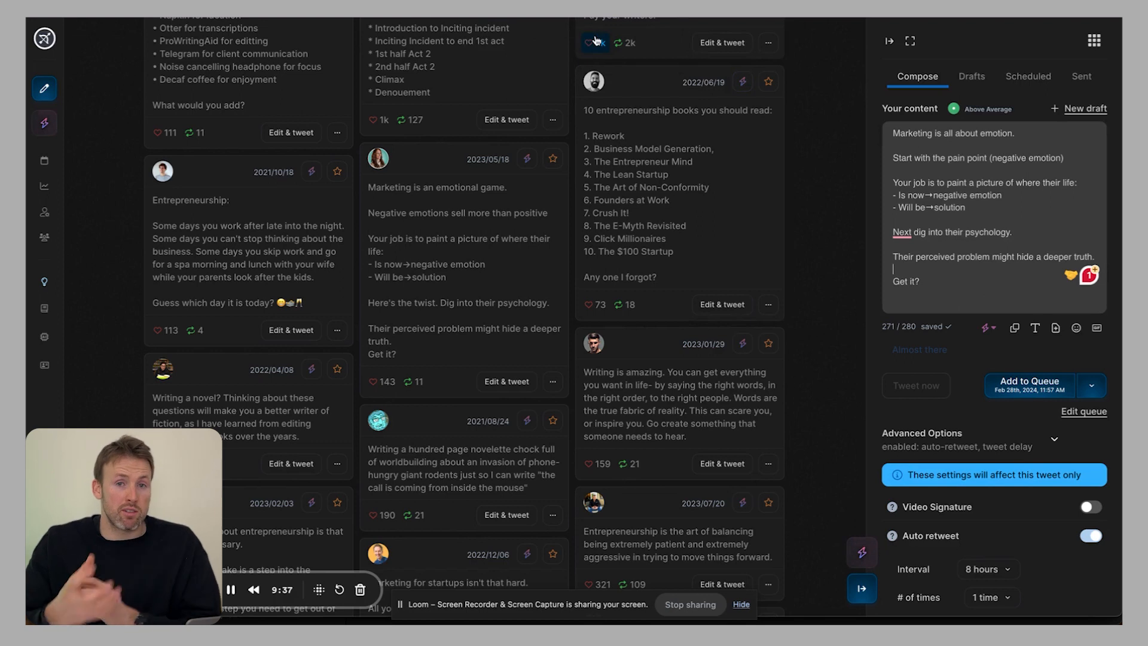
pyautogui.moveTo(822, 250)
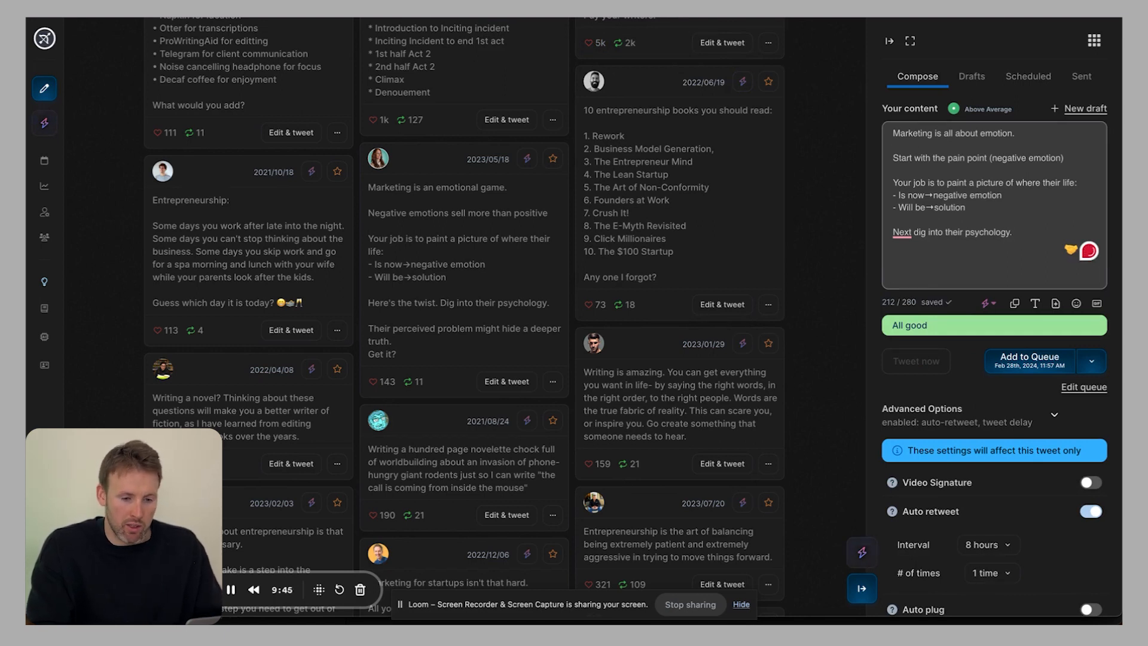
pyautogui.write('T')
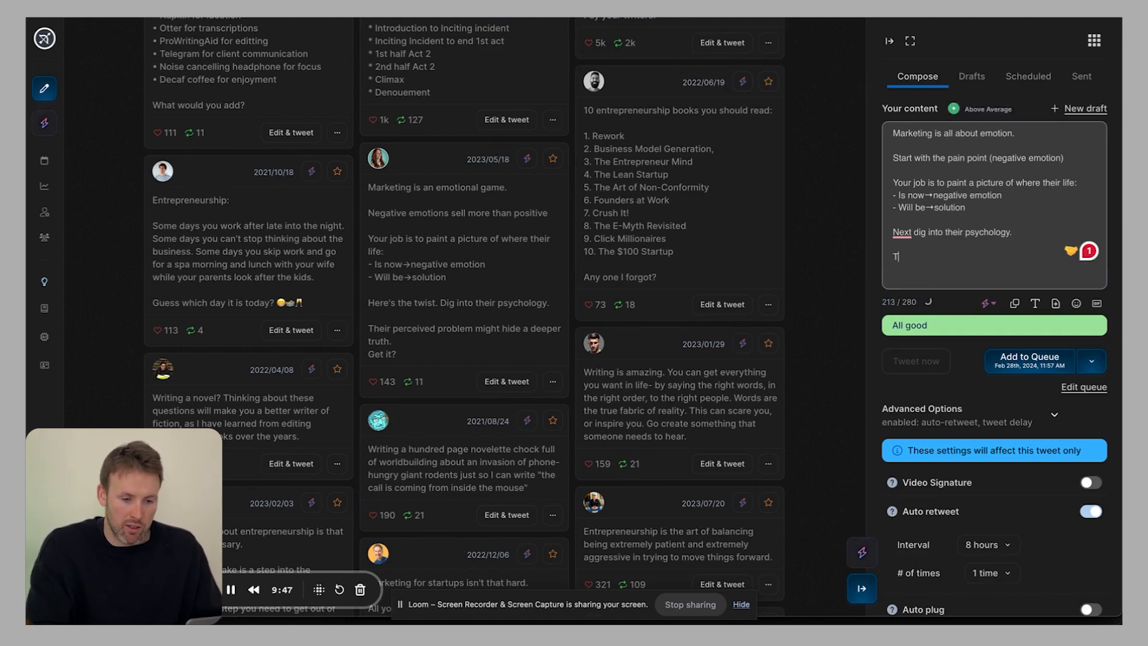
pyautogui.write('hen')
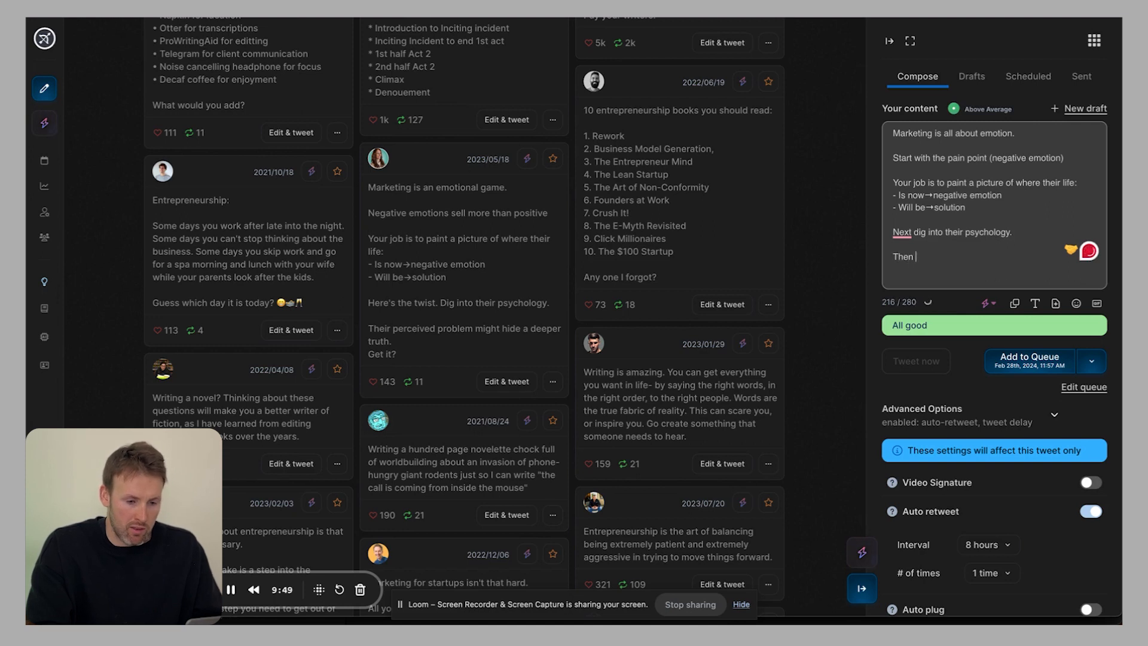
pyautogui.write('present your')
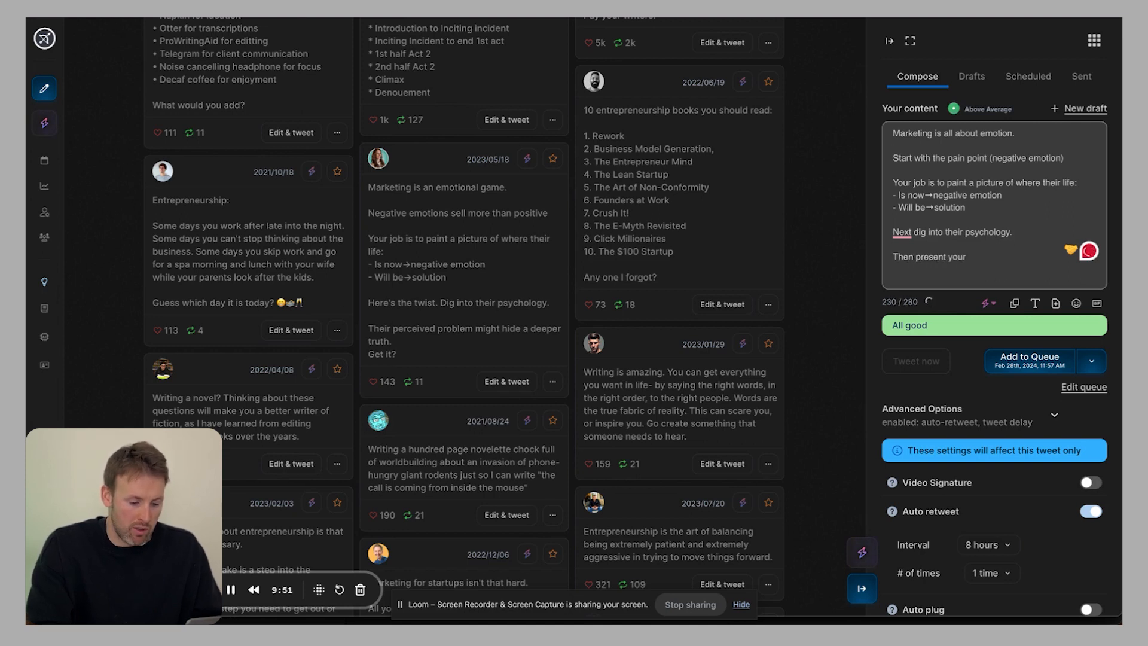
pyautogui.write('solution.')
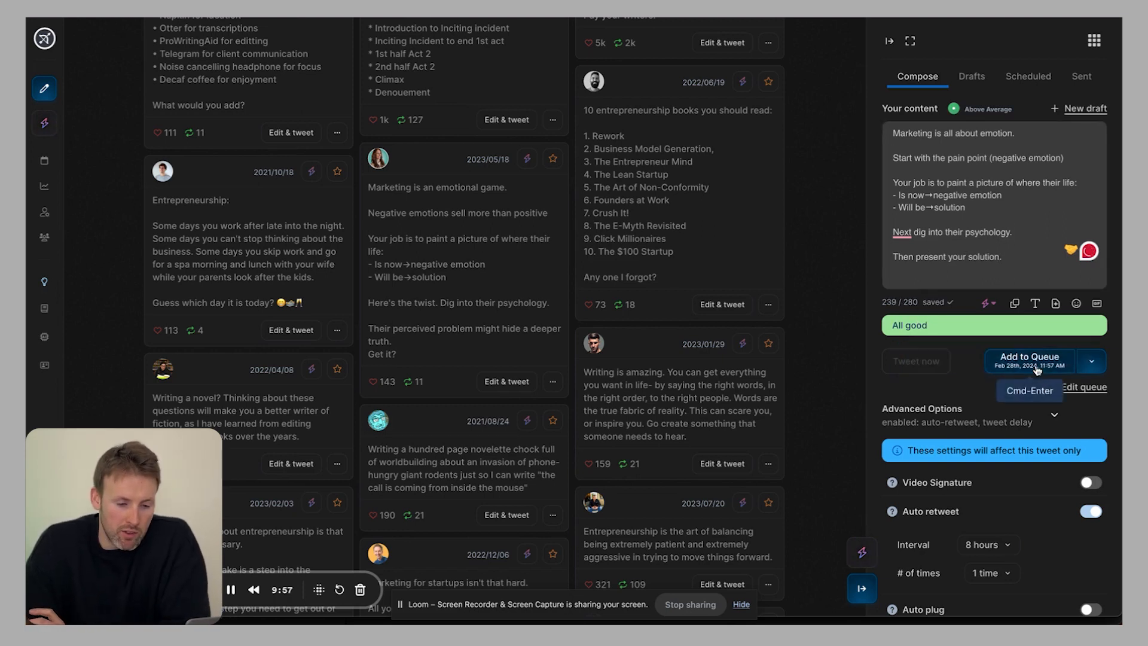
pyautogui.click(1028, 361)
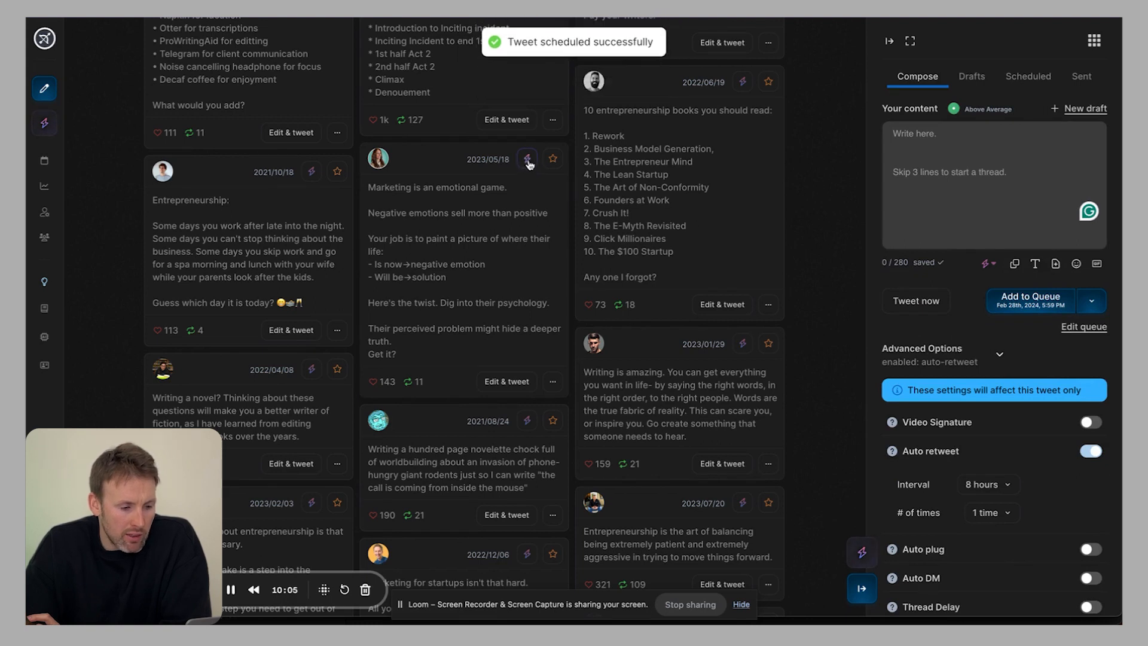
# Step: Generate a Wild AI variation of the emotional-game tweet into the composer
pyautogui.click(526, 158)
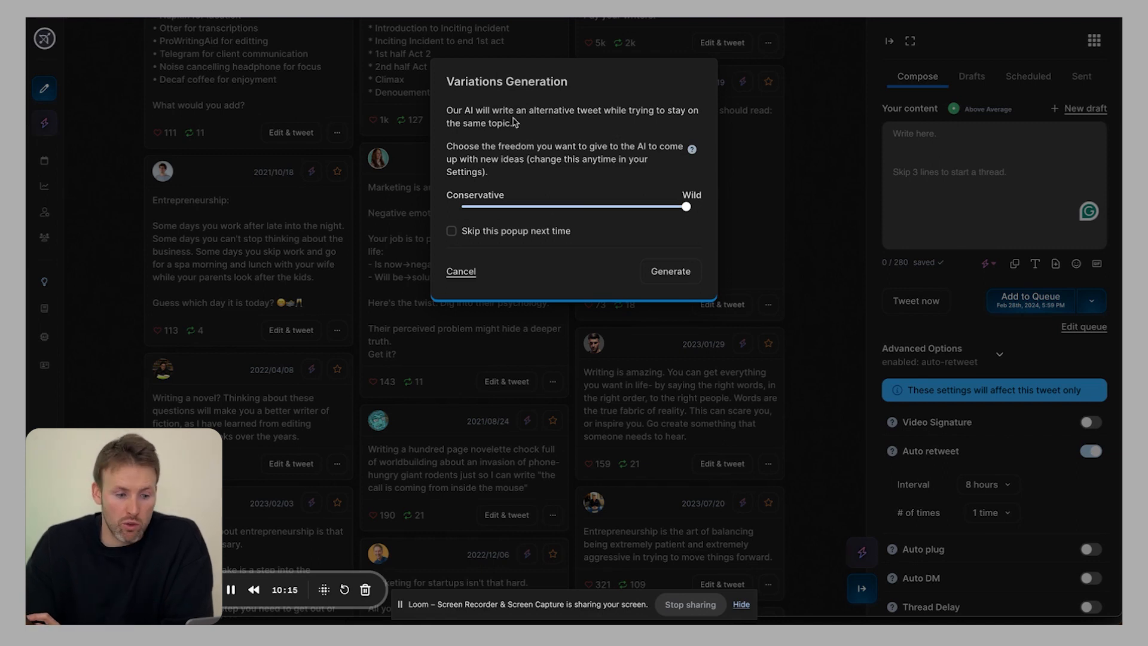
pyautogui.moveTo(671, 272)
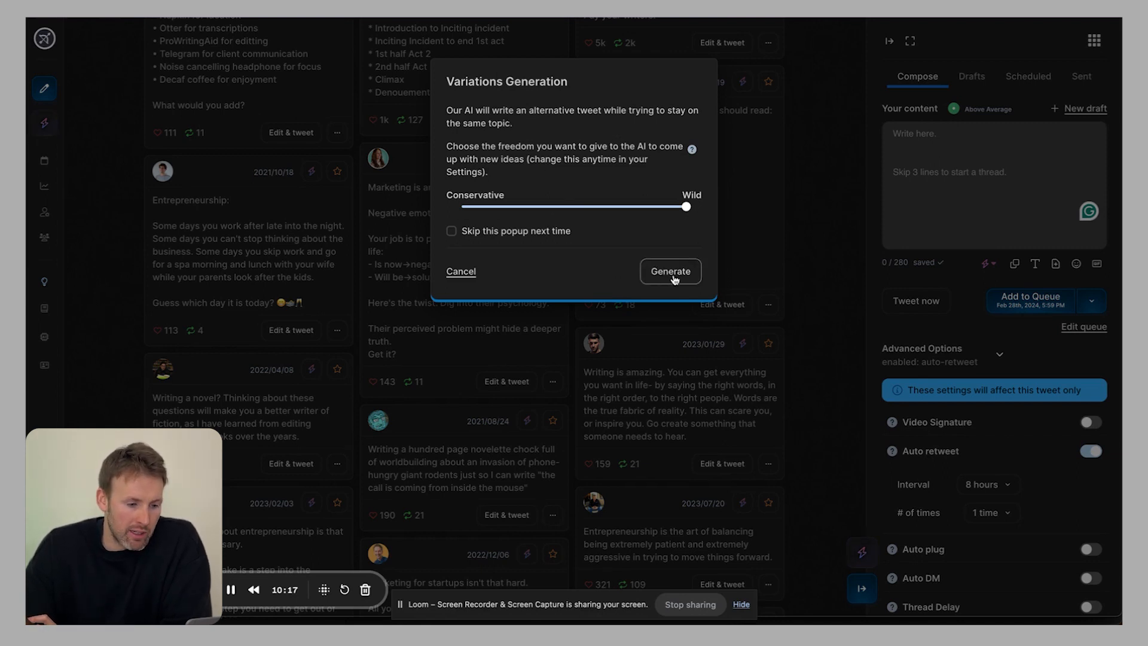
pyautogui.click(670, 271)
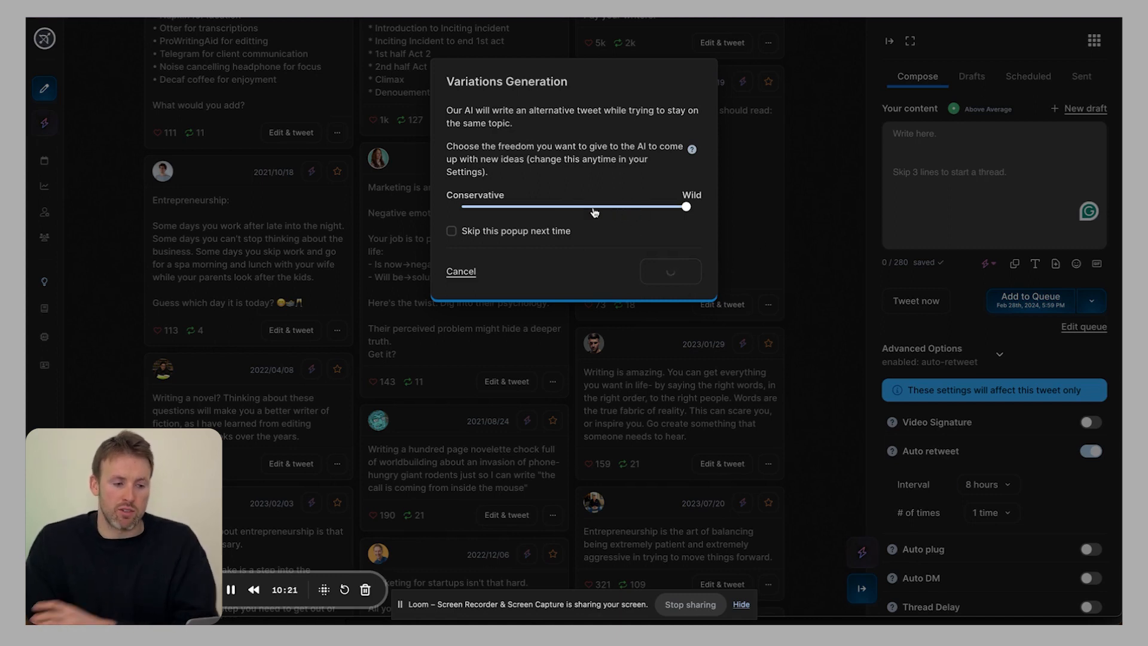
pyautogui.click(669, 271)
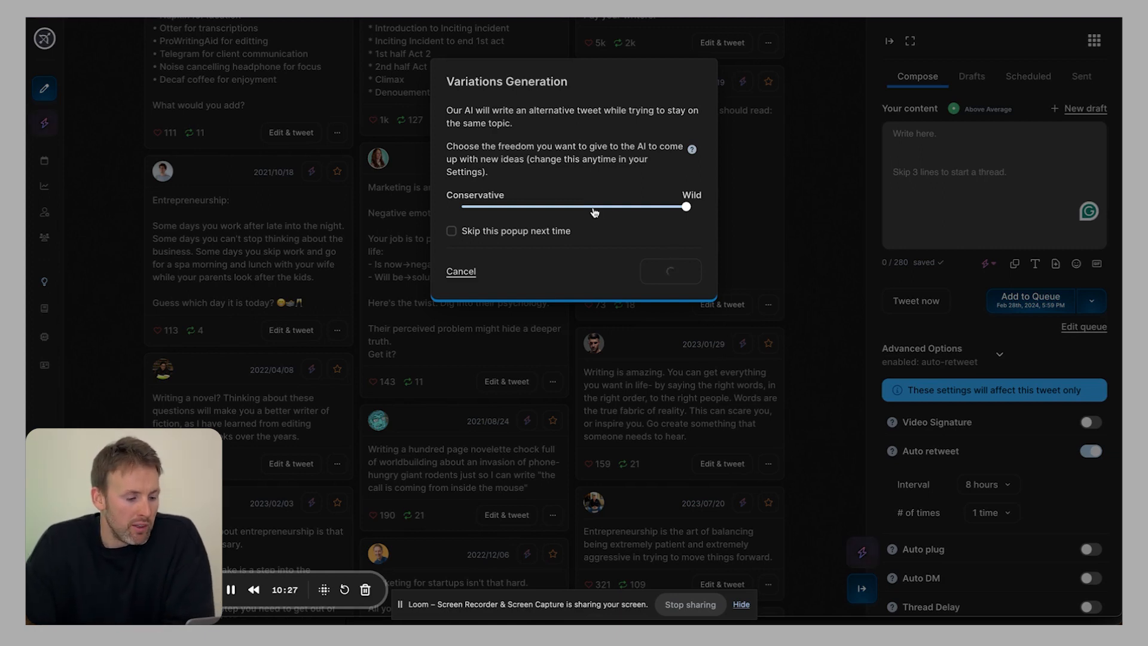
pyautogui.click(669, 272)
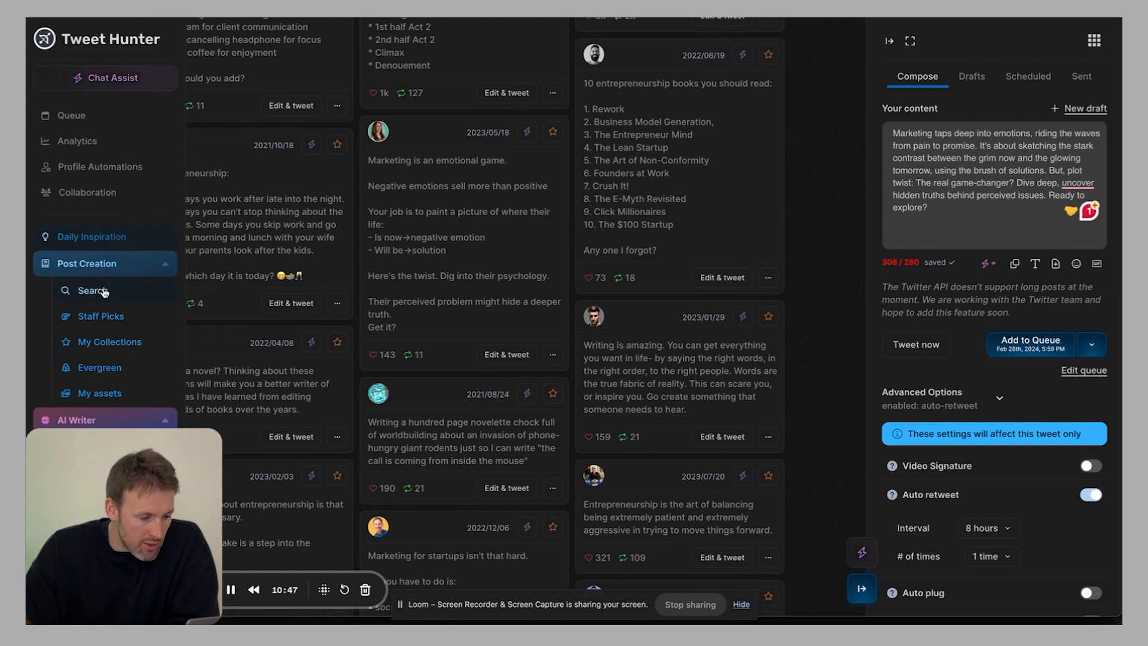
# Step: Search inspiration tweets for the topic 'marketing' and browse the results
pyautogui.click(94, 291)
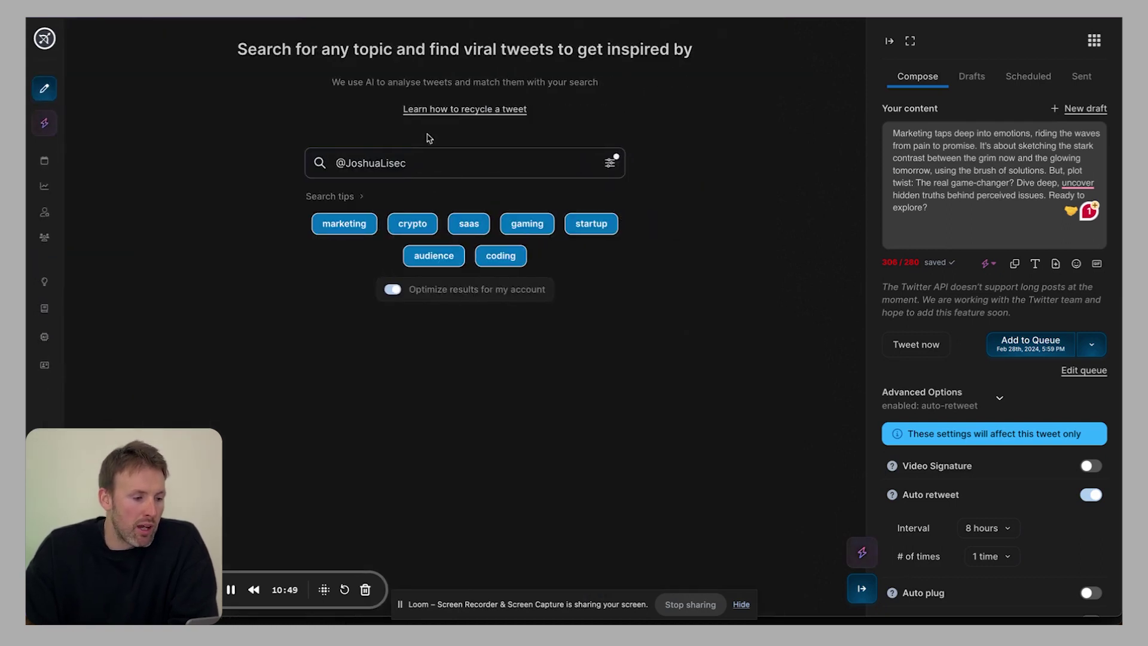
pyautogui.moveTo(399, 57)
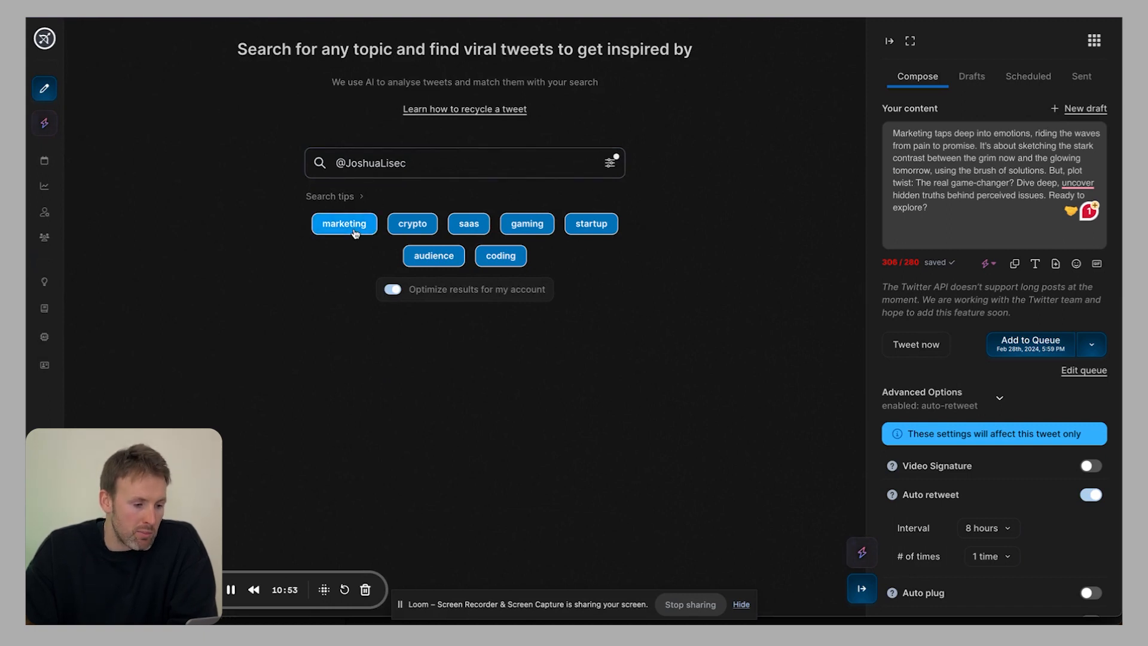
pyautogui.click(344, 223)
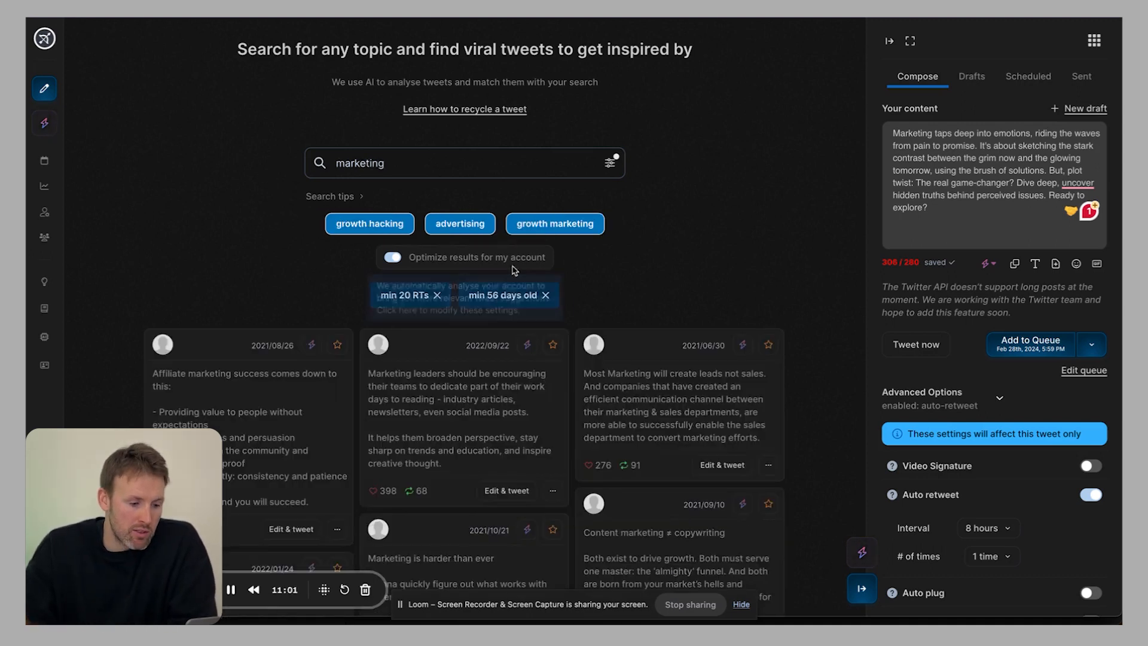
pyautogui.scroll(-3)
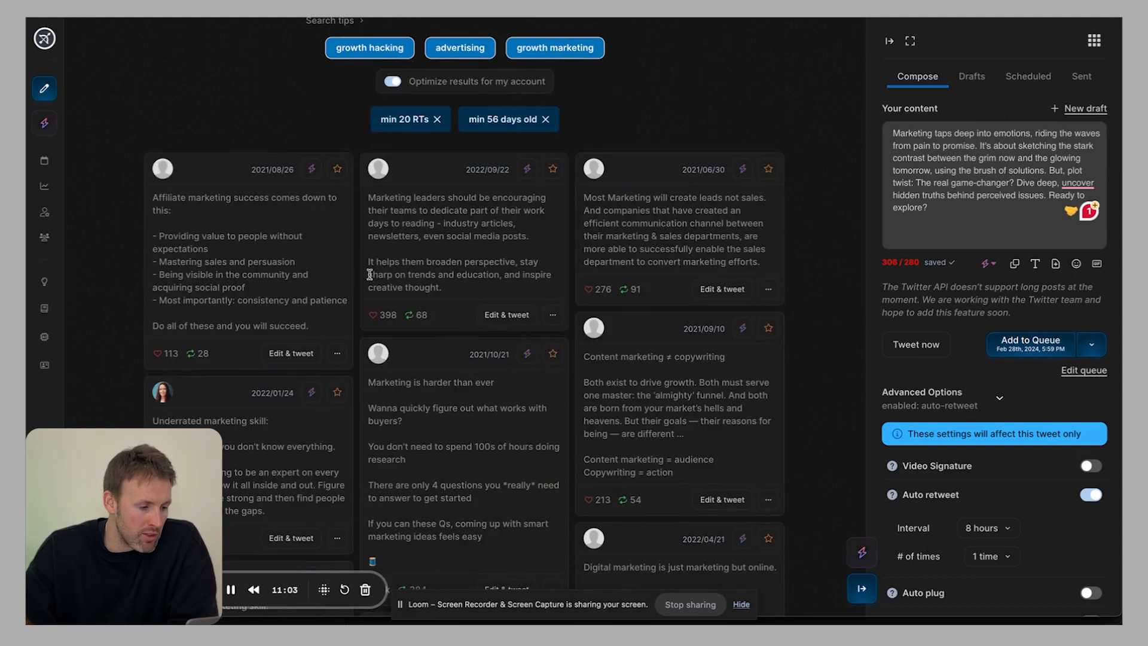
pyautogui.scroll(-3)
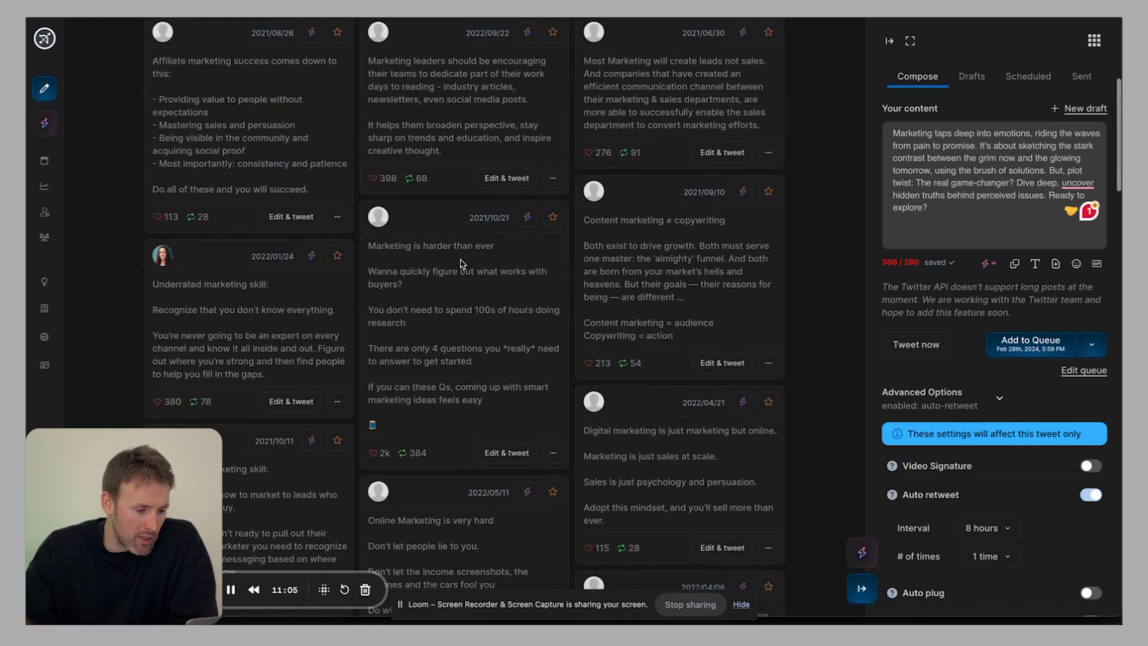
pyautogui.scroll(-3)
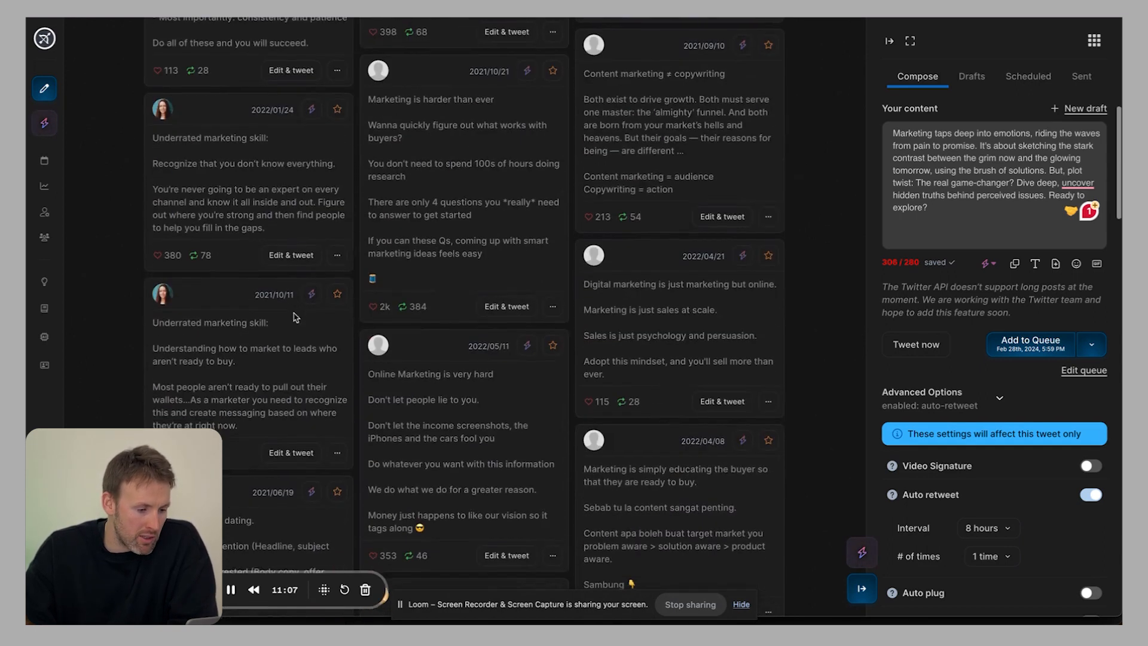
pyautogui.scroll(3)
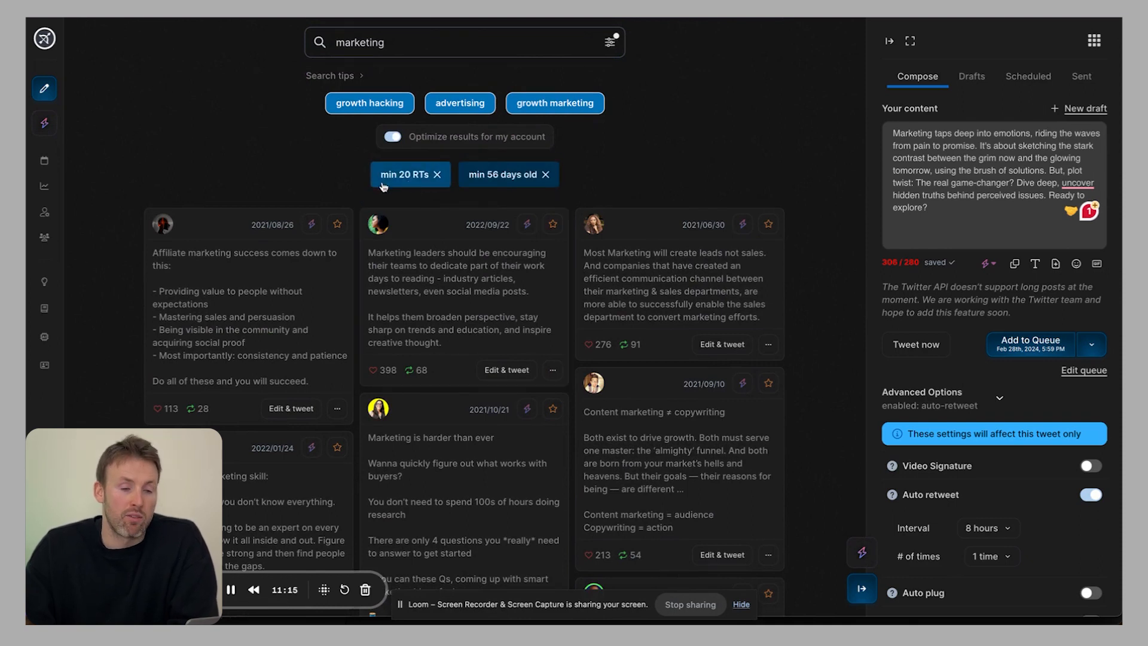
pyautogui.moveTo(511, 180)
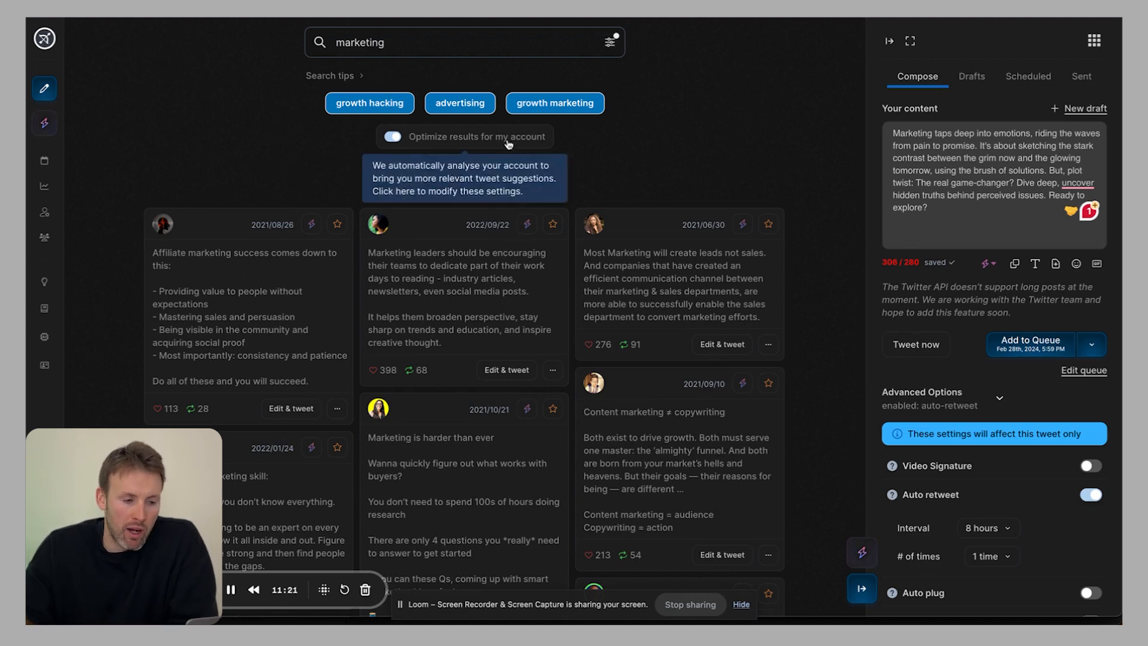
# Step: Apply the advanced retweet and age filters to the marketing search
pyautogui.click(612, 42)
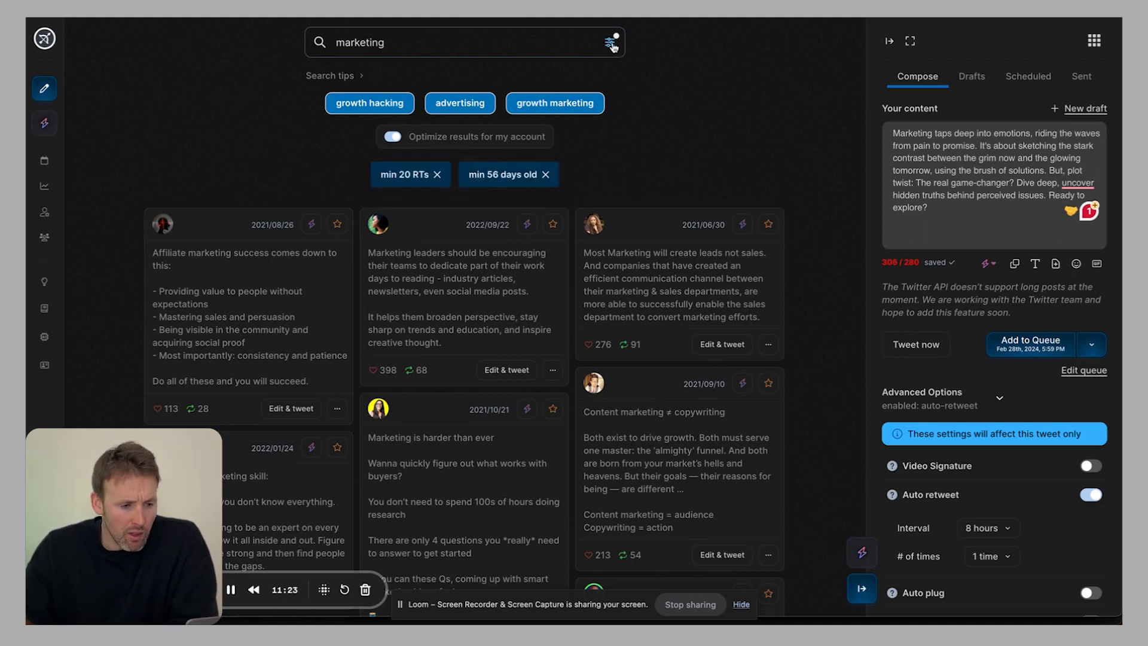
pyautogui.click(611, 41)
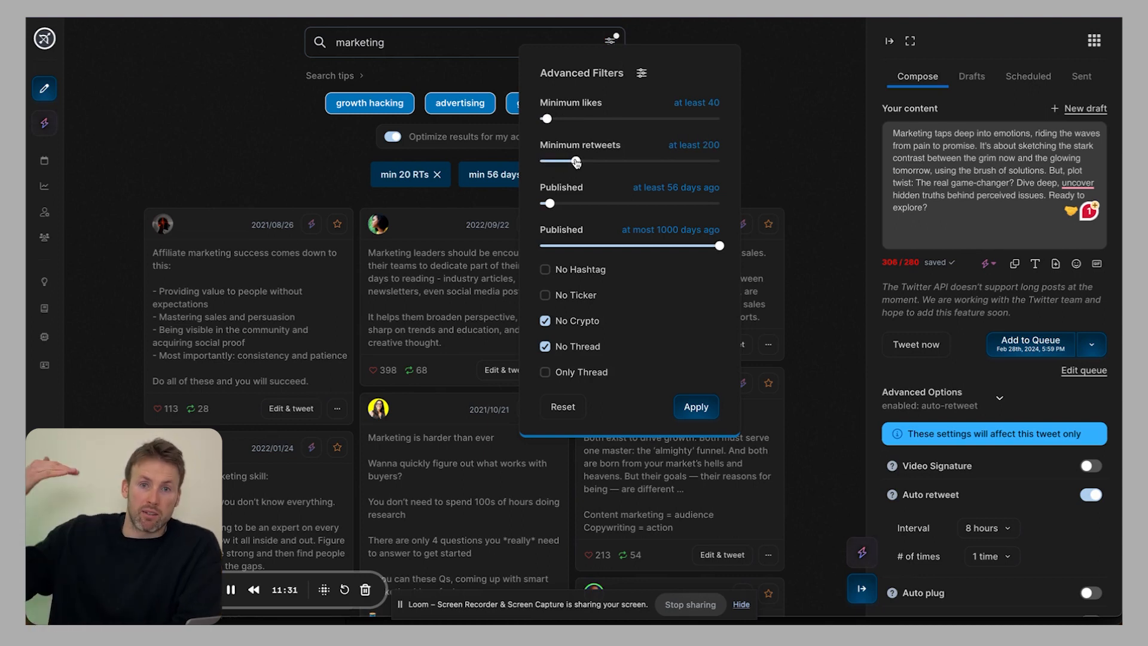
pyautogui.moveTo(635, 332)
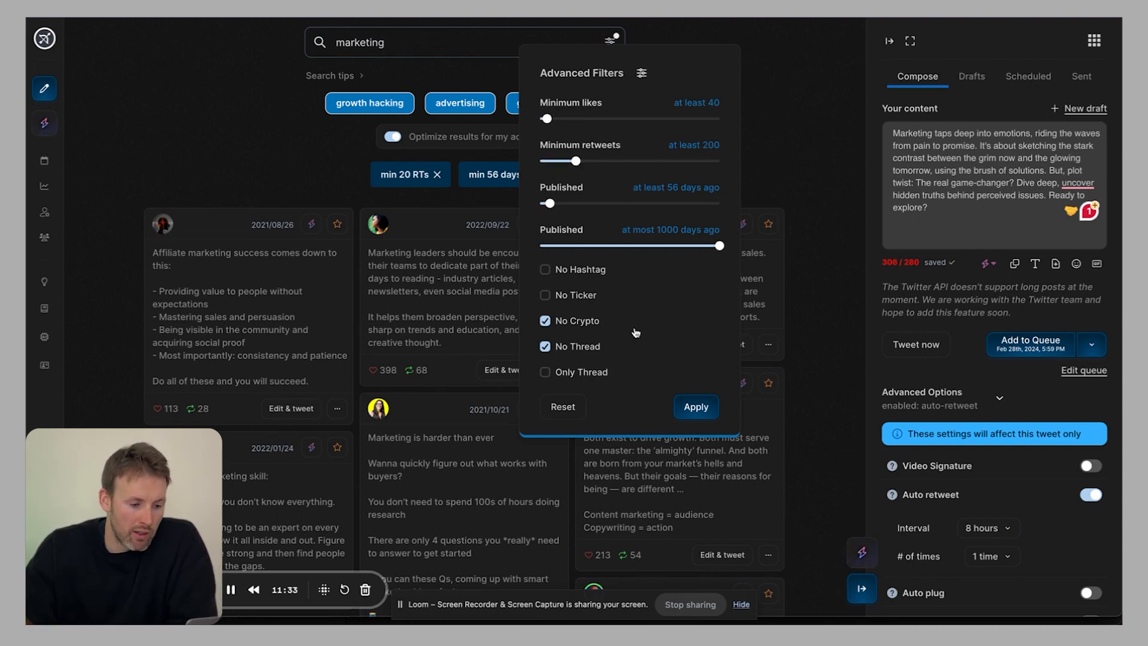
pyautogui.click(695, 407)
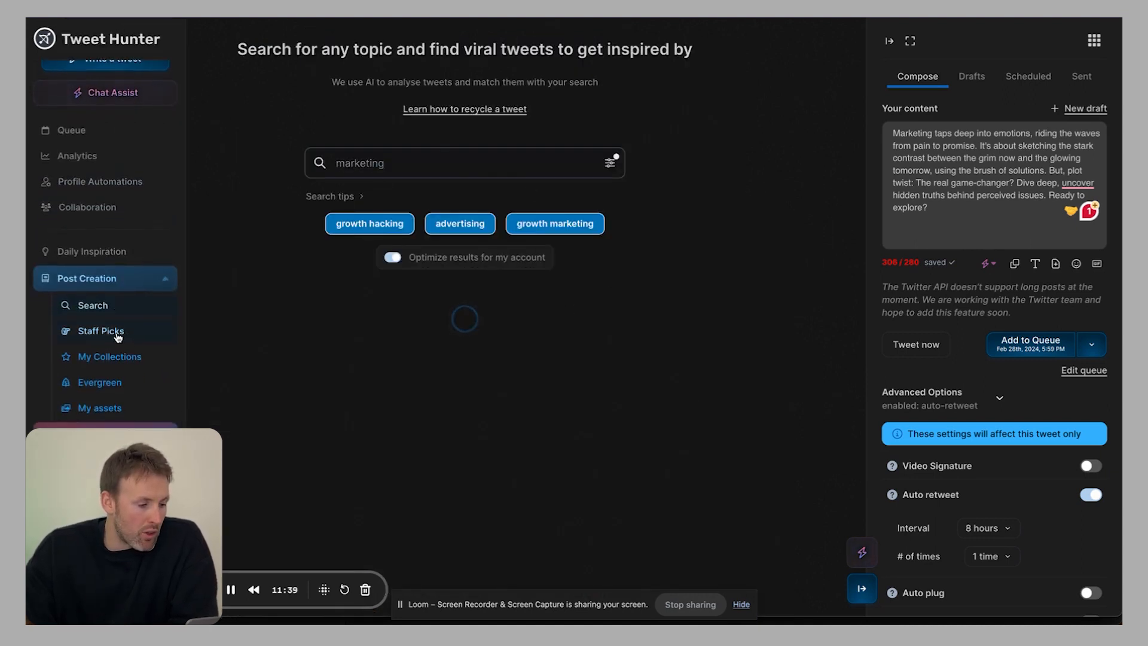
# Step: Browse the staff-picked tweet collections
pyautogui.click(100, 331)
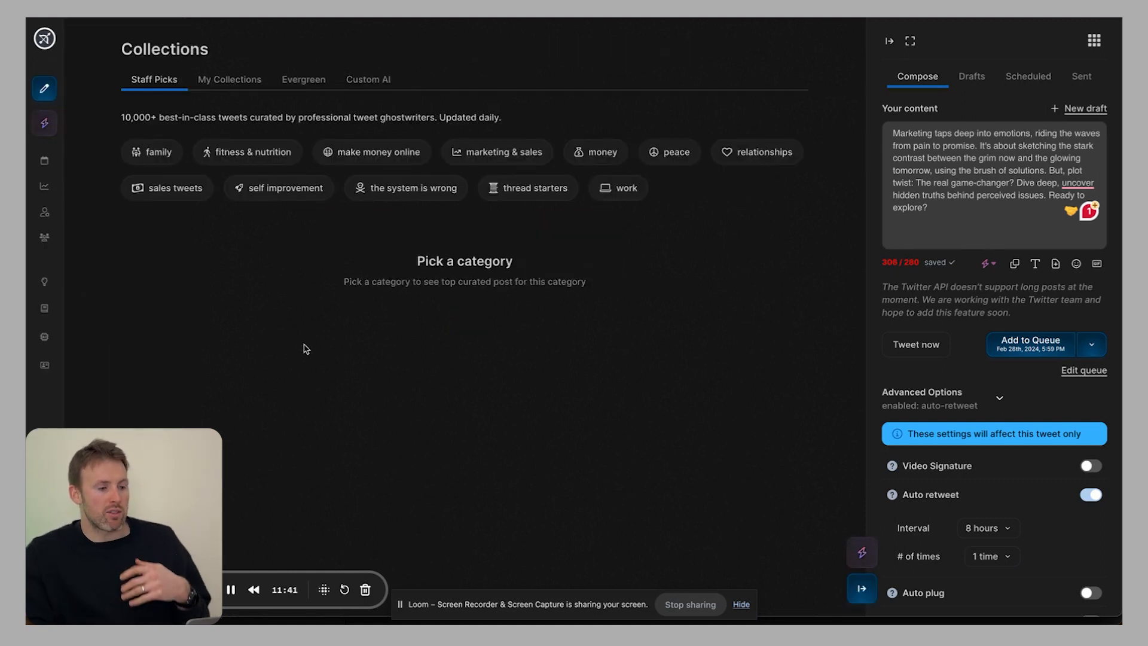
pyautogui.click(498, 152)
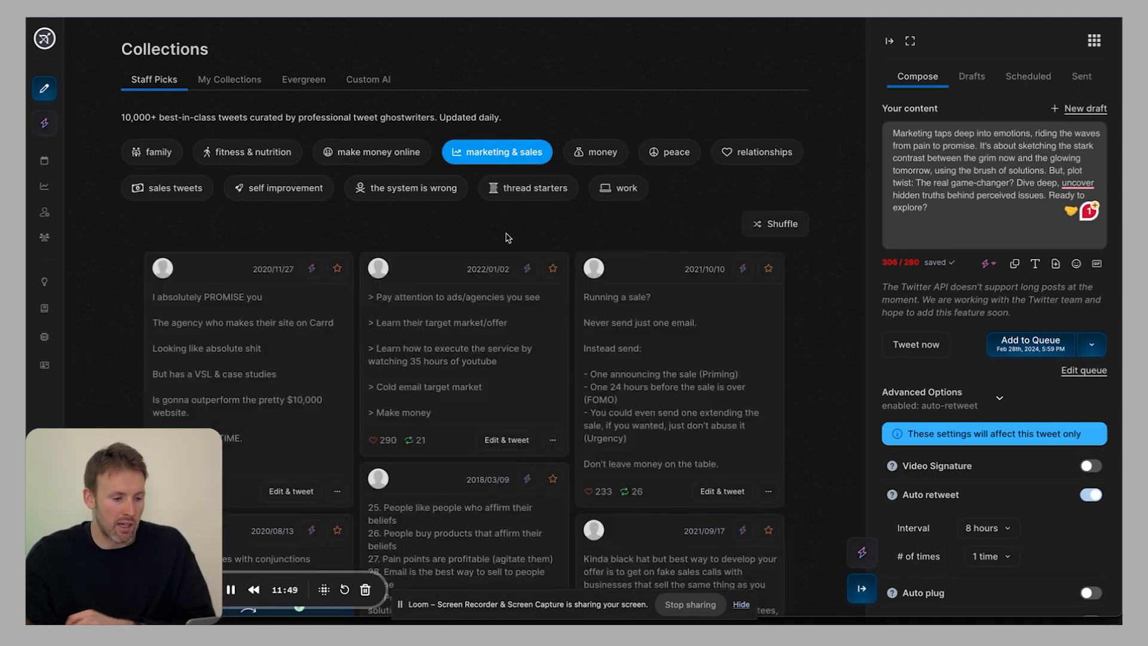
pyautogui.moveTo(328, 314)
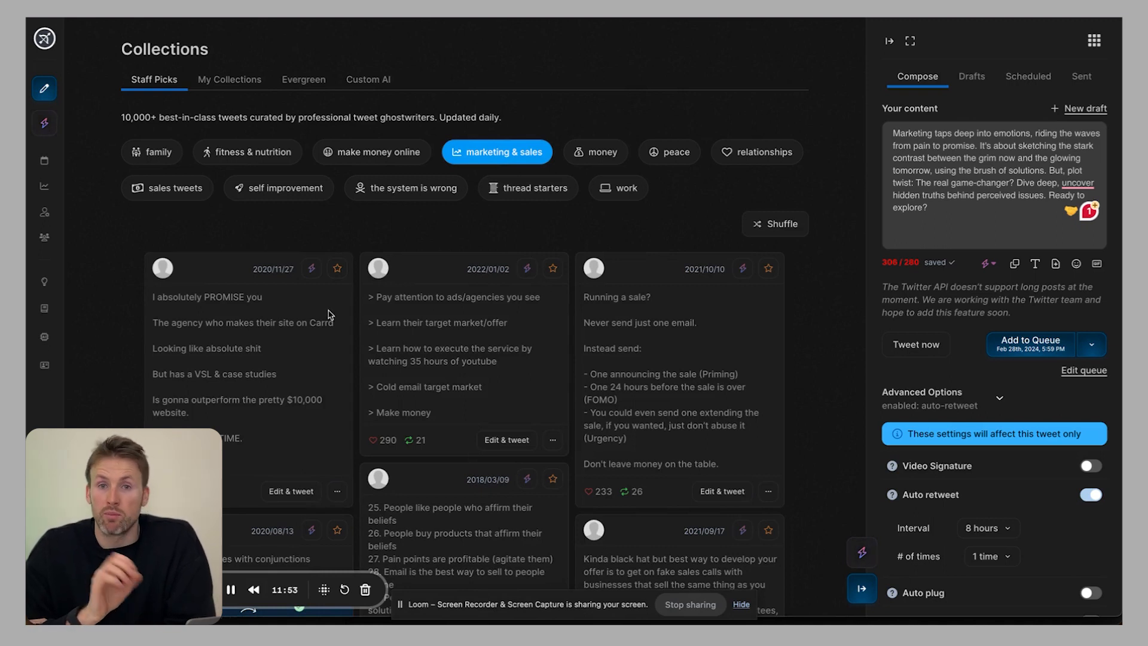
pyautogui.moveTo(184, 227)
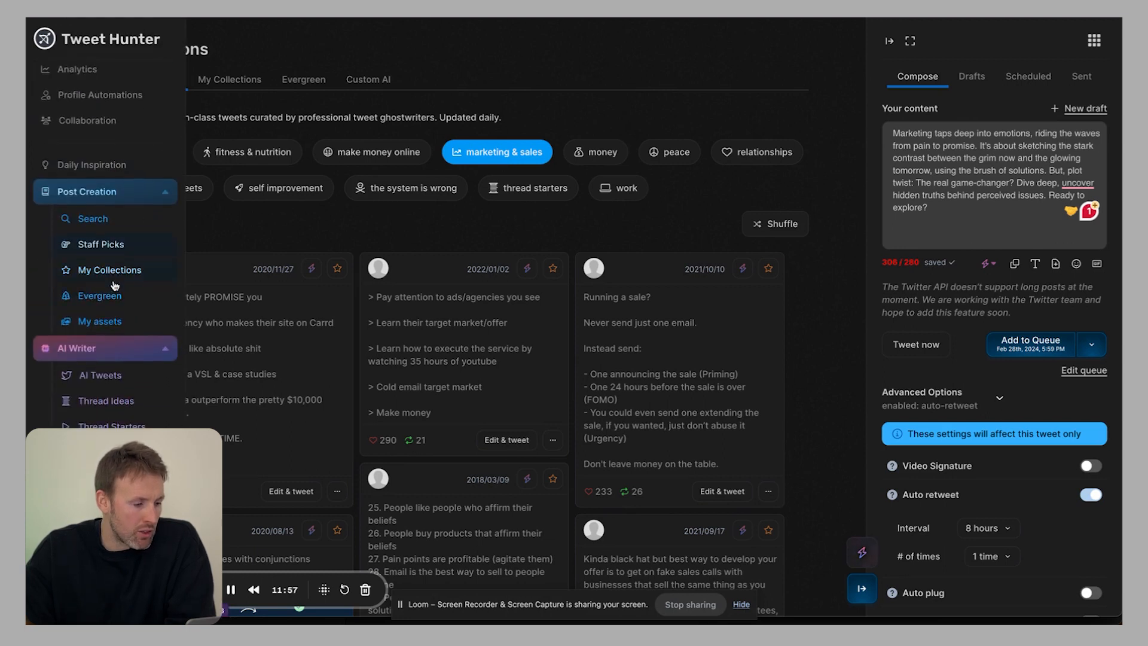
# Step: Go to My Collections and view the Evergreen collection of saved tweets
pyautogui.click(110, 269)
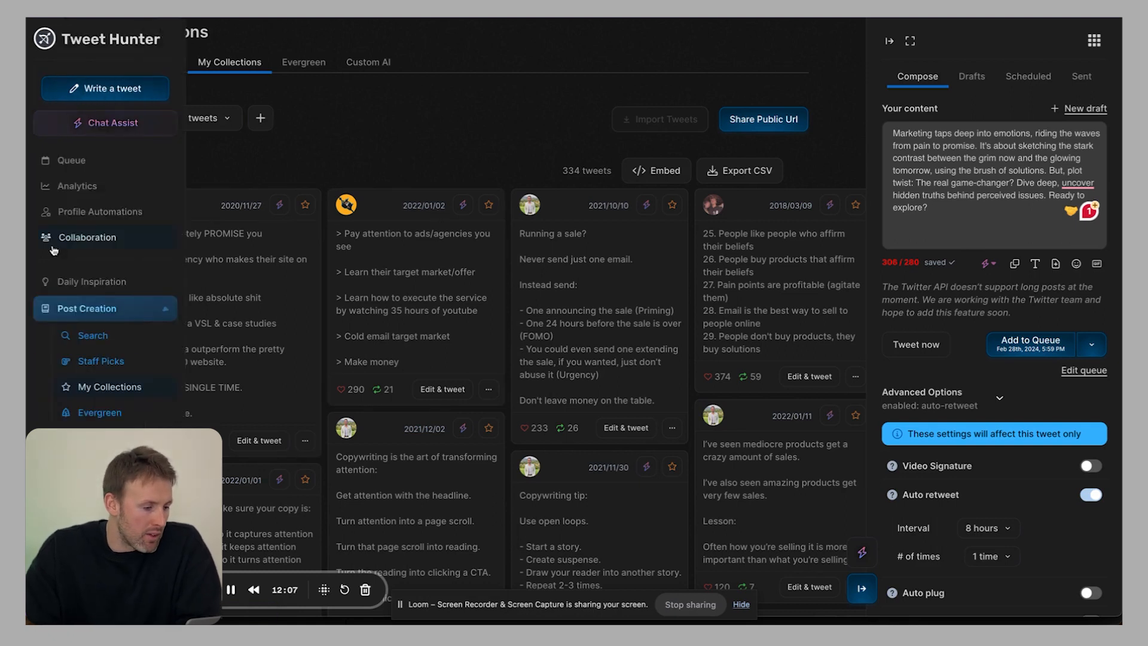
pyautogui.scroll(-3)
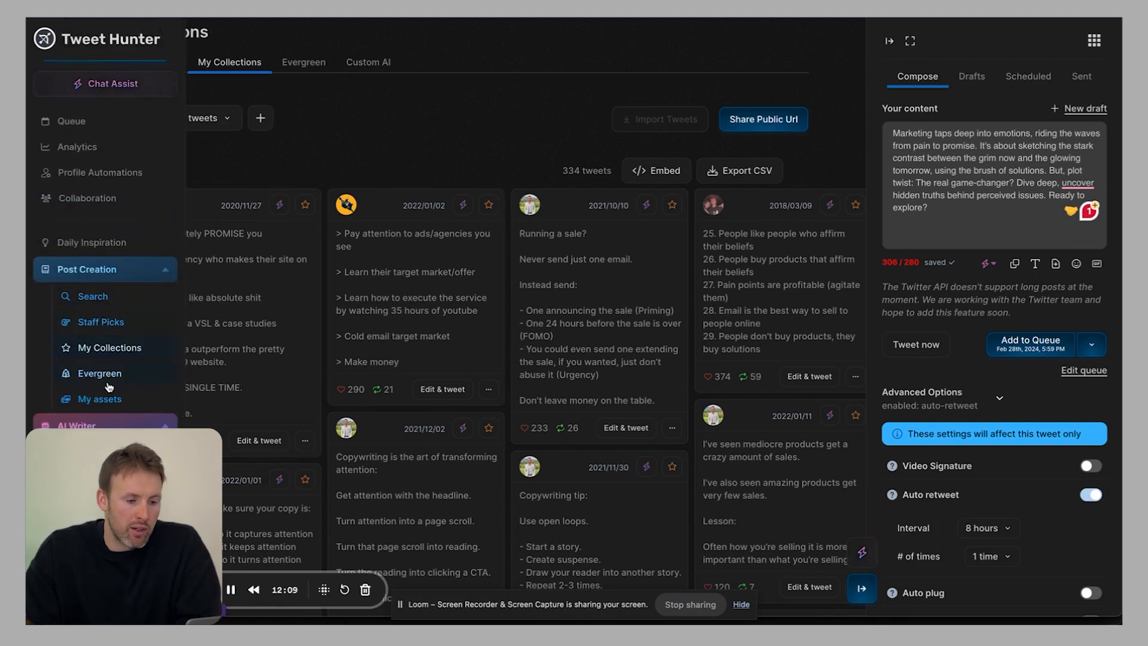
pyautogui.click(303, 79)
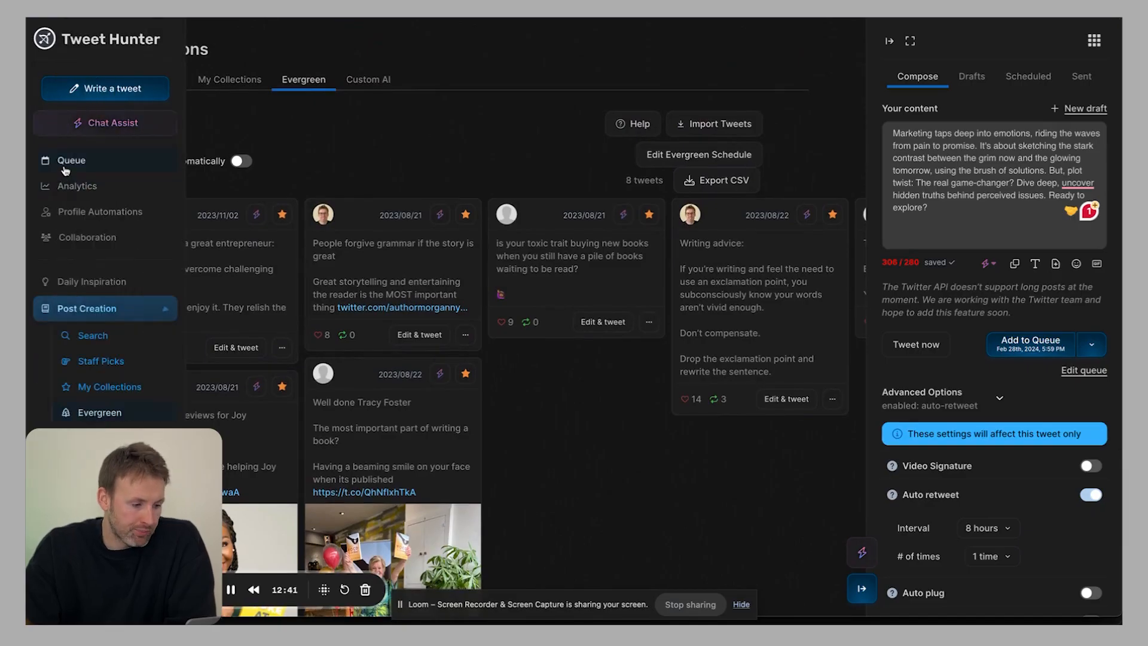
# Step: Edit the queue schedule to enable the 8:03 pm evergreen slot on weekdays
pyautogui.click(70, 160)
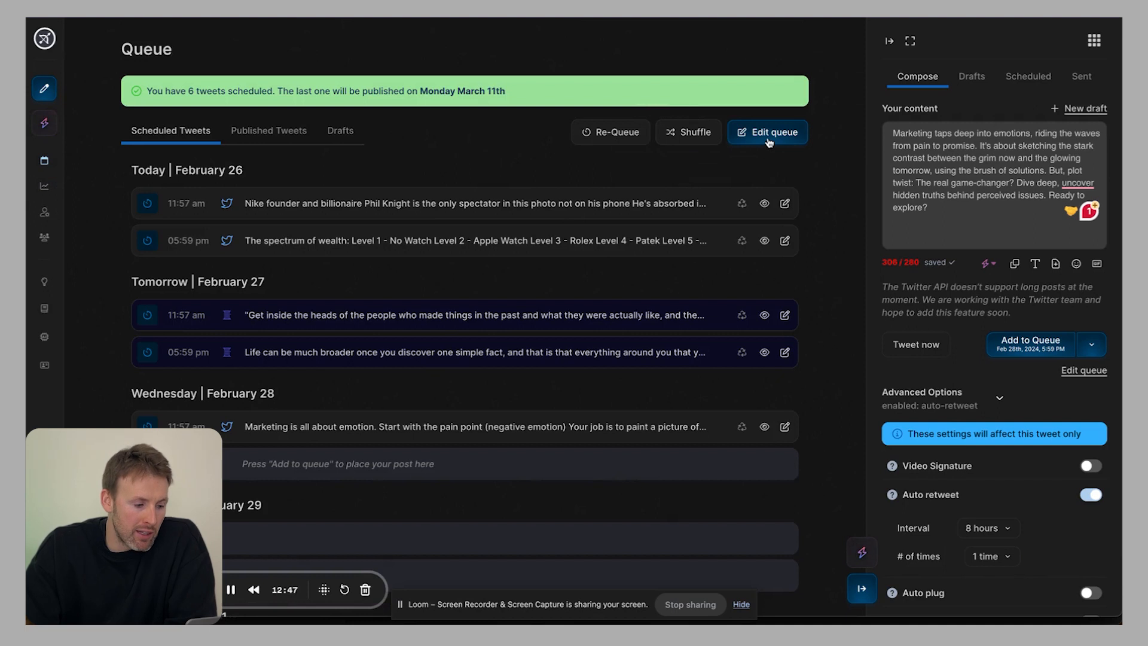
pyautogui.click(767, 131)
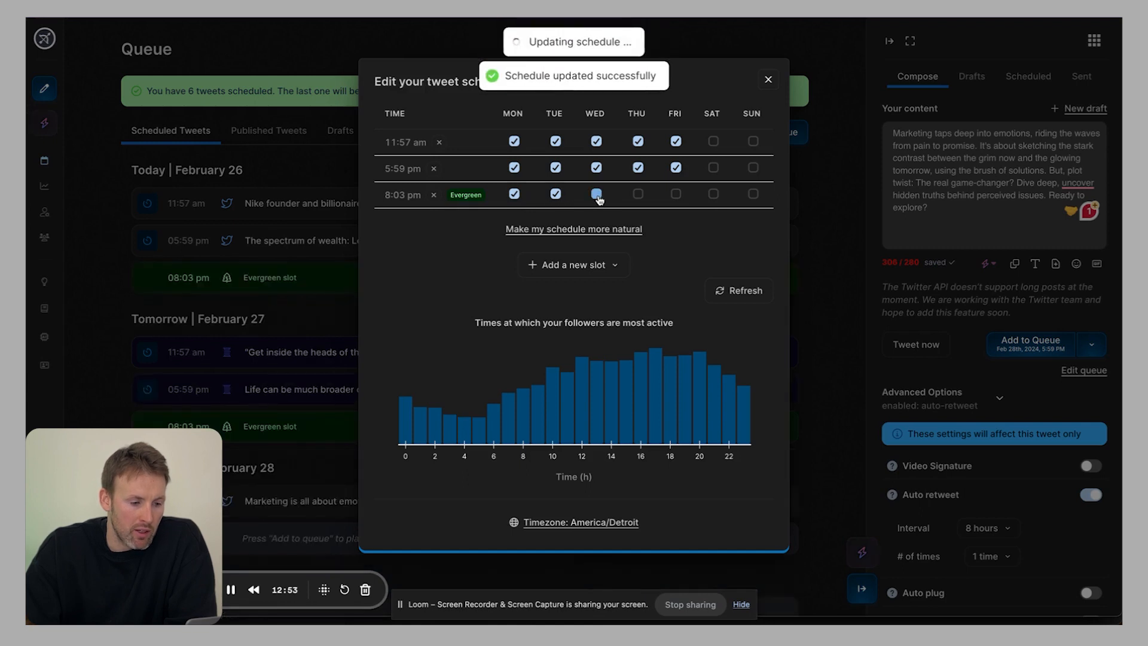
pyautogui.click(596, 194)
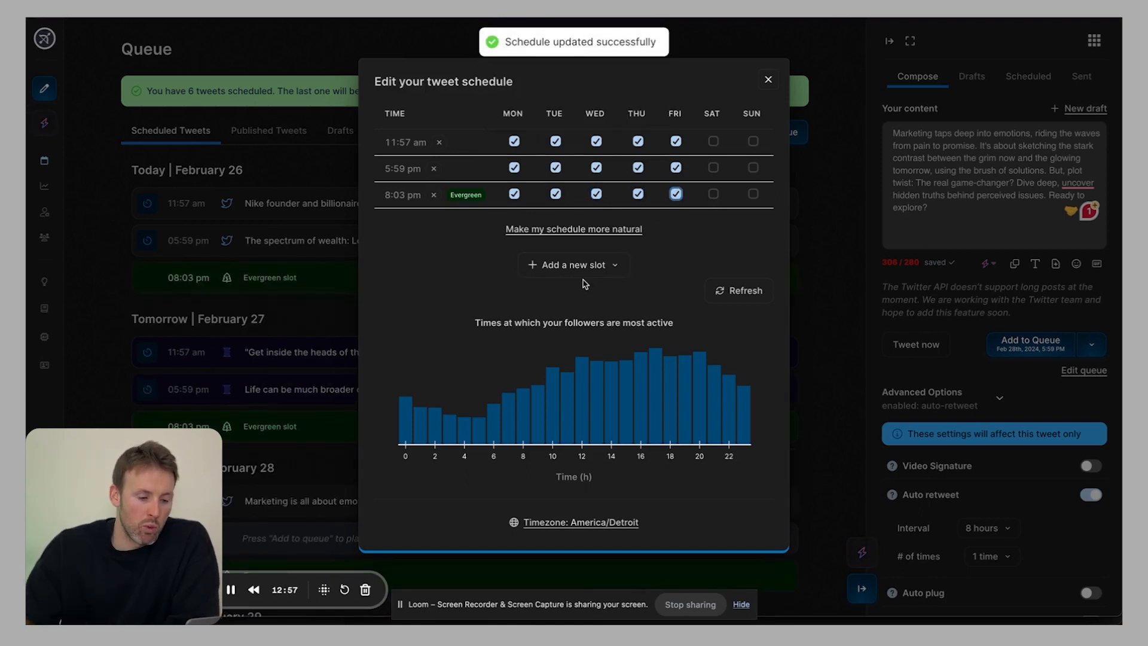
pyautogui.click(768, 79)
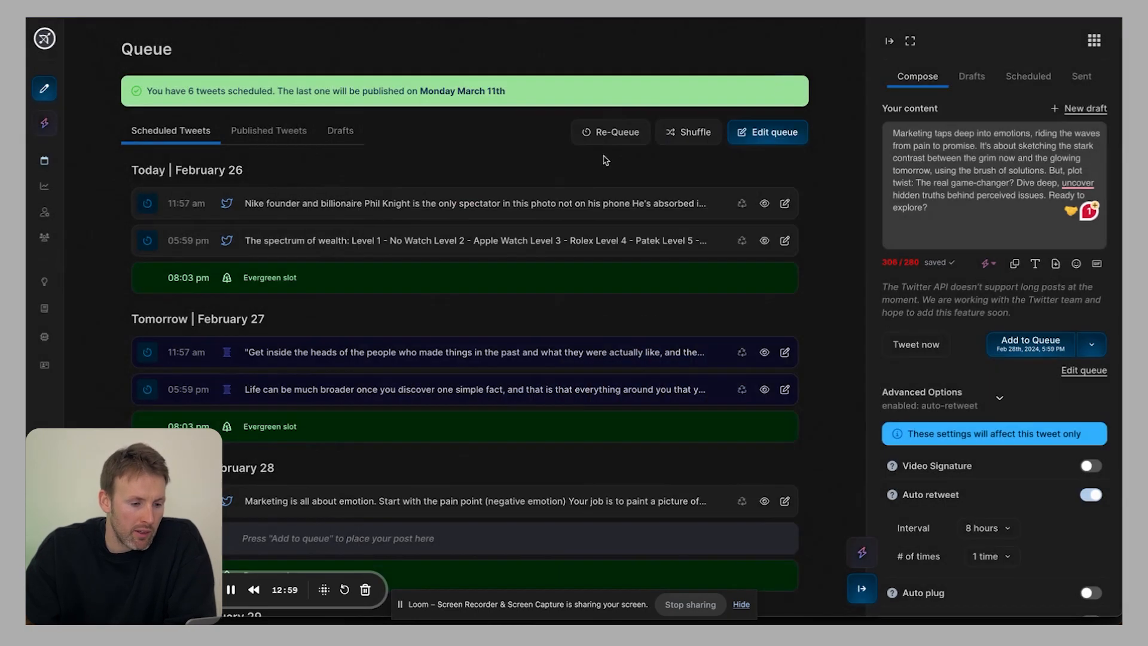
pyautogui.moveTo(252, 192)
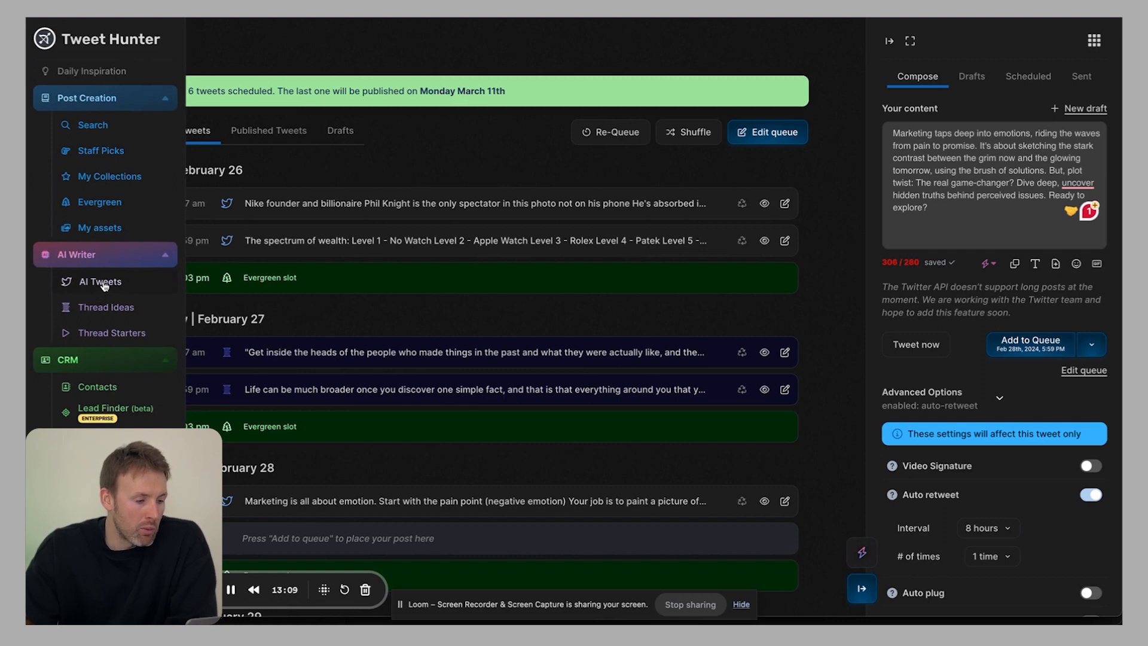
# Step: View the Custom AI collections page, available only on the Enterprise plan
pyautogui.click(99, 282)
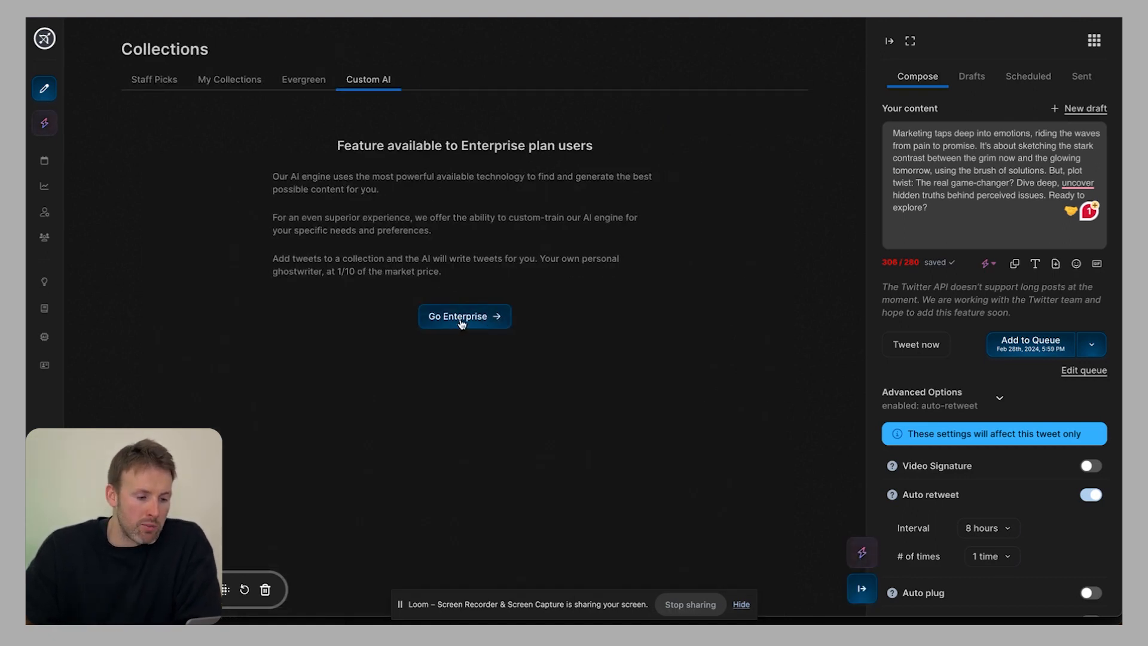
# Step: Review the Enterprise plan and the Discover, Grow and Enterprise pricing tiers
pyautogui.click(464, 315)
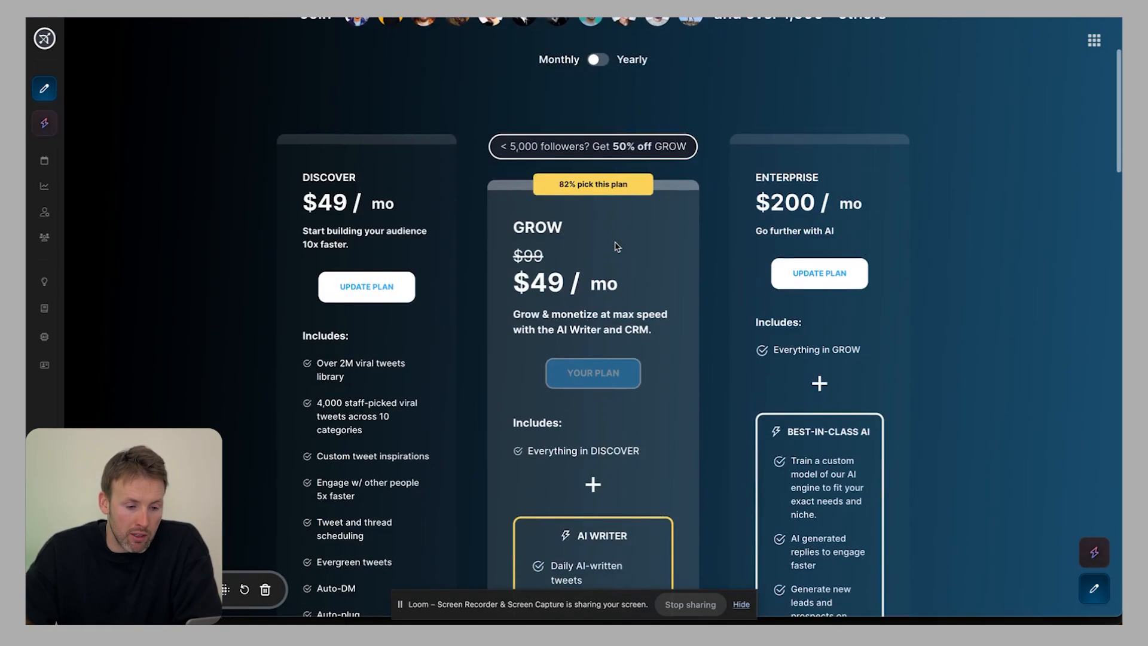
pyautogui.scroll(-3)
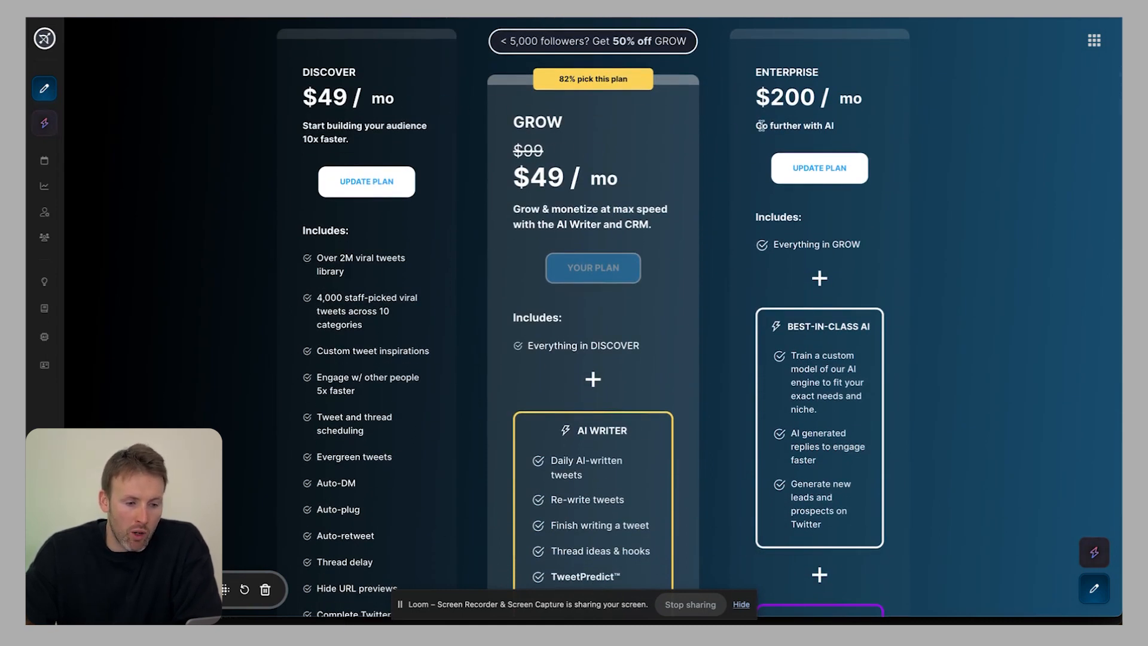
pyautogui.scroll(-3)
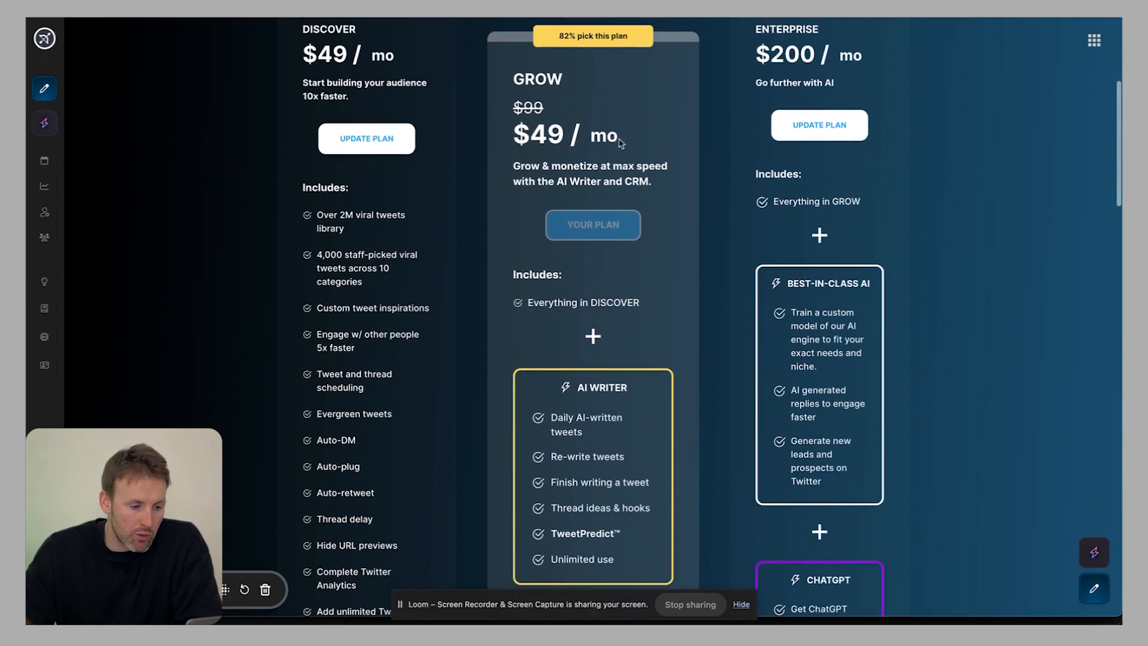
pyautogui.scroll(-3)
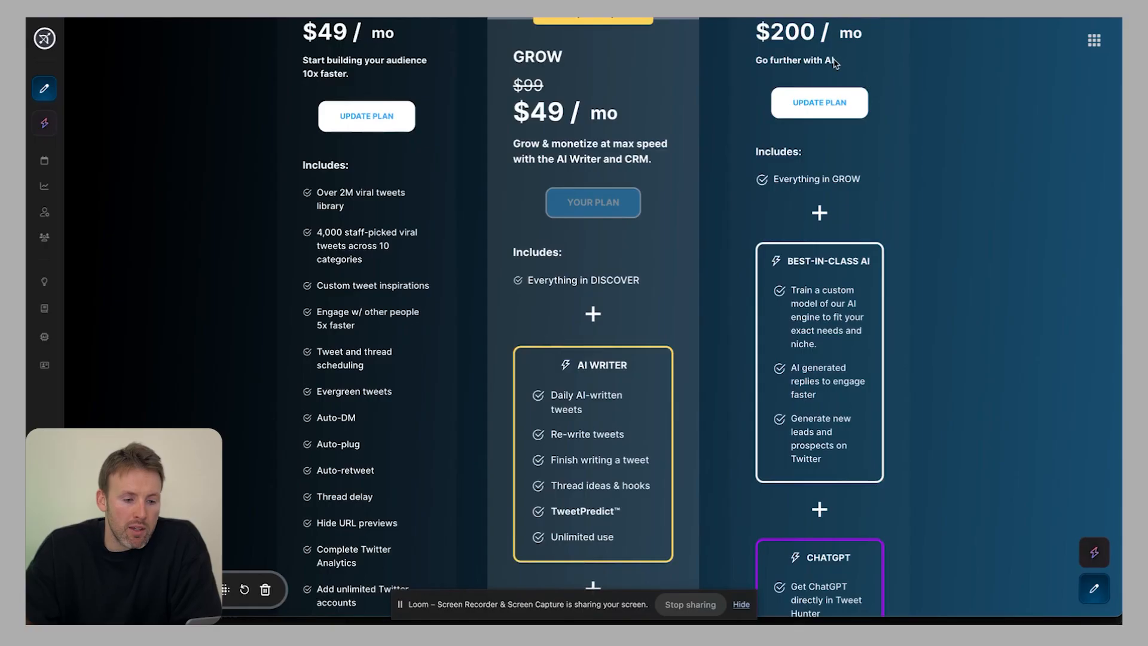
pyautogui.scroll(-3)
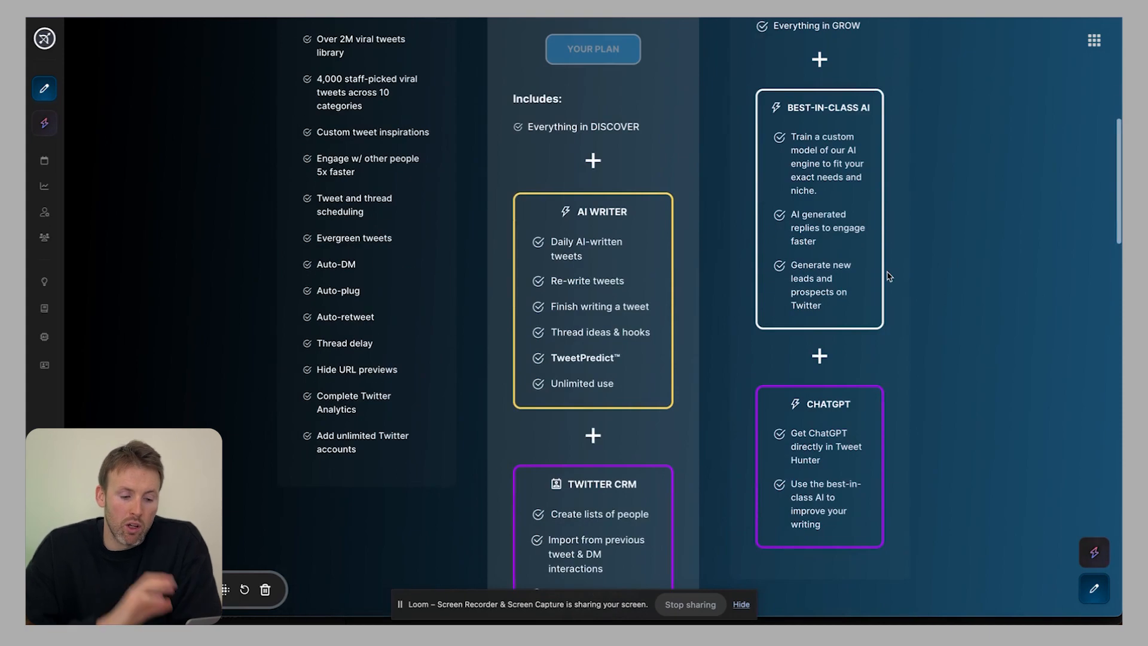
pyautogui.moveTo(703, 204)
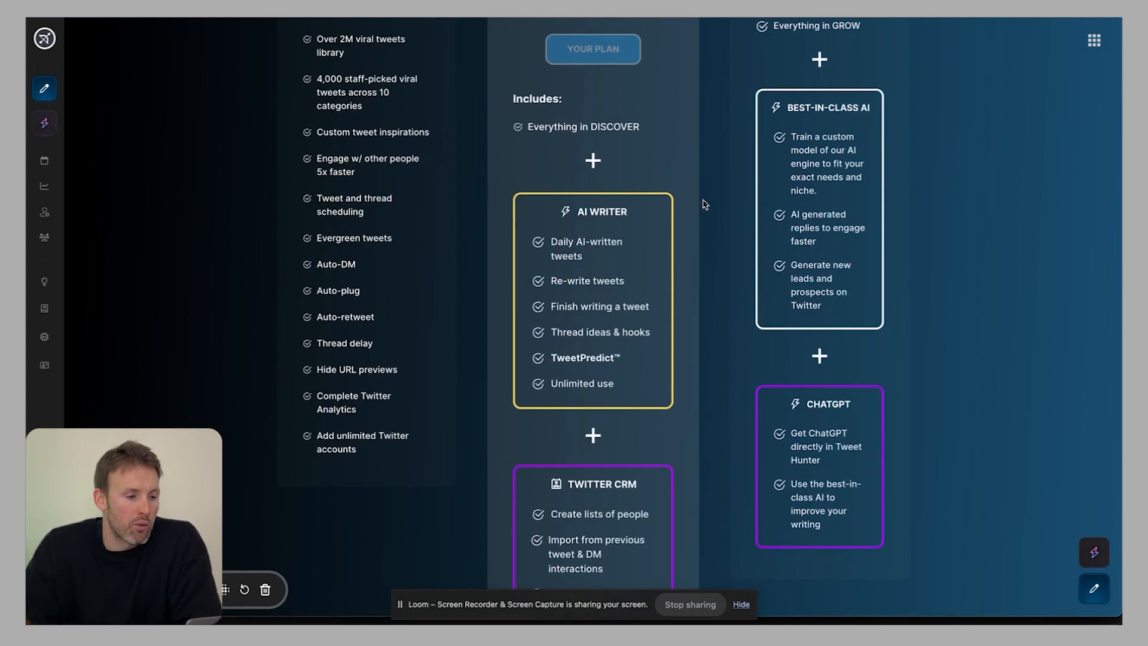
pyautogui.scroll(3)
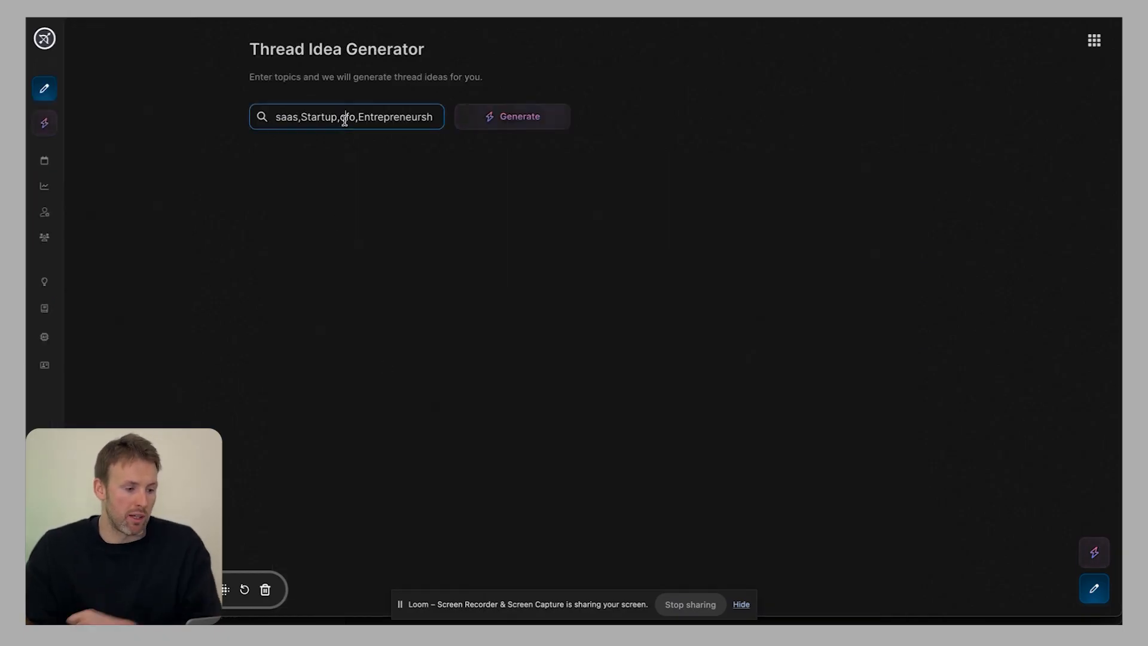
# Step: Generate thread ideas for the topic 'marketing a startup'
pyautogui.write('mar')
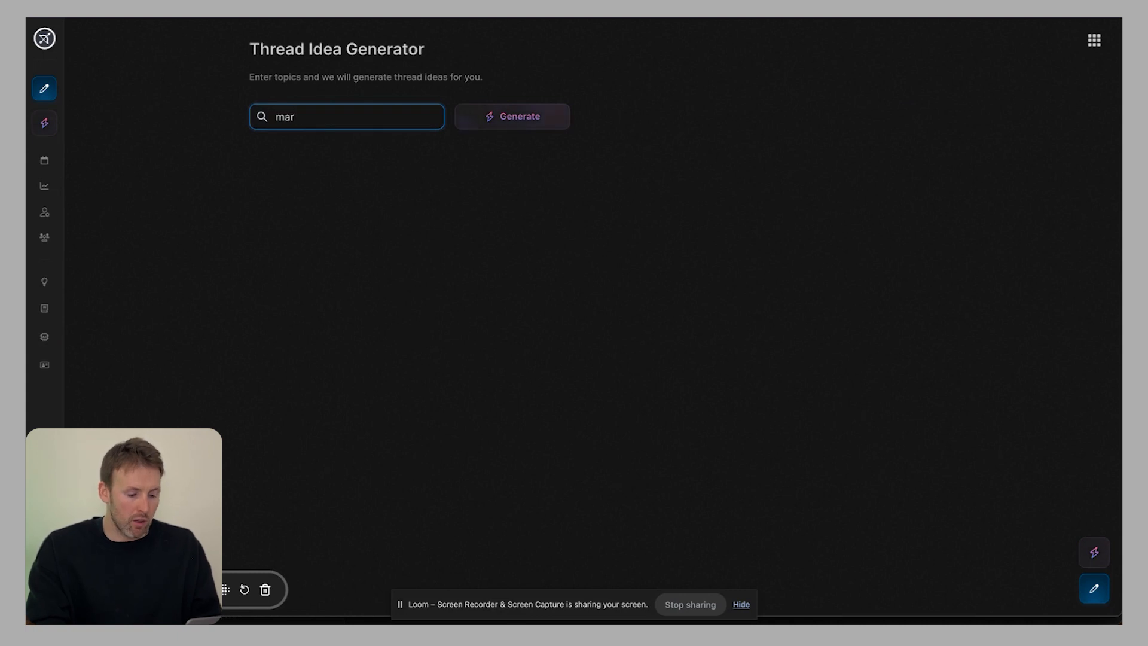
pyautogui.write('keting a start')
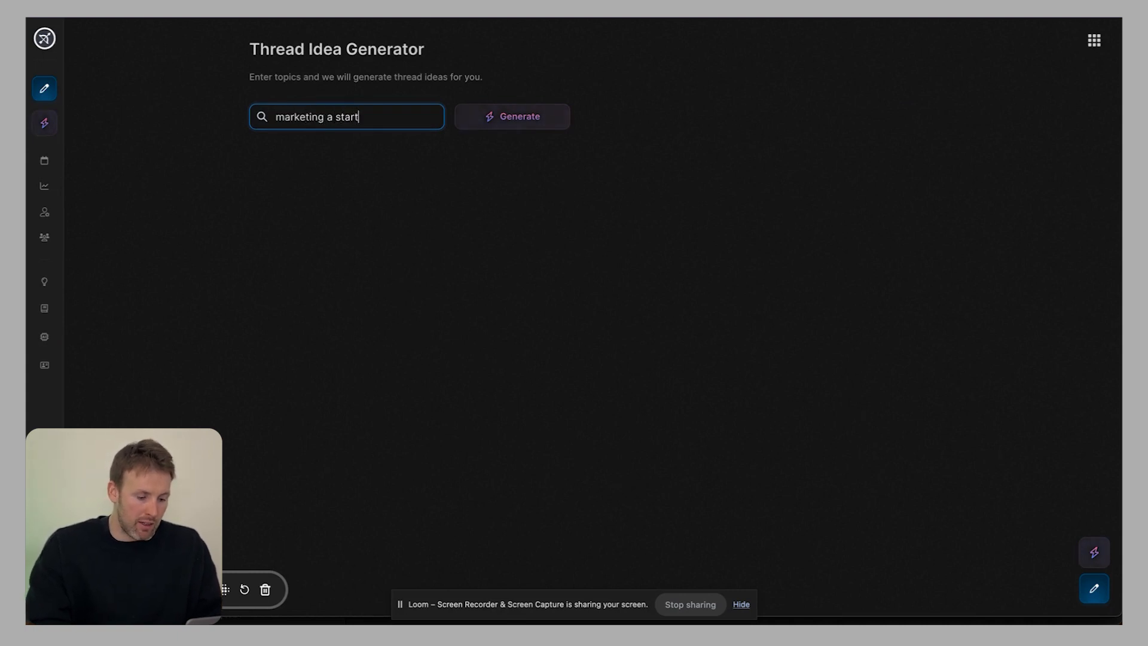
pyautogui.click(512, 116)
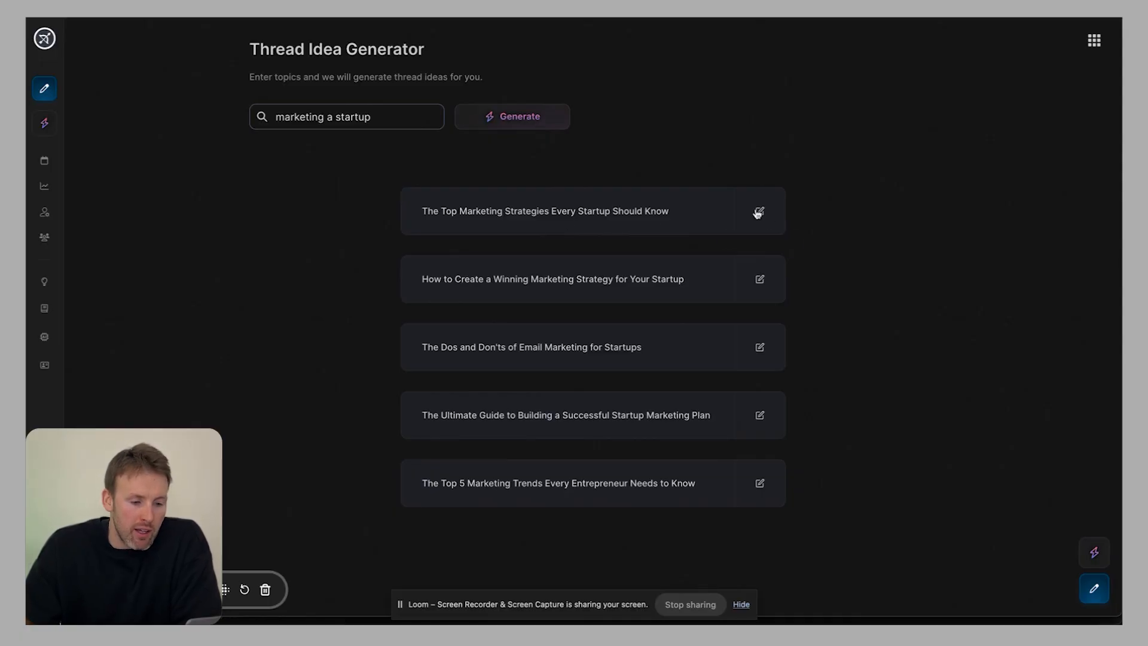
pyautogui.moveTo(504, 211)
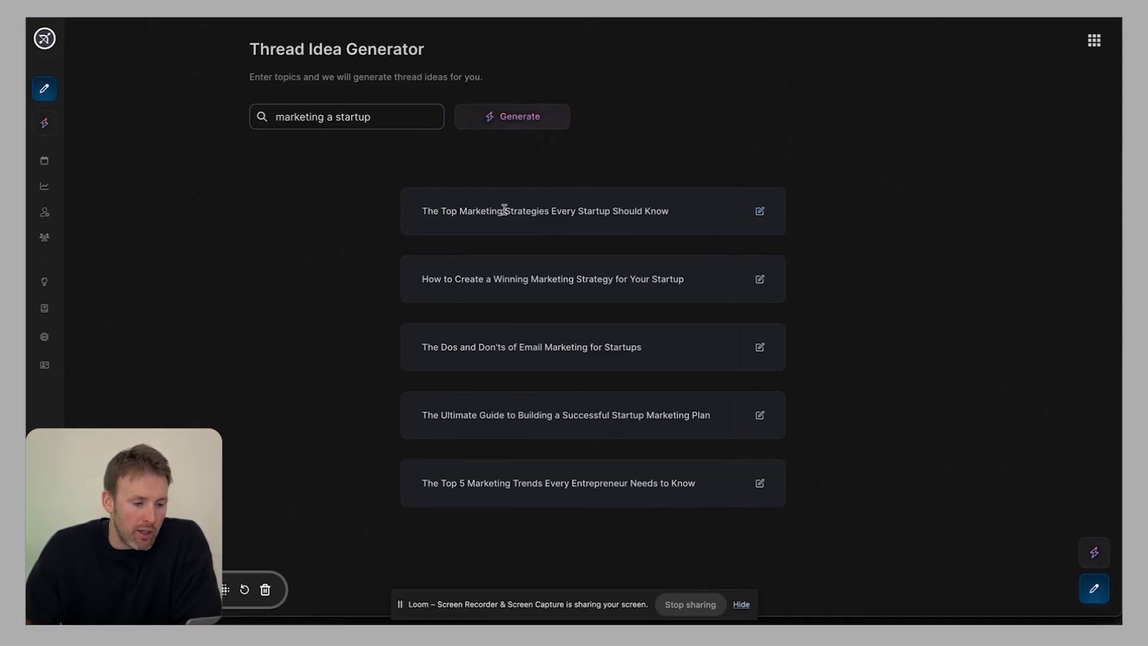
pyautogui.moveTo(743, 231)
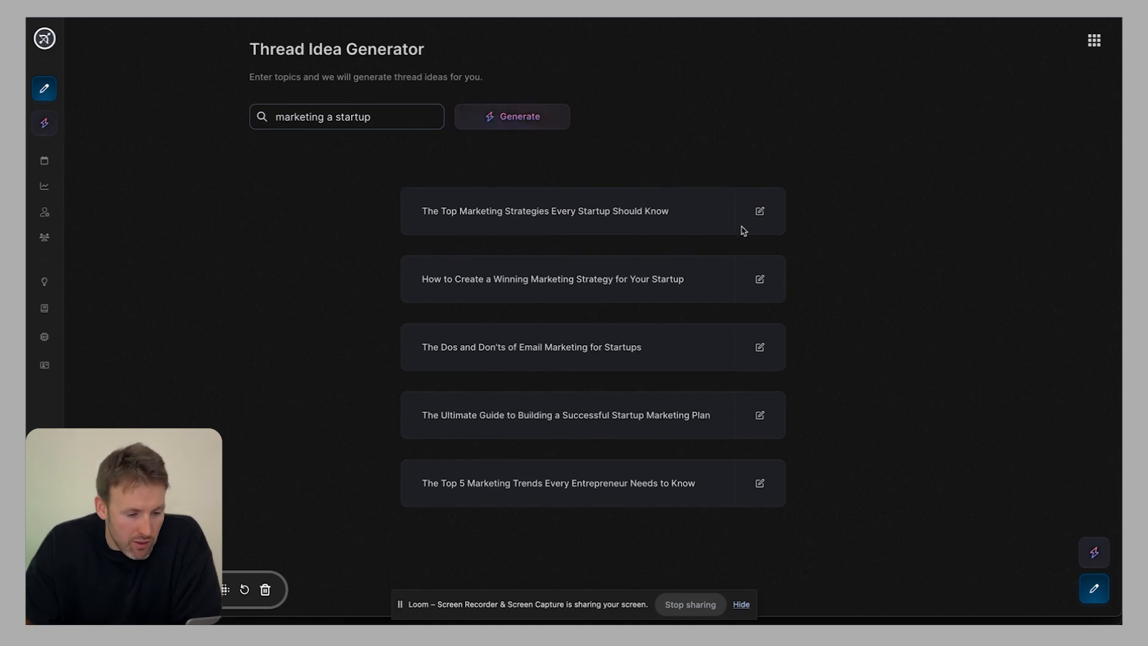
# Step: Seed the Hook Generator with the first thread idea on top marketing strategies
pyautogui.click(759, 211)
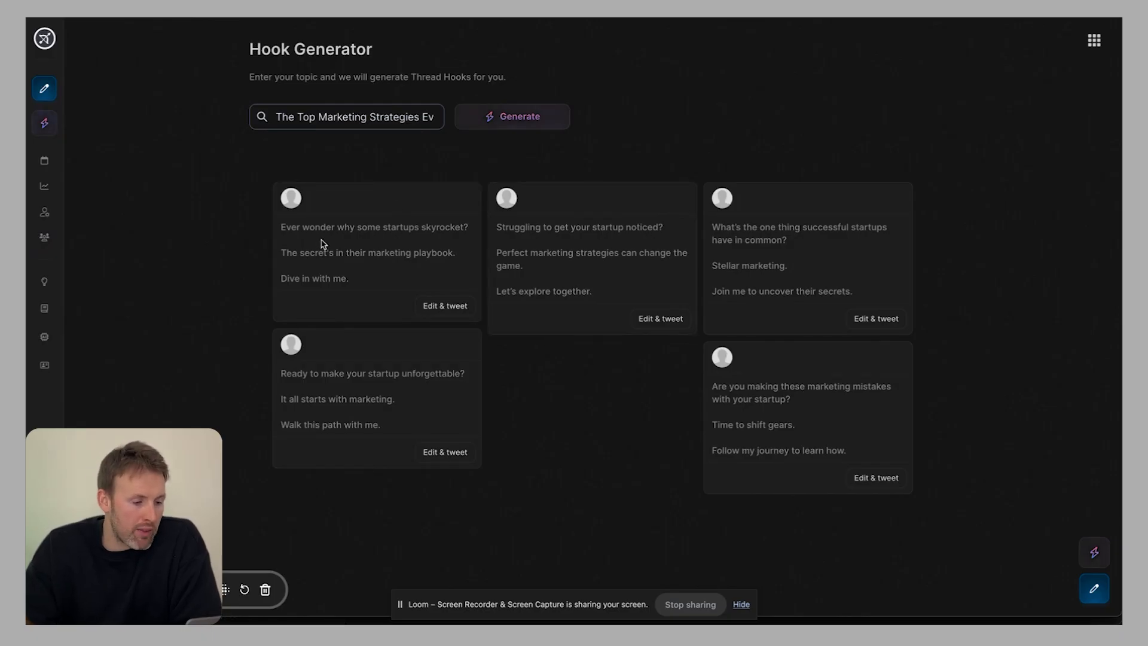
pyautogui.moveTo(334, 266)
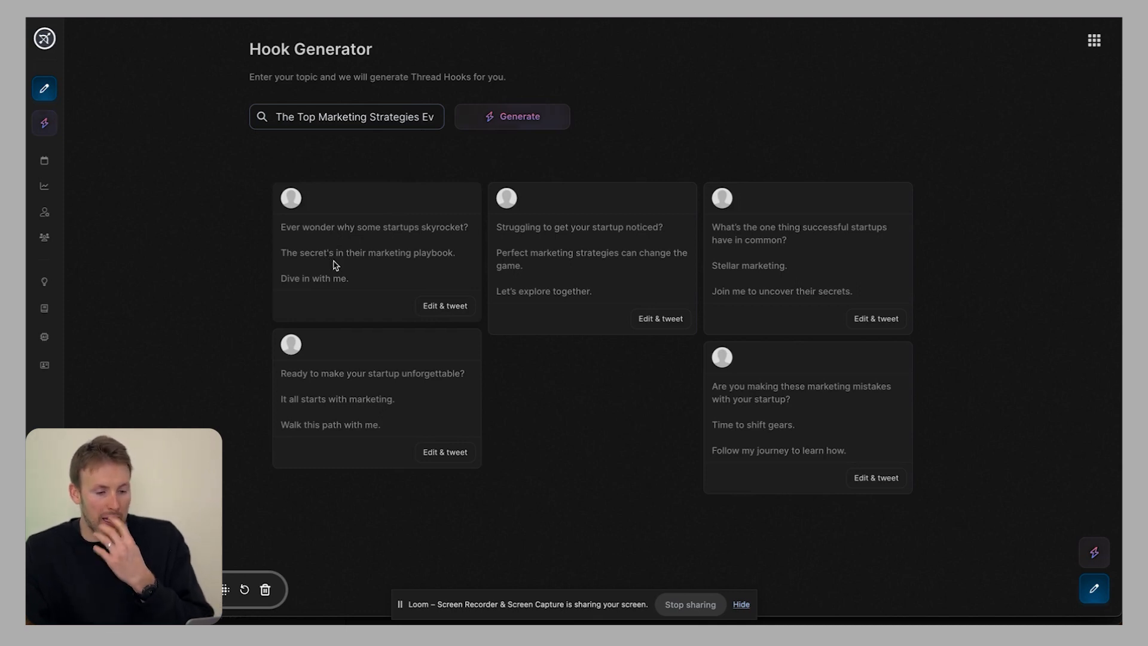
pyautogui.moveTo(246, 366)
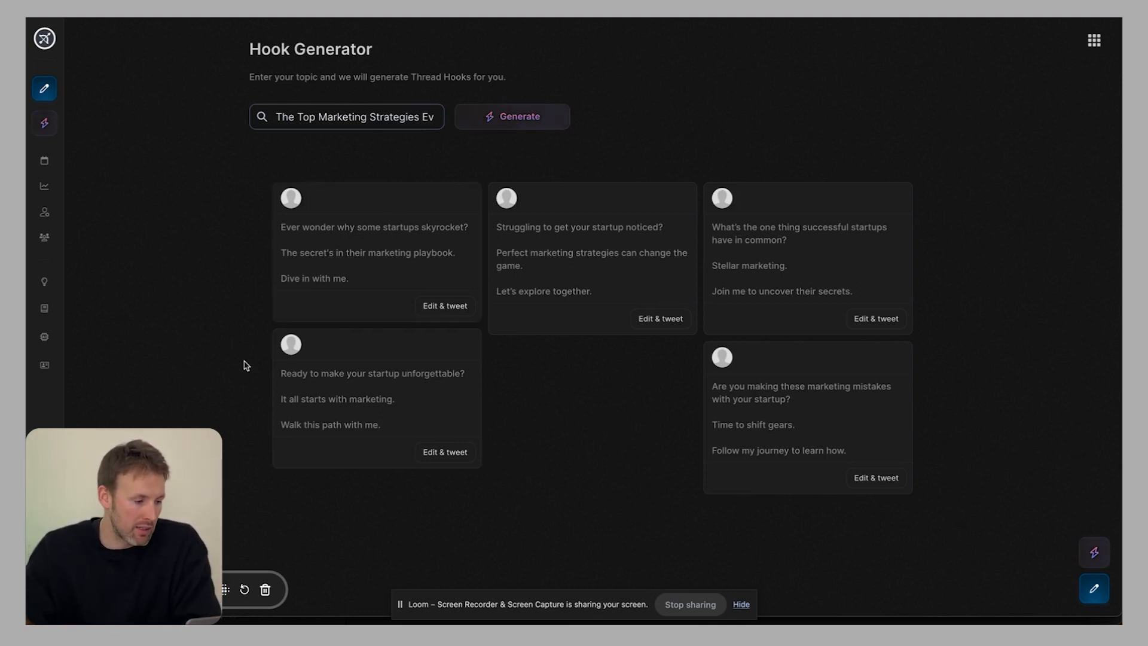
pyautogui.click(512, 116)
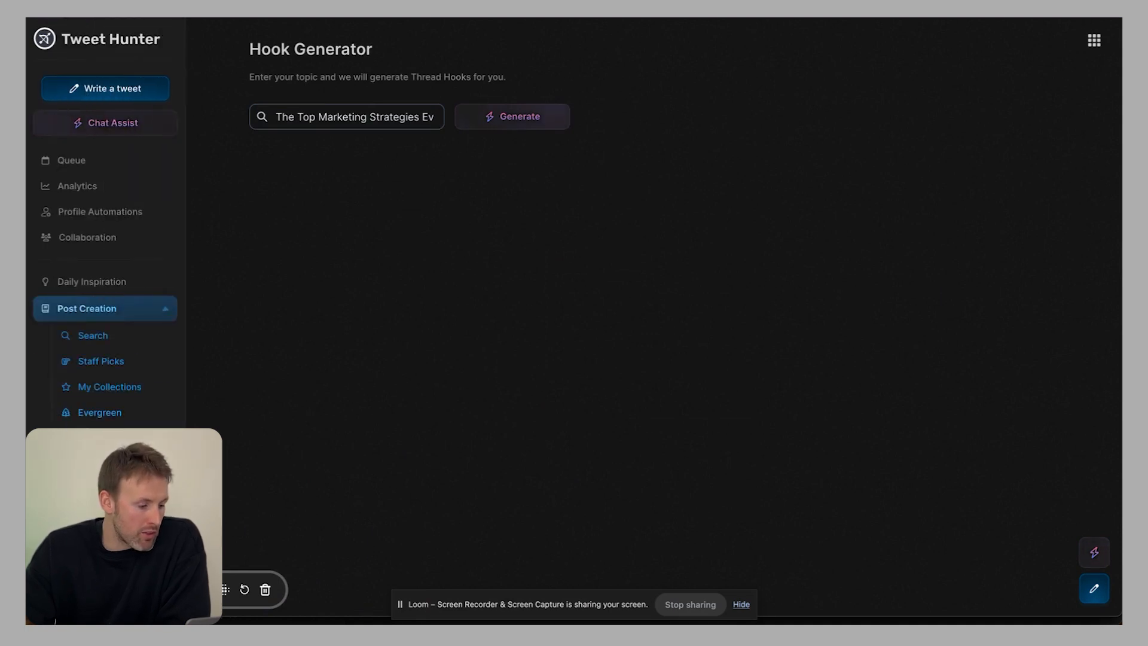
pyautogui.scroll(-3)
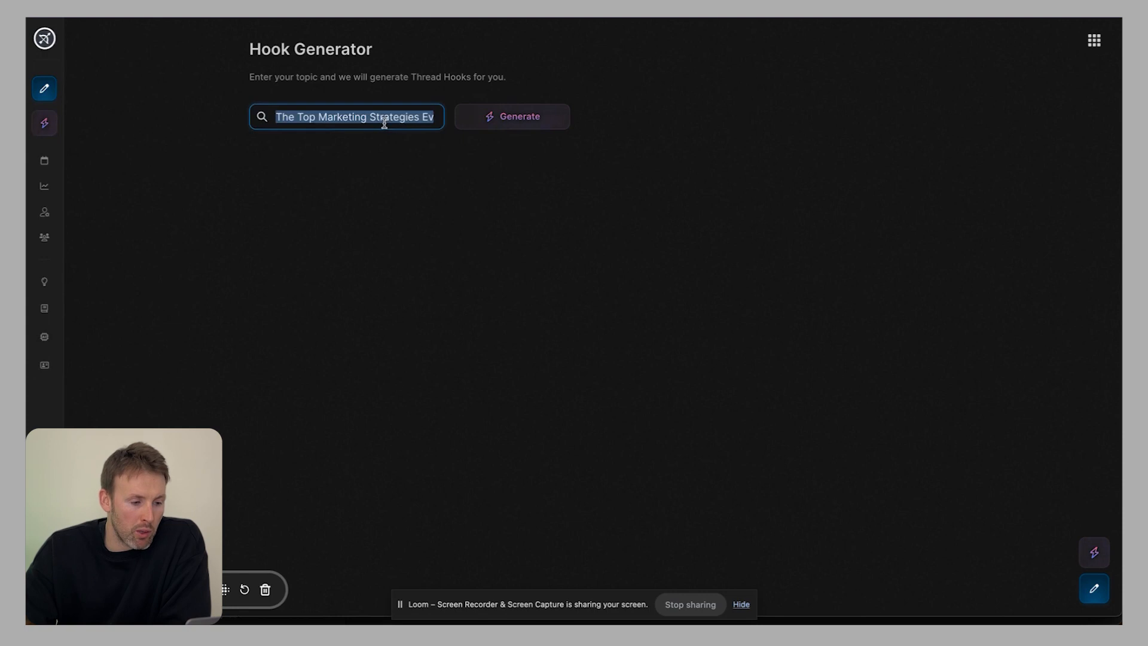
pyautogui.moveTo(326, 156)
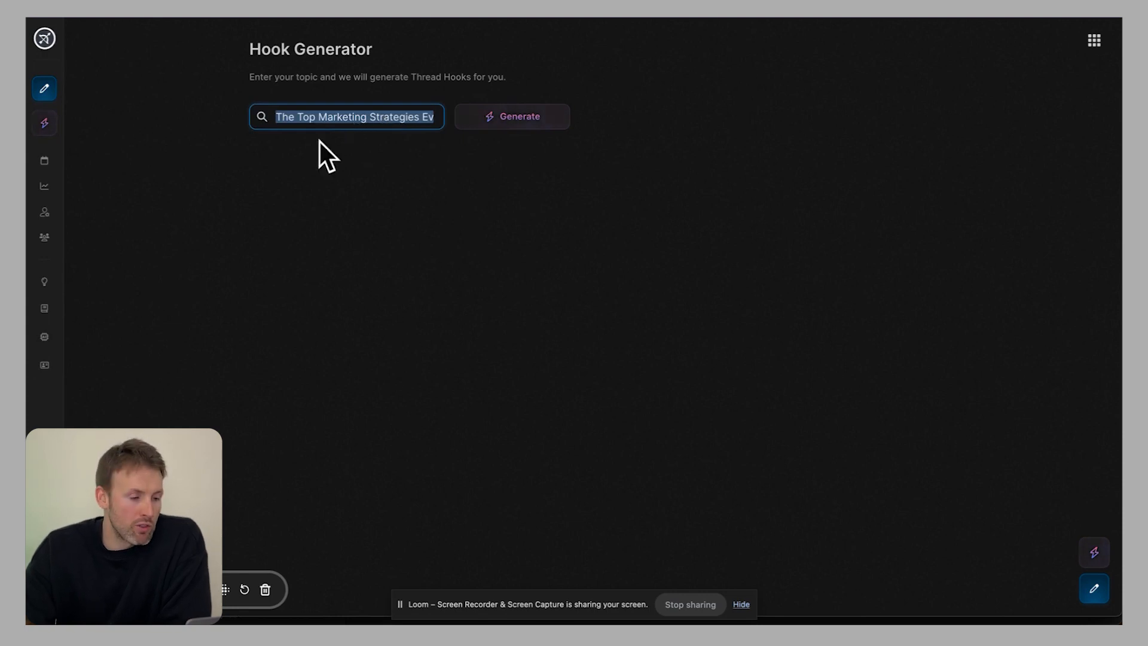
pyautogui.moveTo(368, 73)
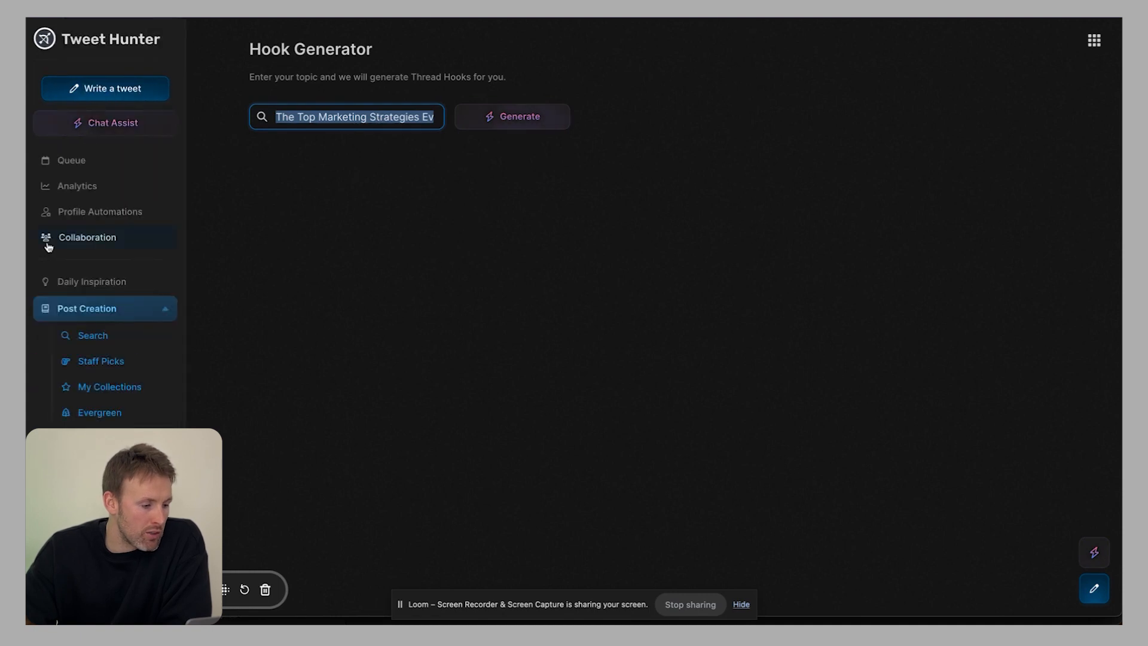
# Step: Return to the scheduled queue and review the draft's advanced options
pyautogui.click(71, 159)
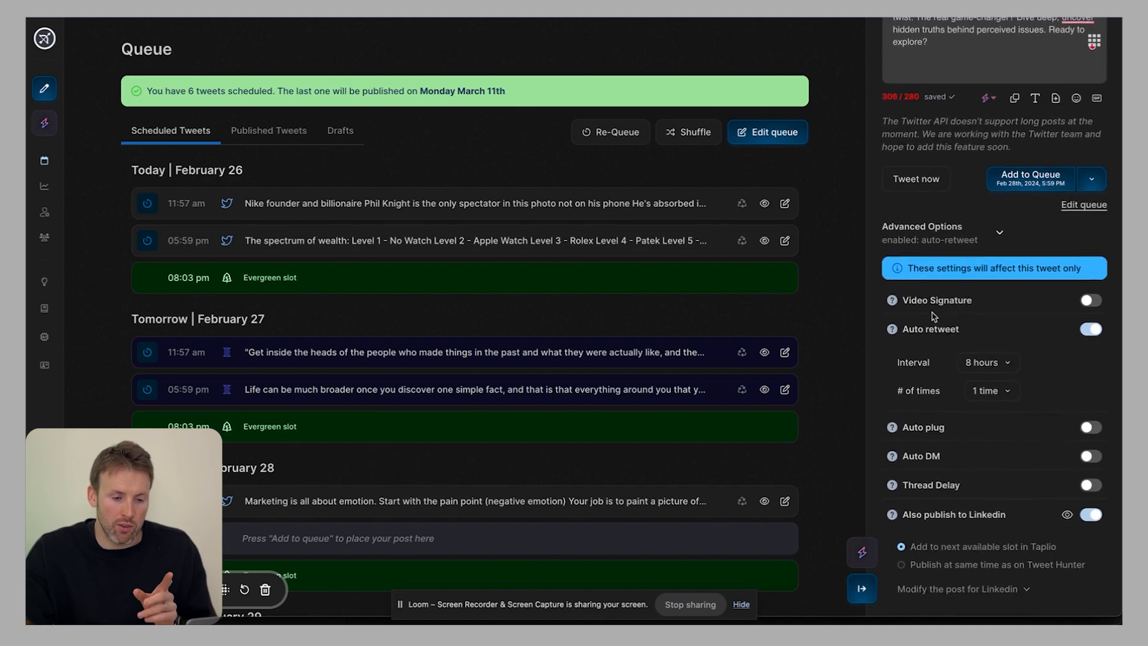
pyautogui.moveTo(915, 178)
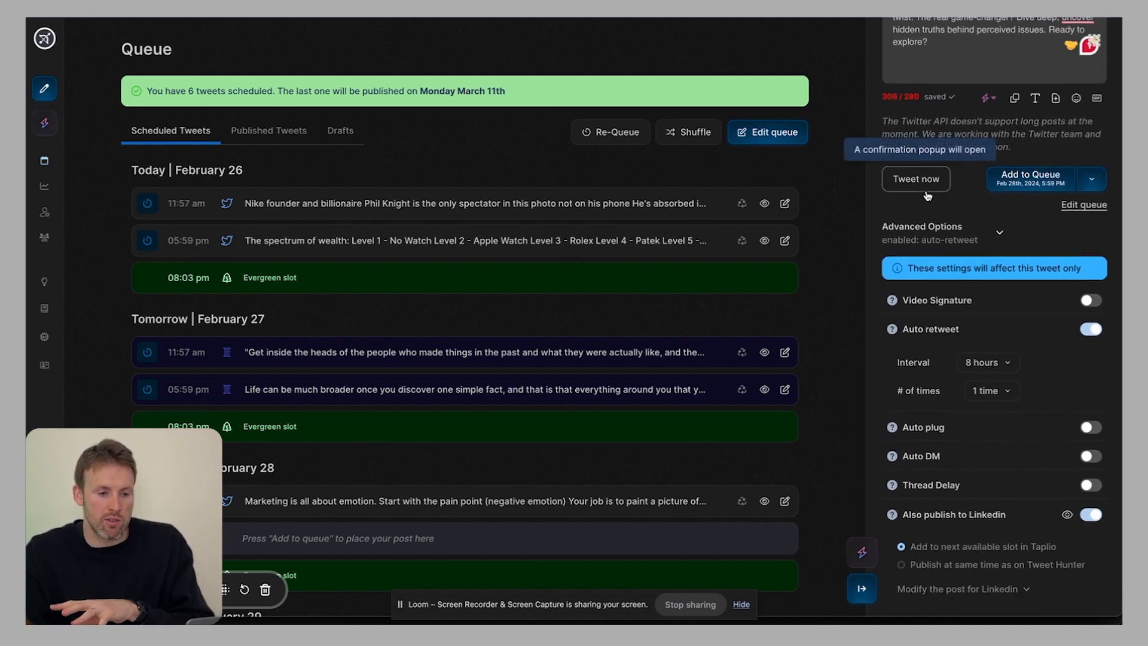
pyautogui.scroll(-3)
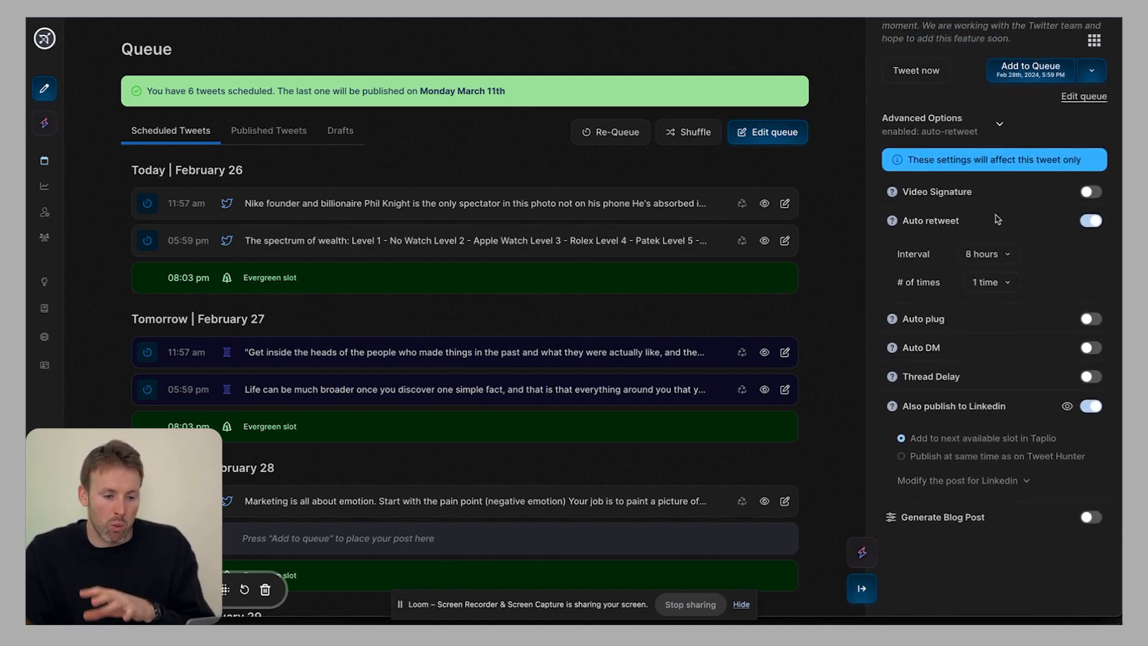
pyautogui.scroll(3)
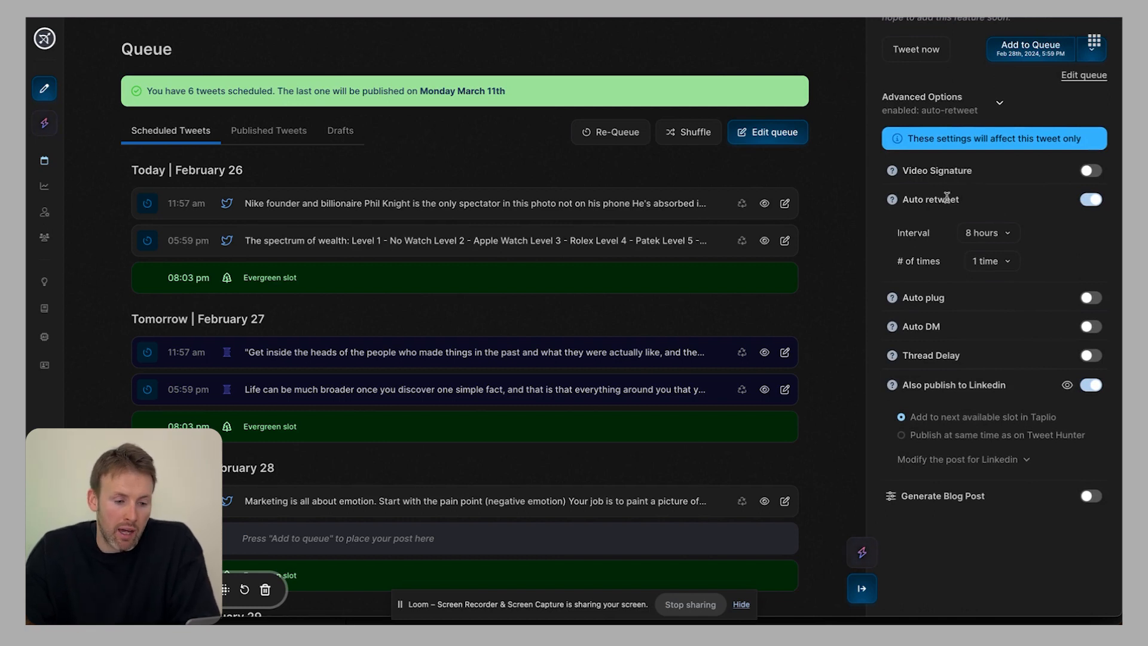
pyautogui.moveTo(934, 246)
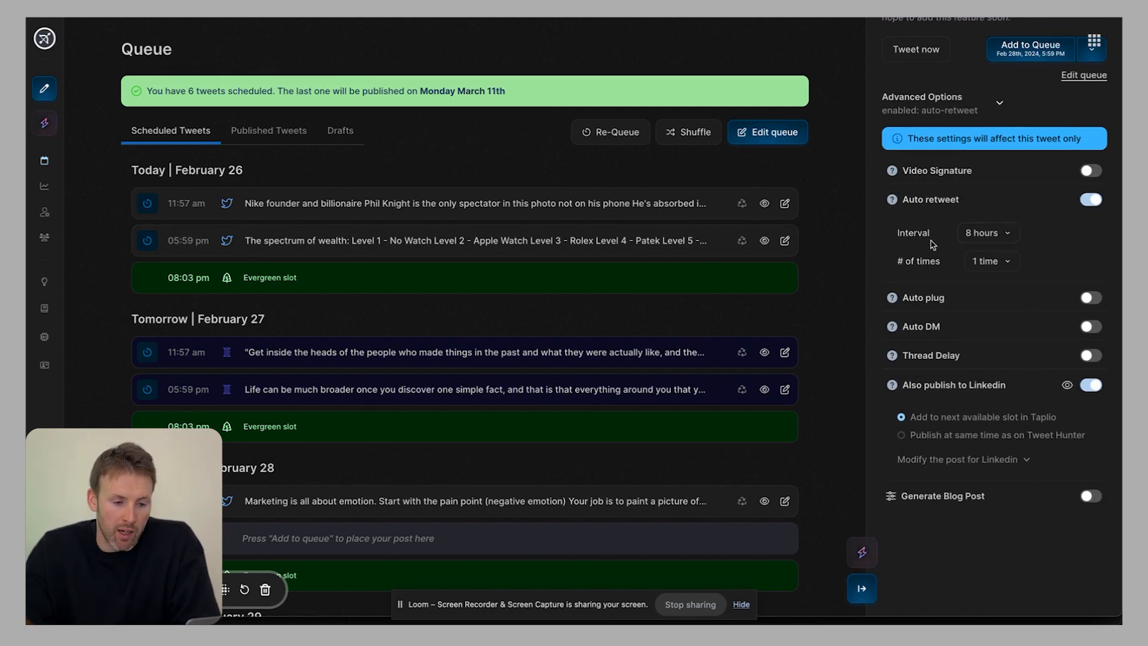
# Step: Keep the auto retweet interval at 8 hours and enable Auto plug at 20 likes
pyautogui.click(988, 233)
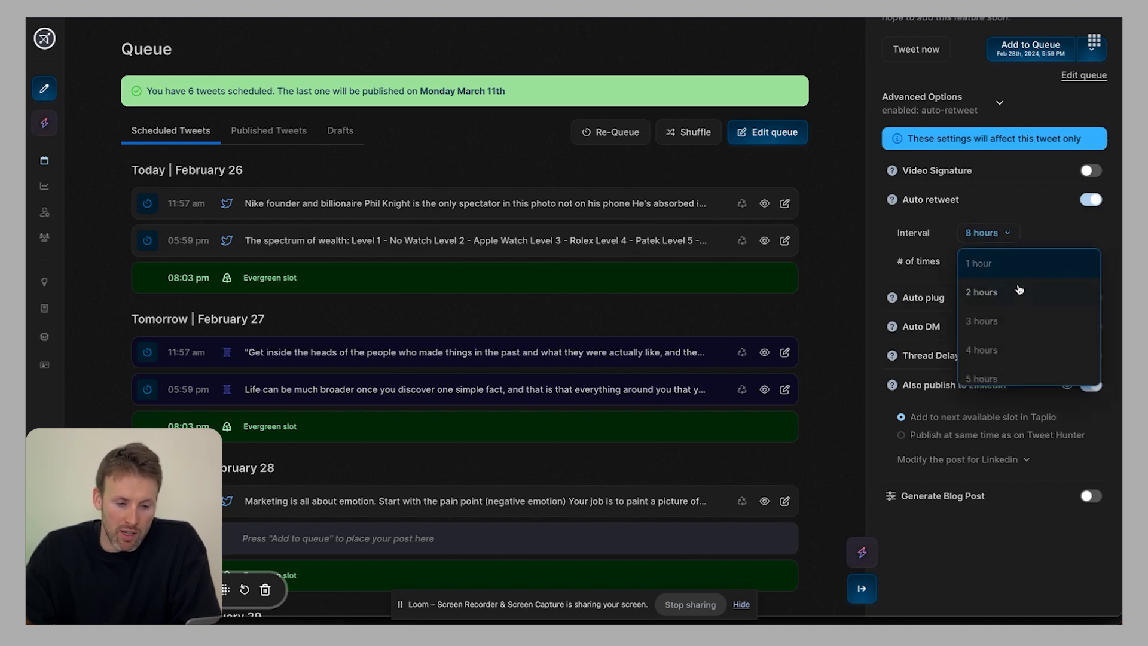
pyautogui.moveTo(1032, 233)
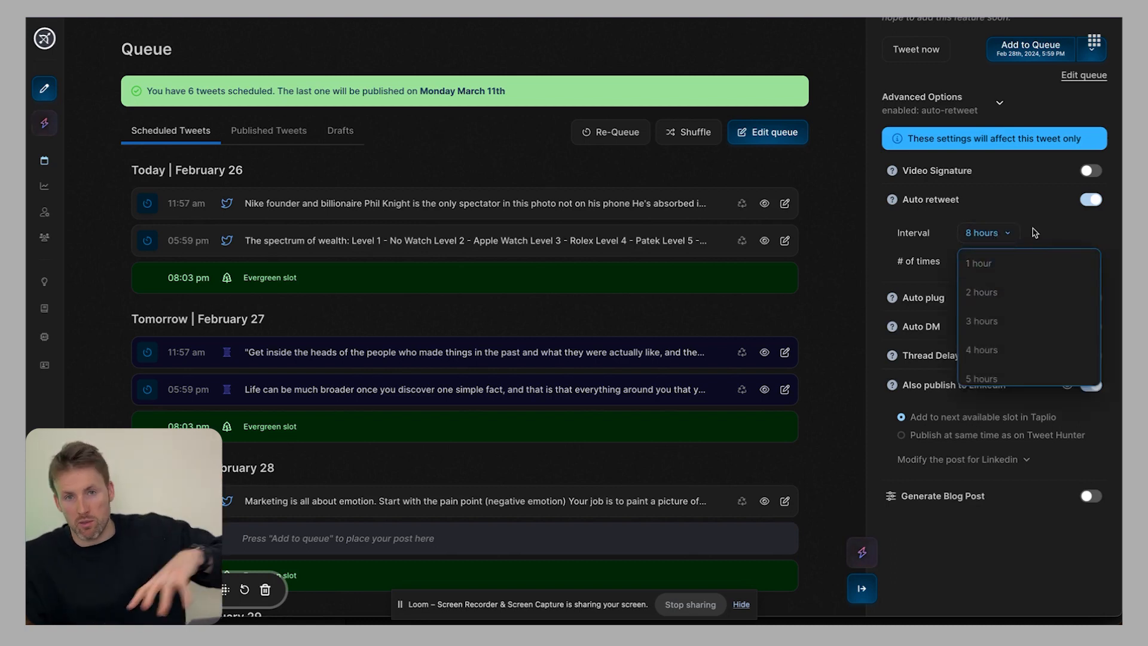
pyautogui.click(990, 261)
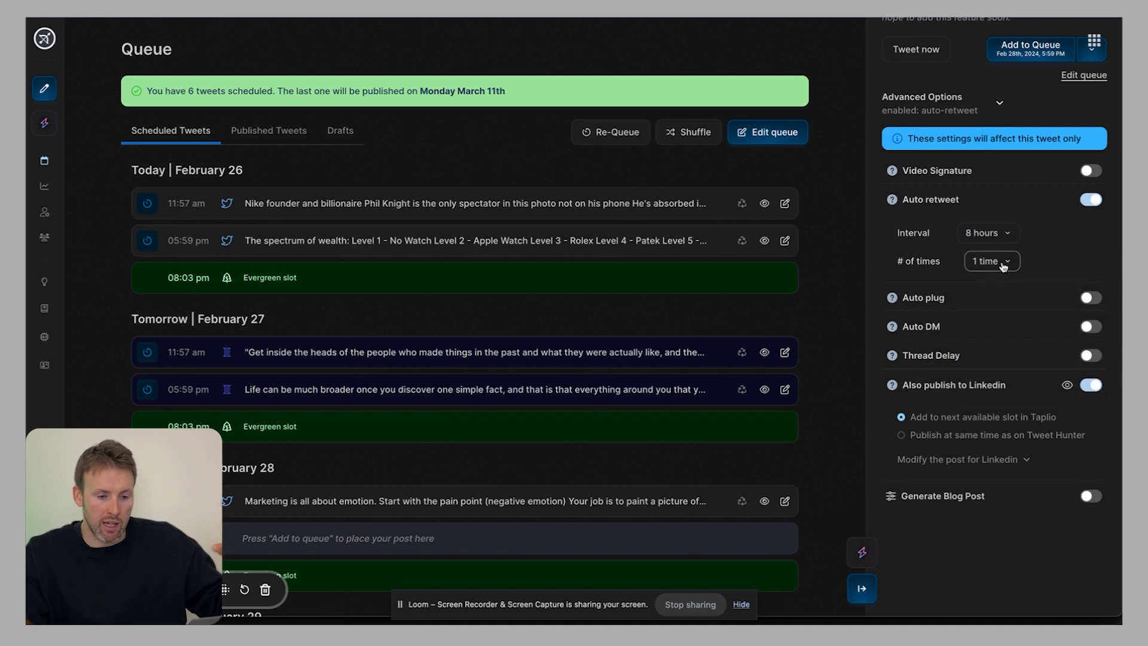
pyautogui.moveTo(1079, 295)
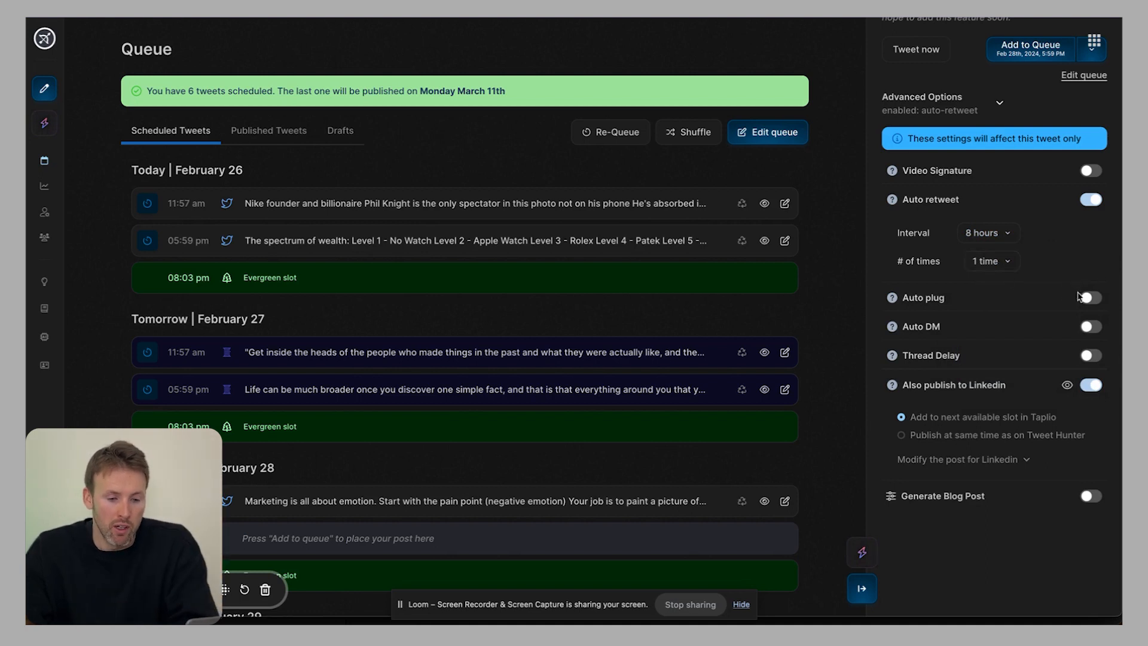
pyautogui.click(1089, 298)
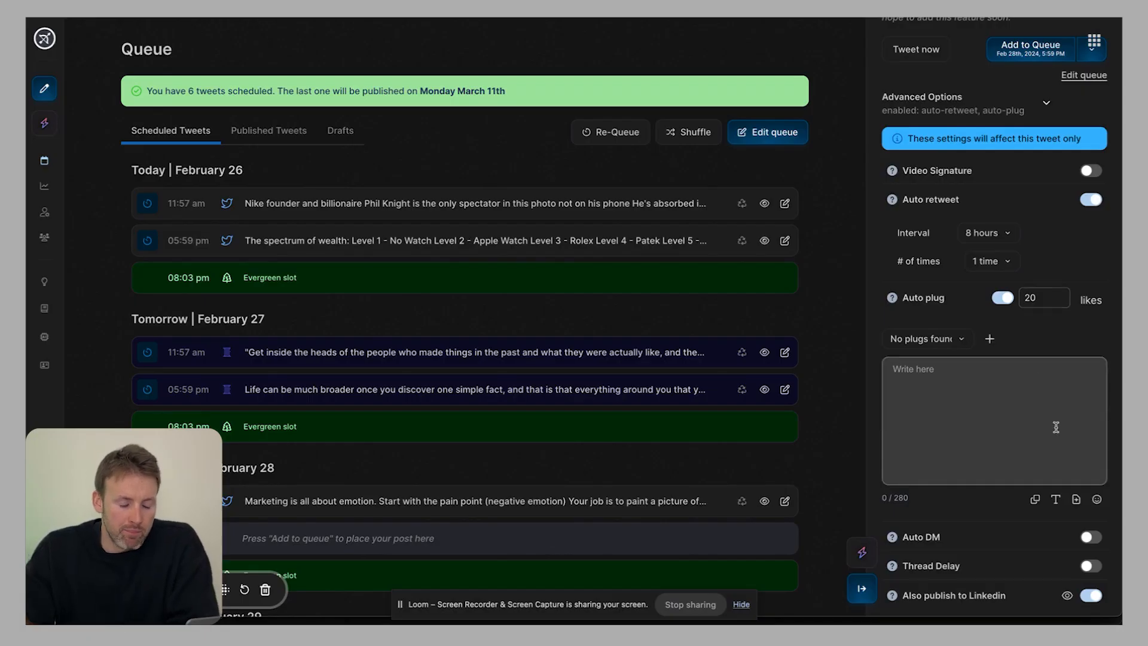
pyautogui.scroll(-3)
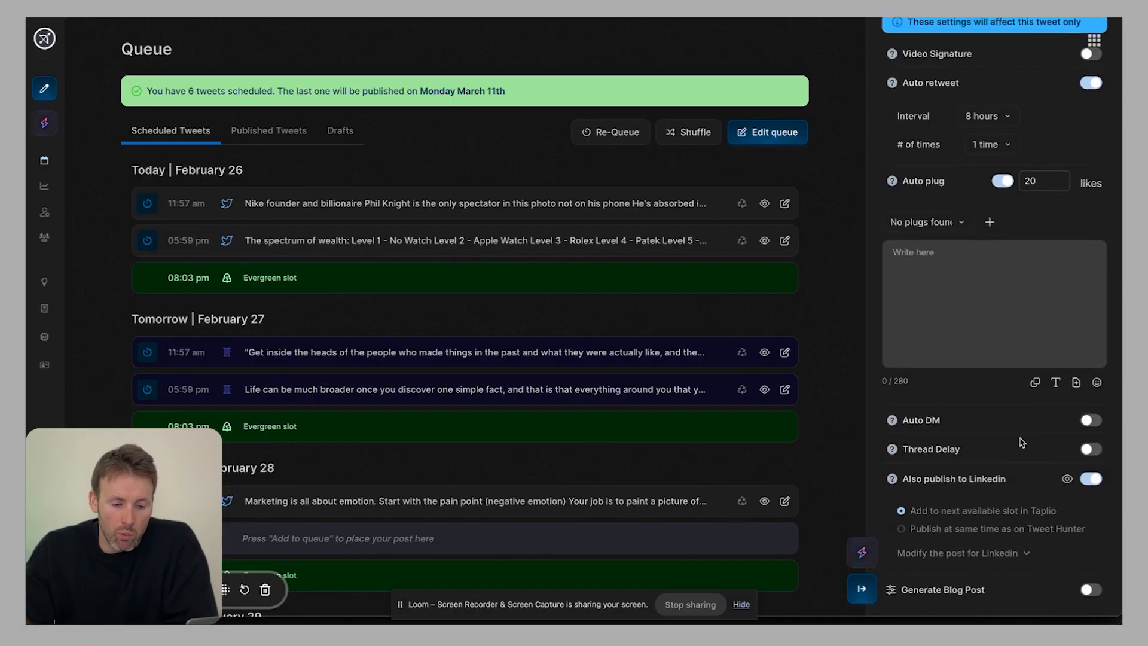
pyautogui.click(1091, 420)
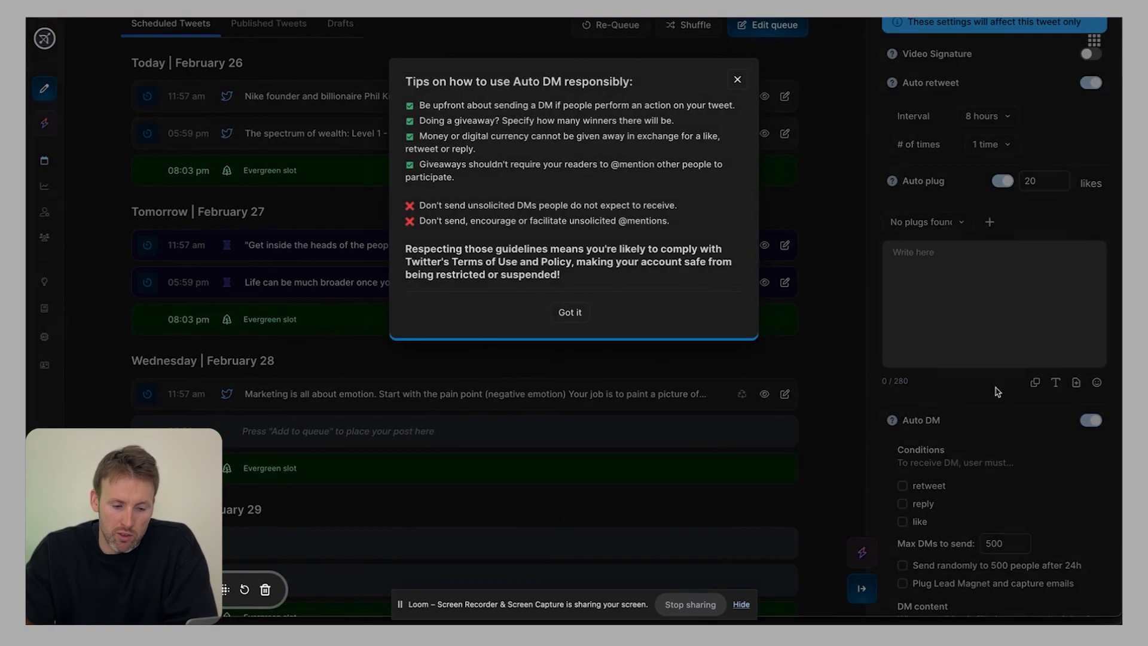
pyautogui.moveTo(721, 82)
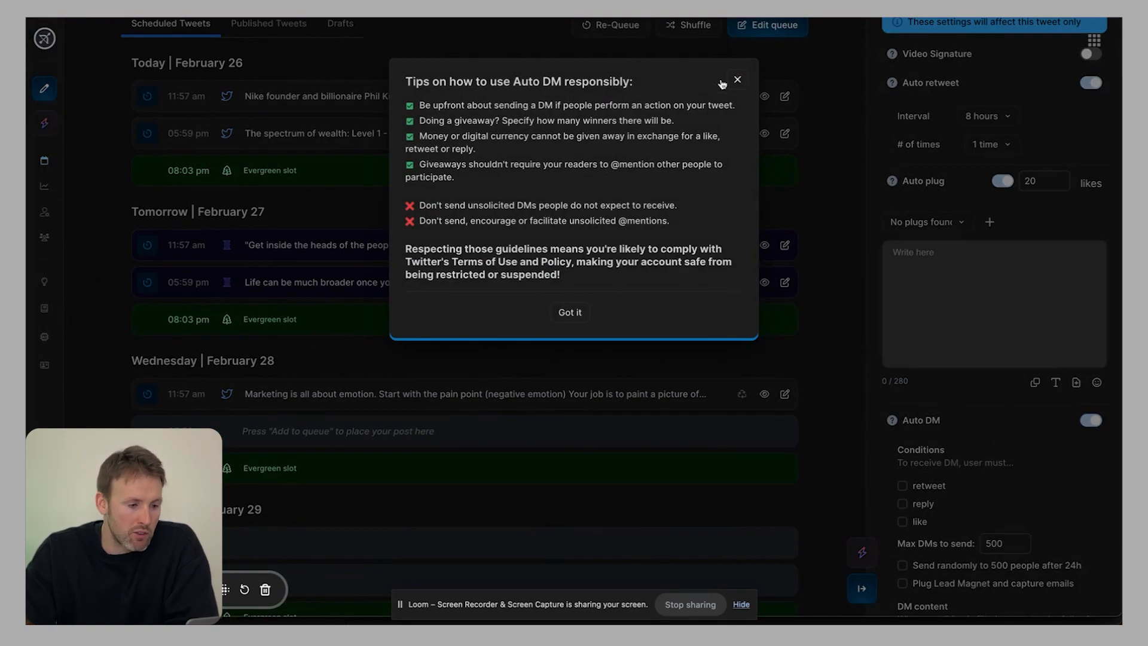
pyautogui.moveTo(755, 97)
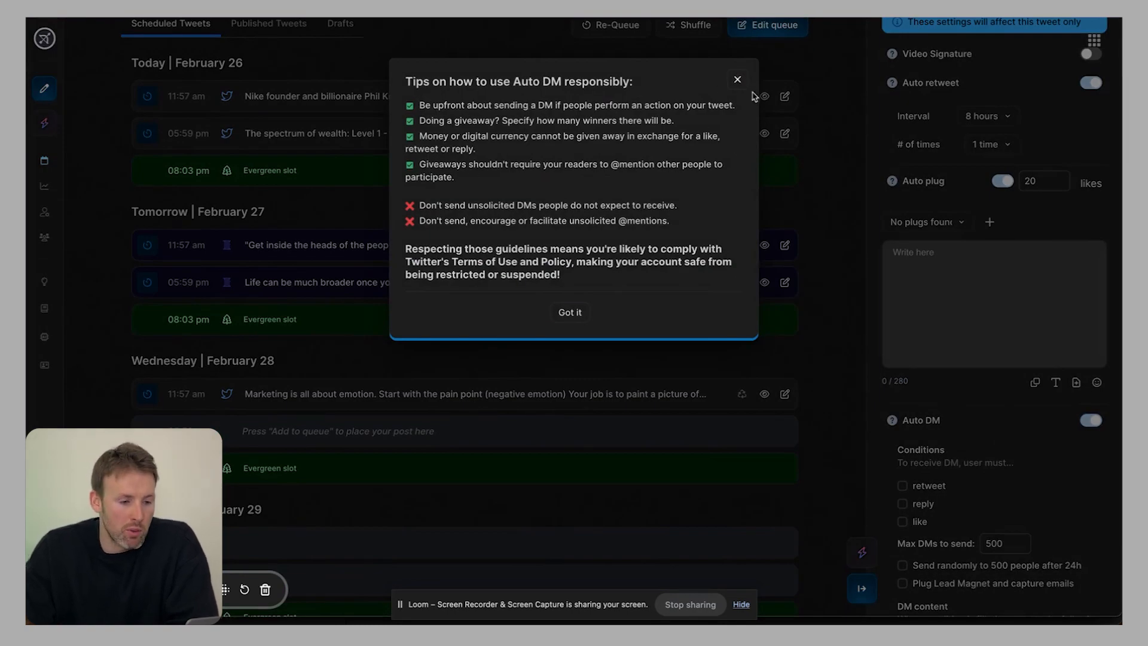
pyautogui.click(569, 312)
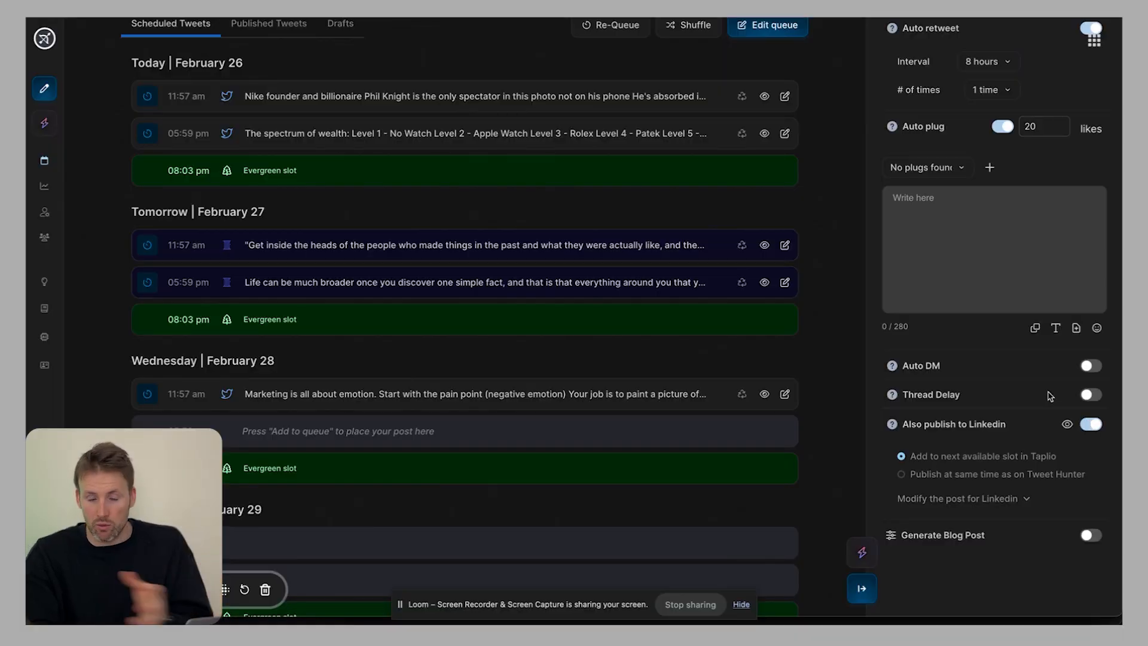
pyautogui.scroll(3)
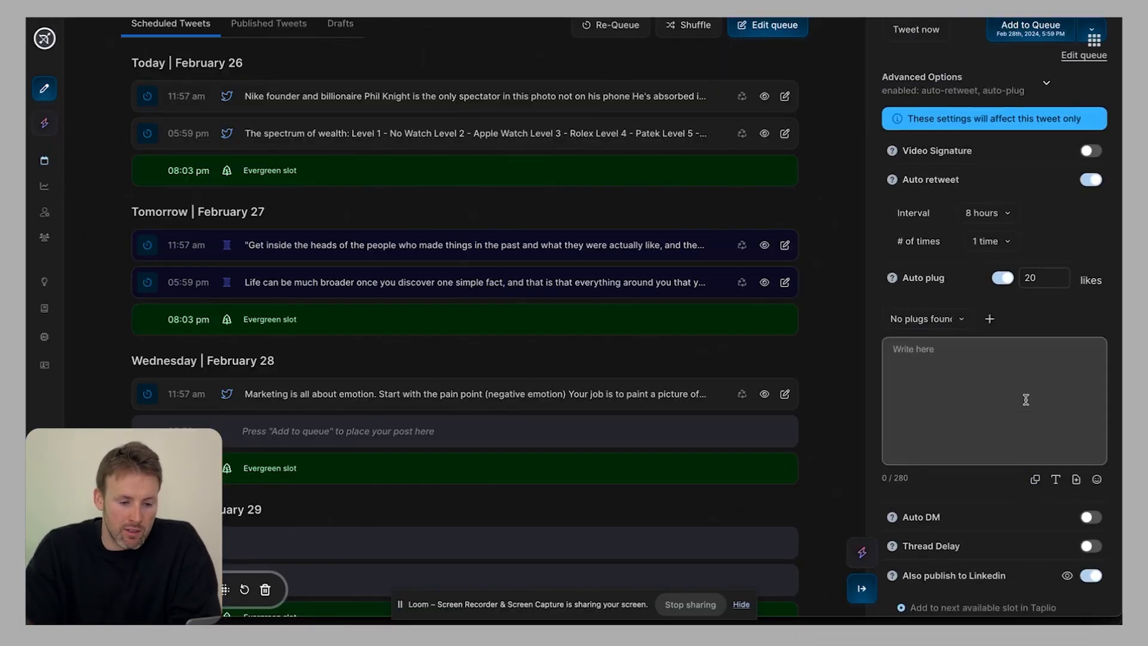
pyautogui.click(1002, 279)
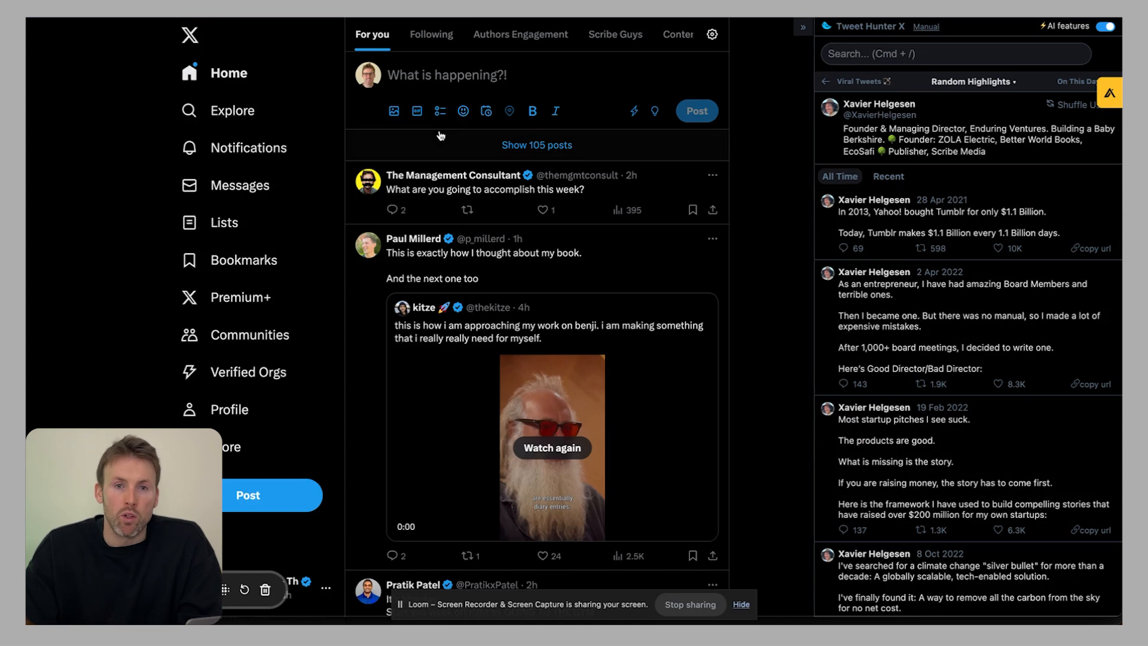
pyautogui.moveTo(647, 302)
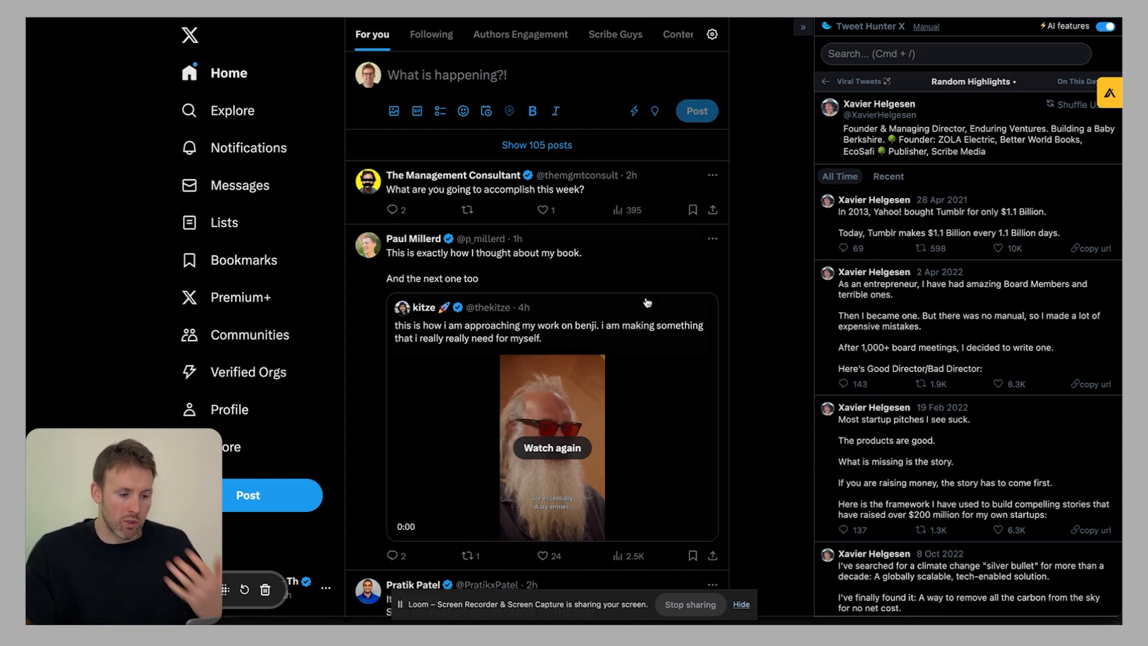
# Step: View the author's X profile with their highlighted past tweets alongside
pyautogui.click(412, 238)
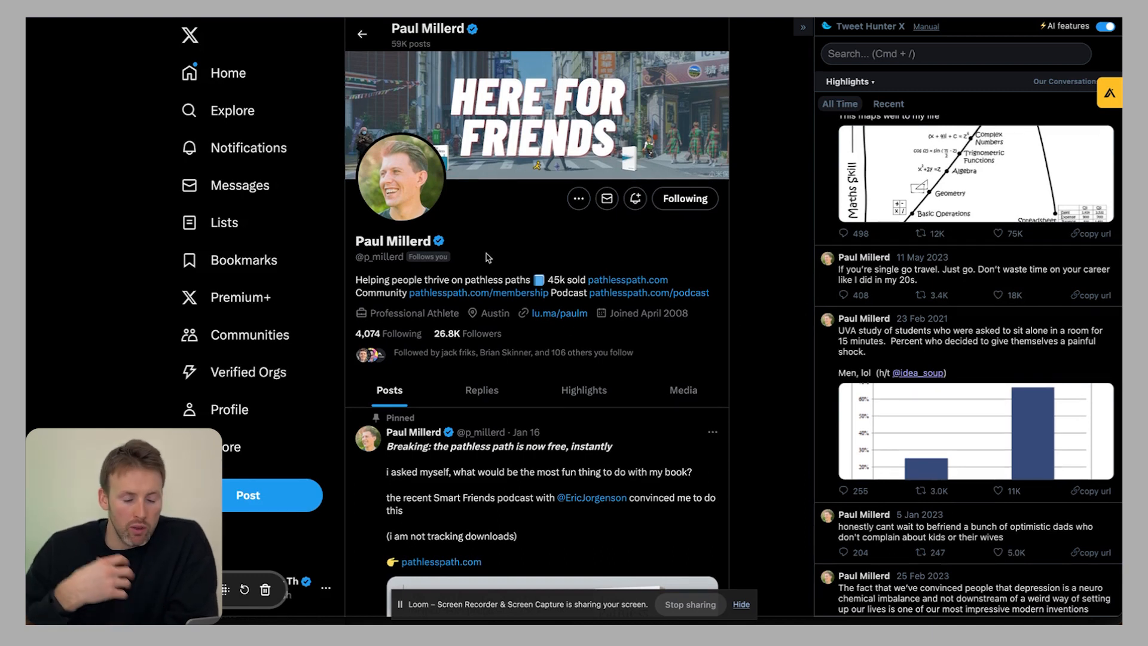
pyautogui.moveTo(555, 345)
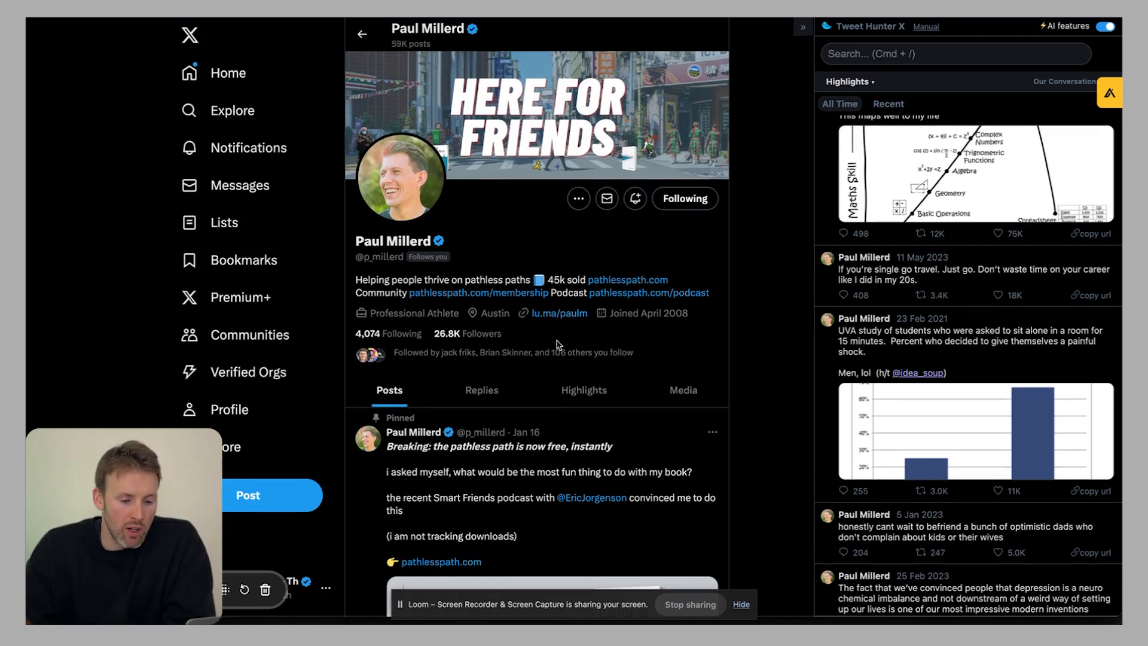
pyautogui.moveTo(558, 371)
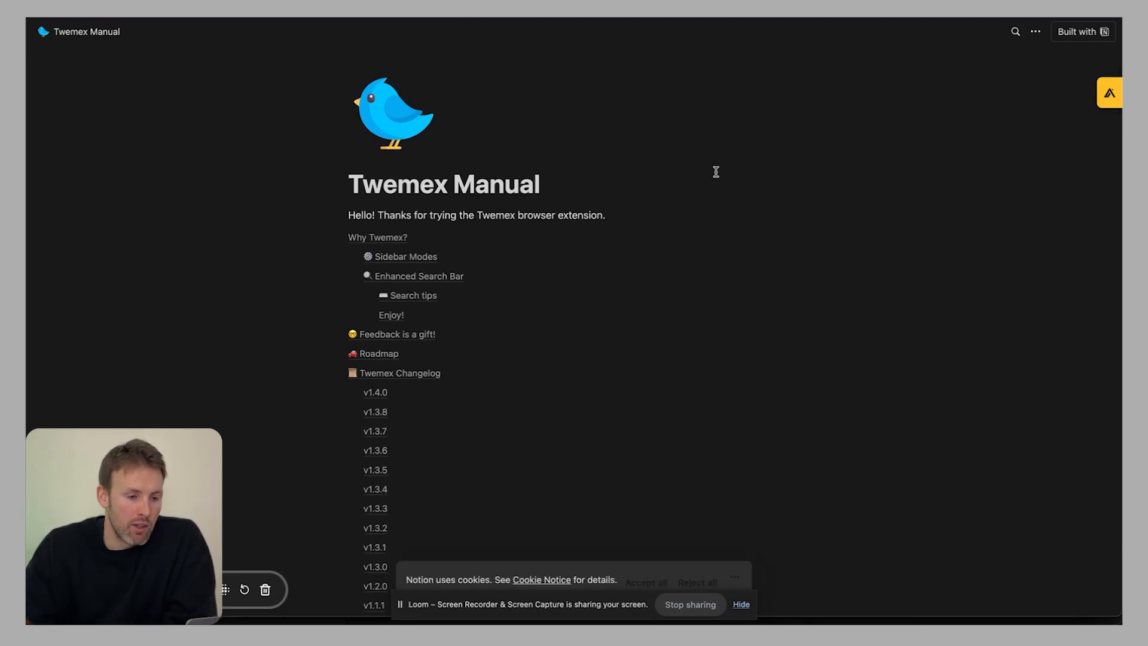
# Step: Scroll the Twemex manual down to the Why Twemex? and sidebar modes sections
pyautogui.scroll(-3)
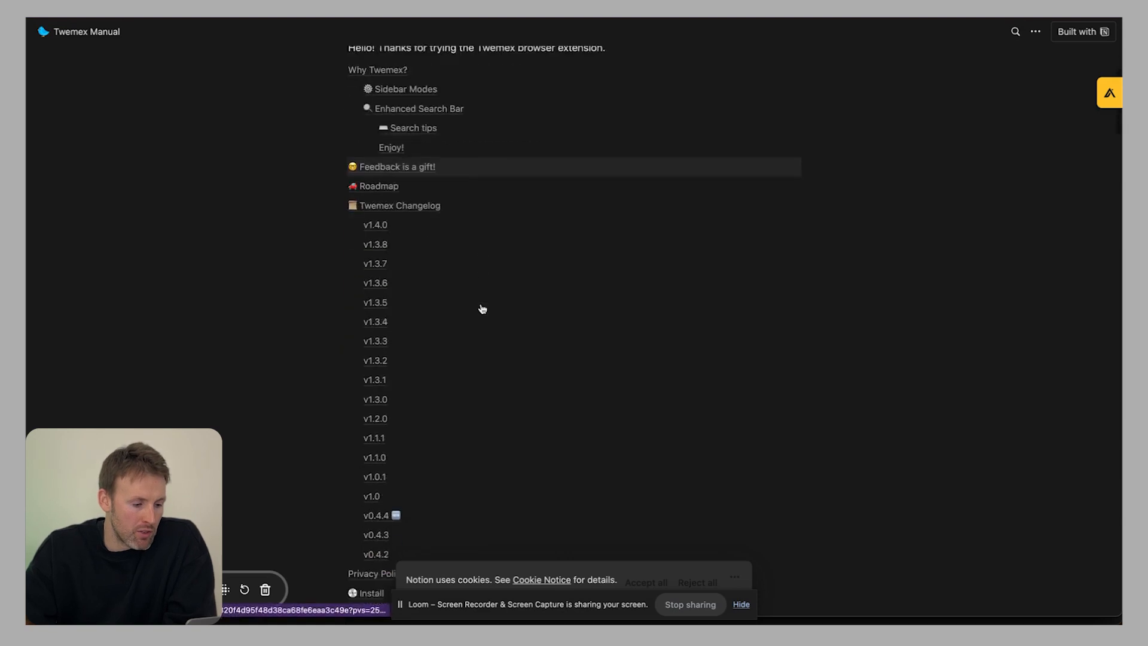
pyautogui.scroll(-3)
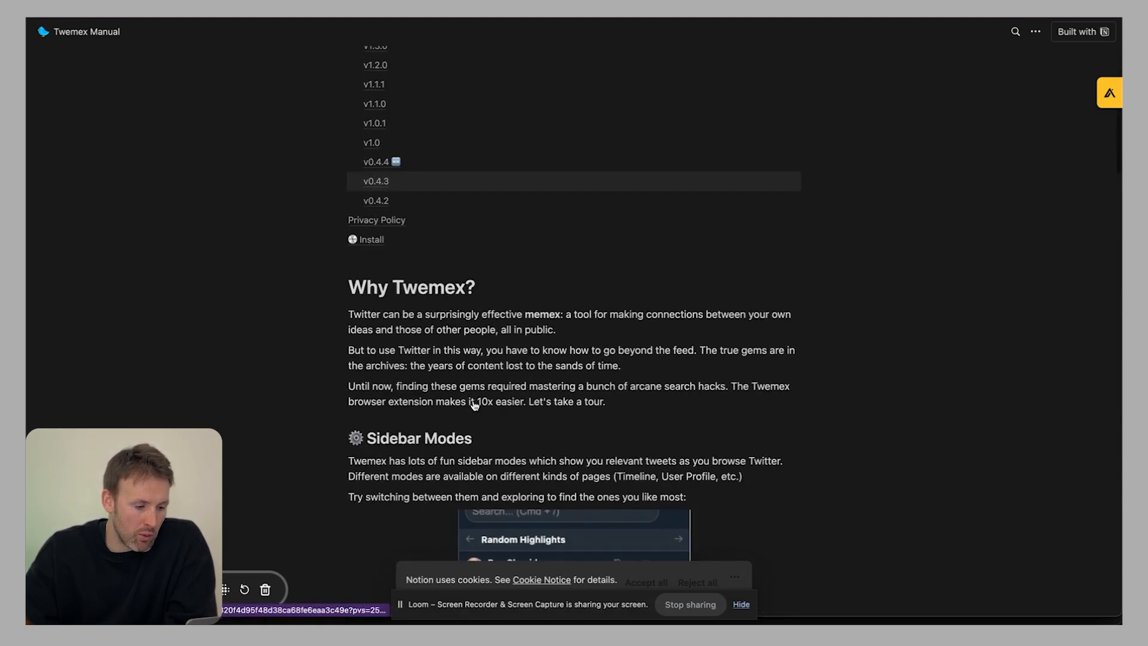
pyautogui.scroll(-3)
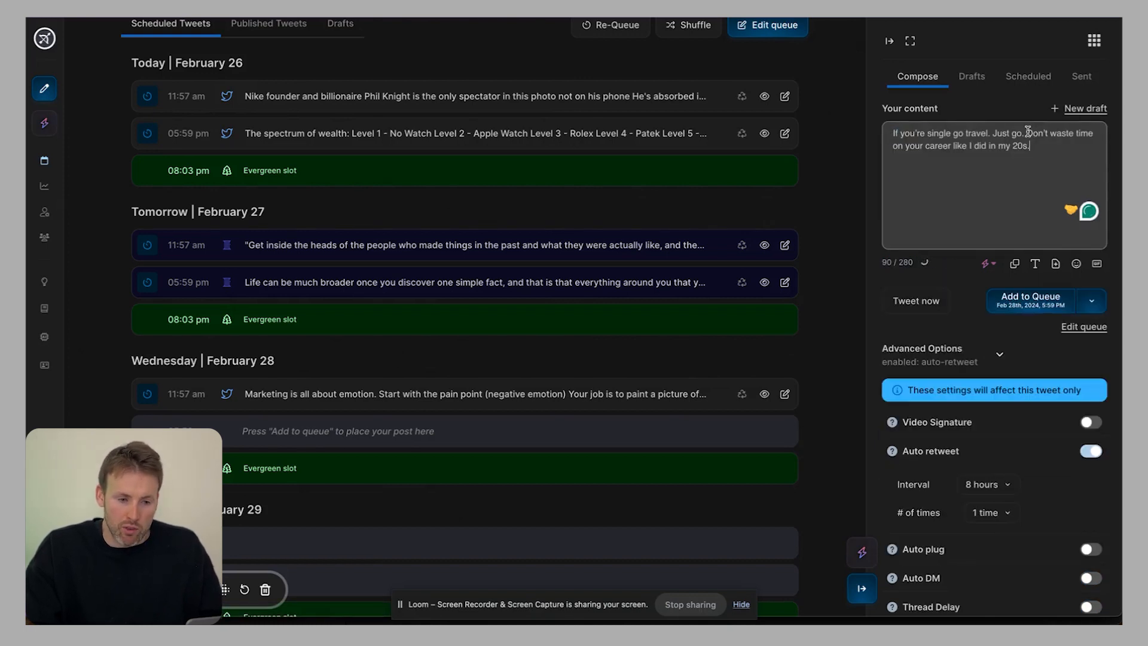
# Step: Break the tweet after 'Just go.' and reword 'career' to 'business'
pyautogui.press('Enter')
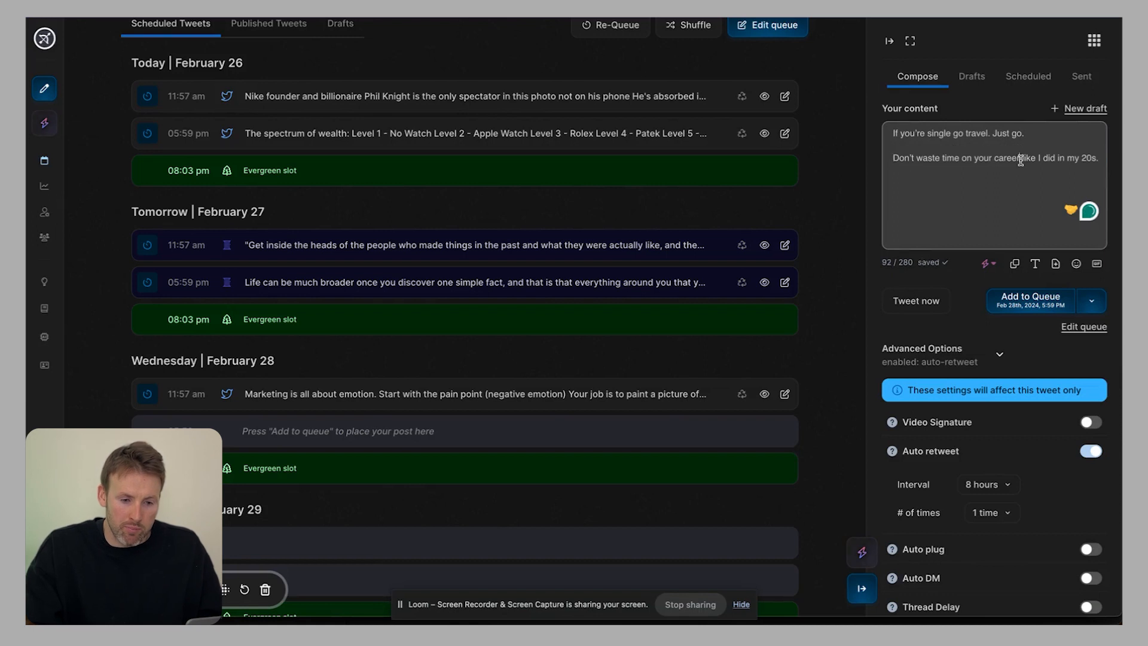
pyautogui.write('busin')
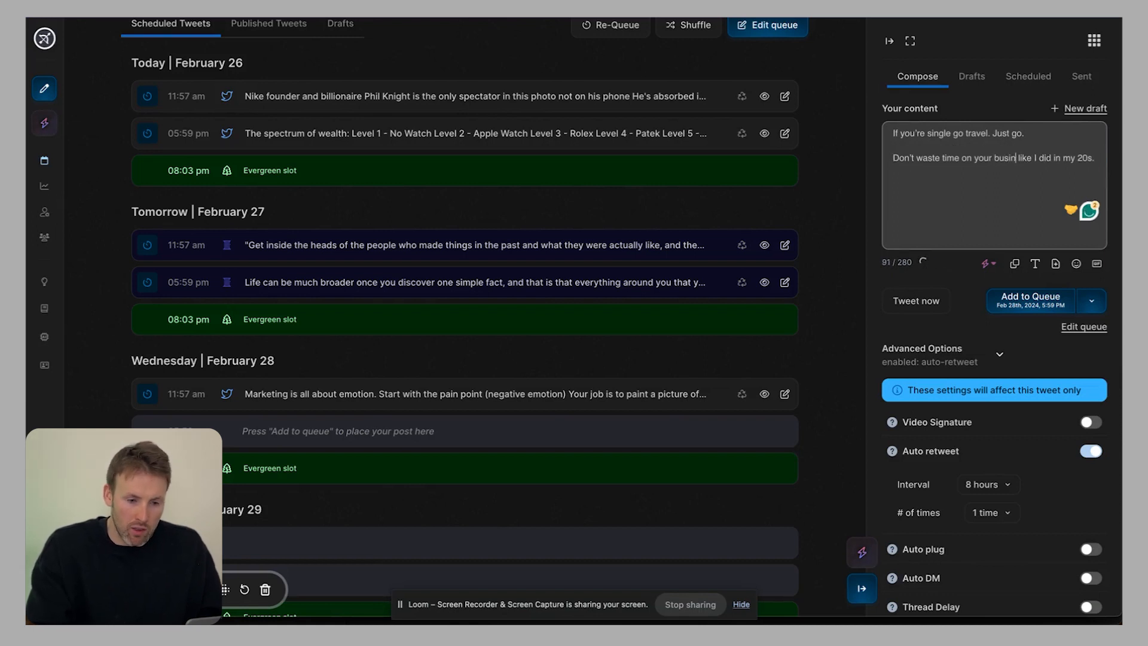
pyautogui.write('ess')
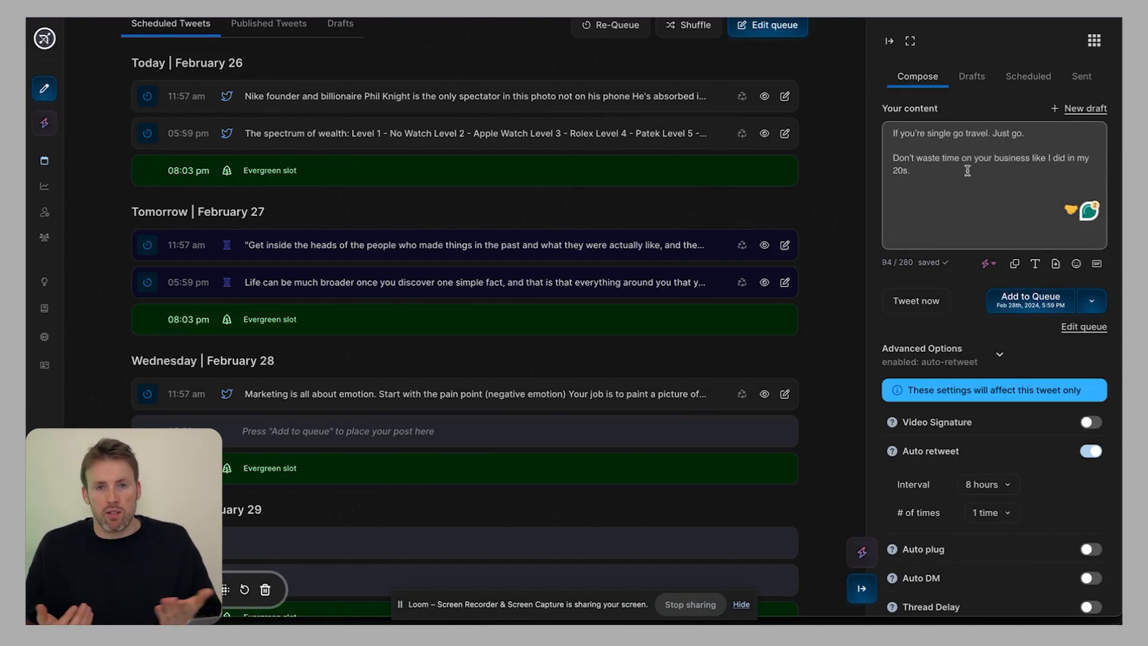